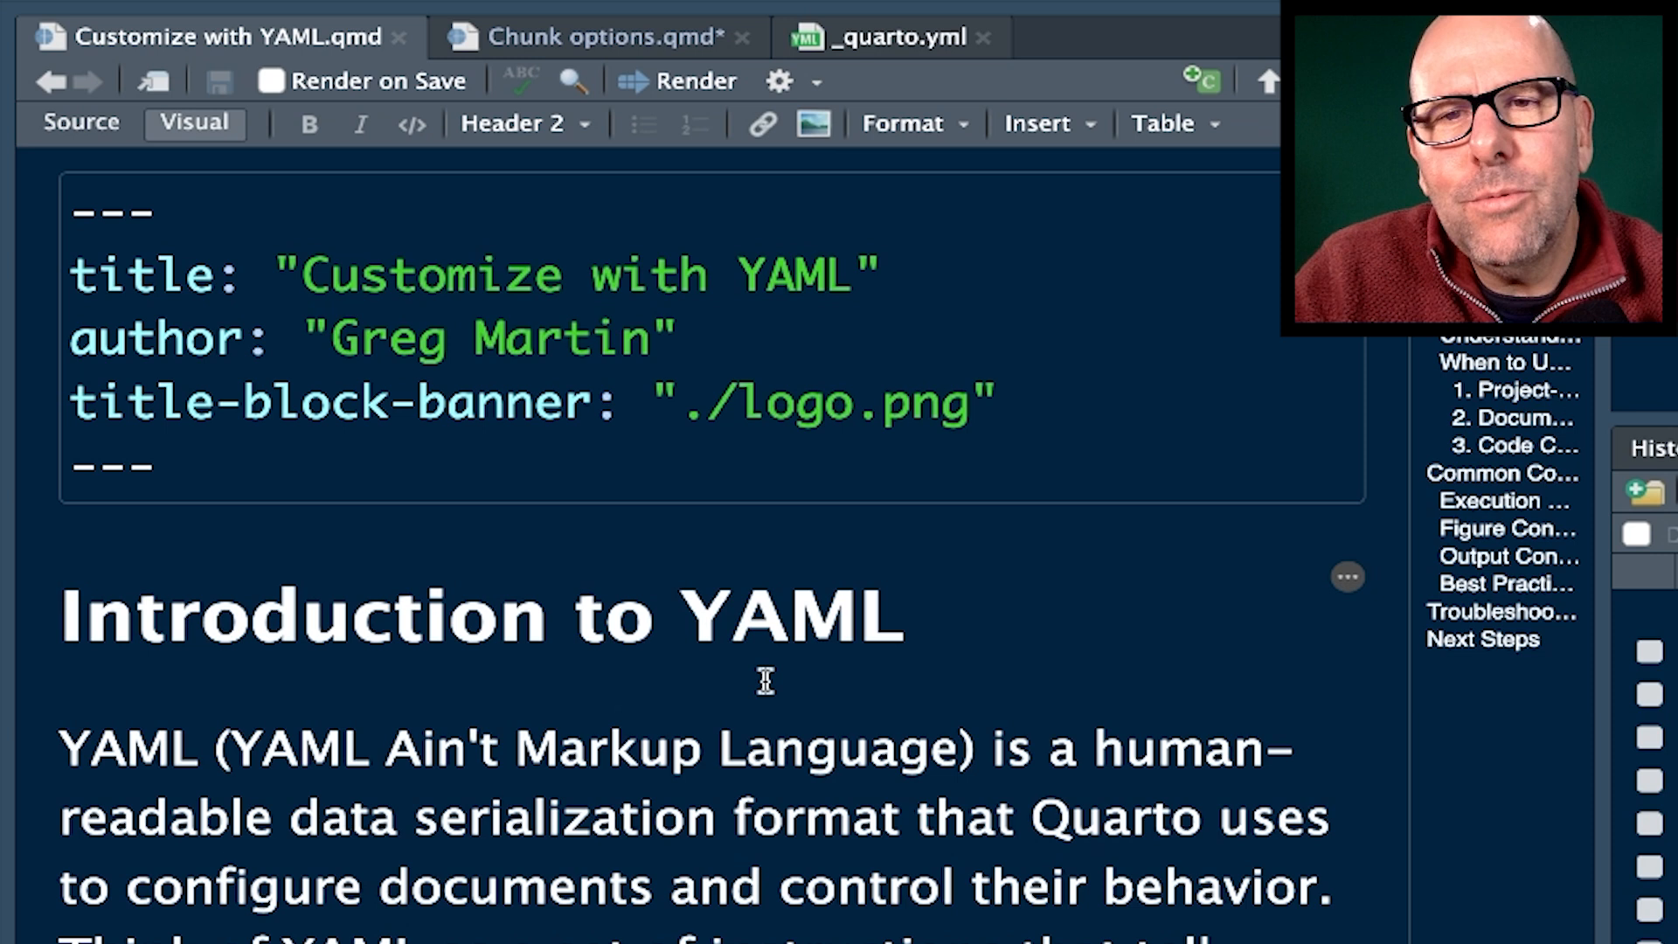
Step: Switch to Chunk options.qmd and show its chunk with error, warning and message options
left_click(583, 404)
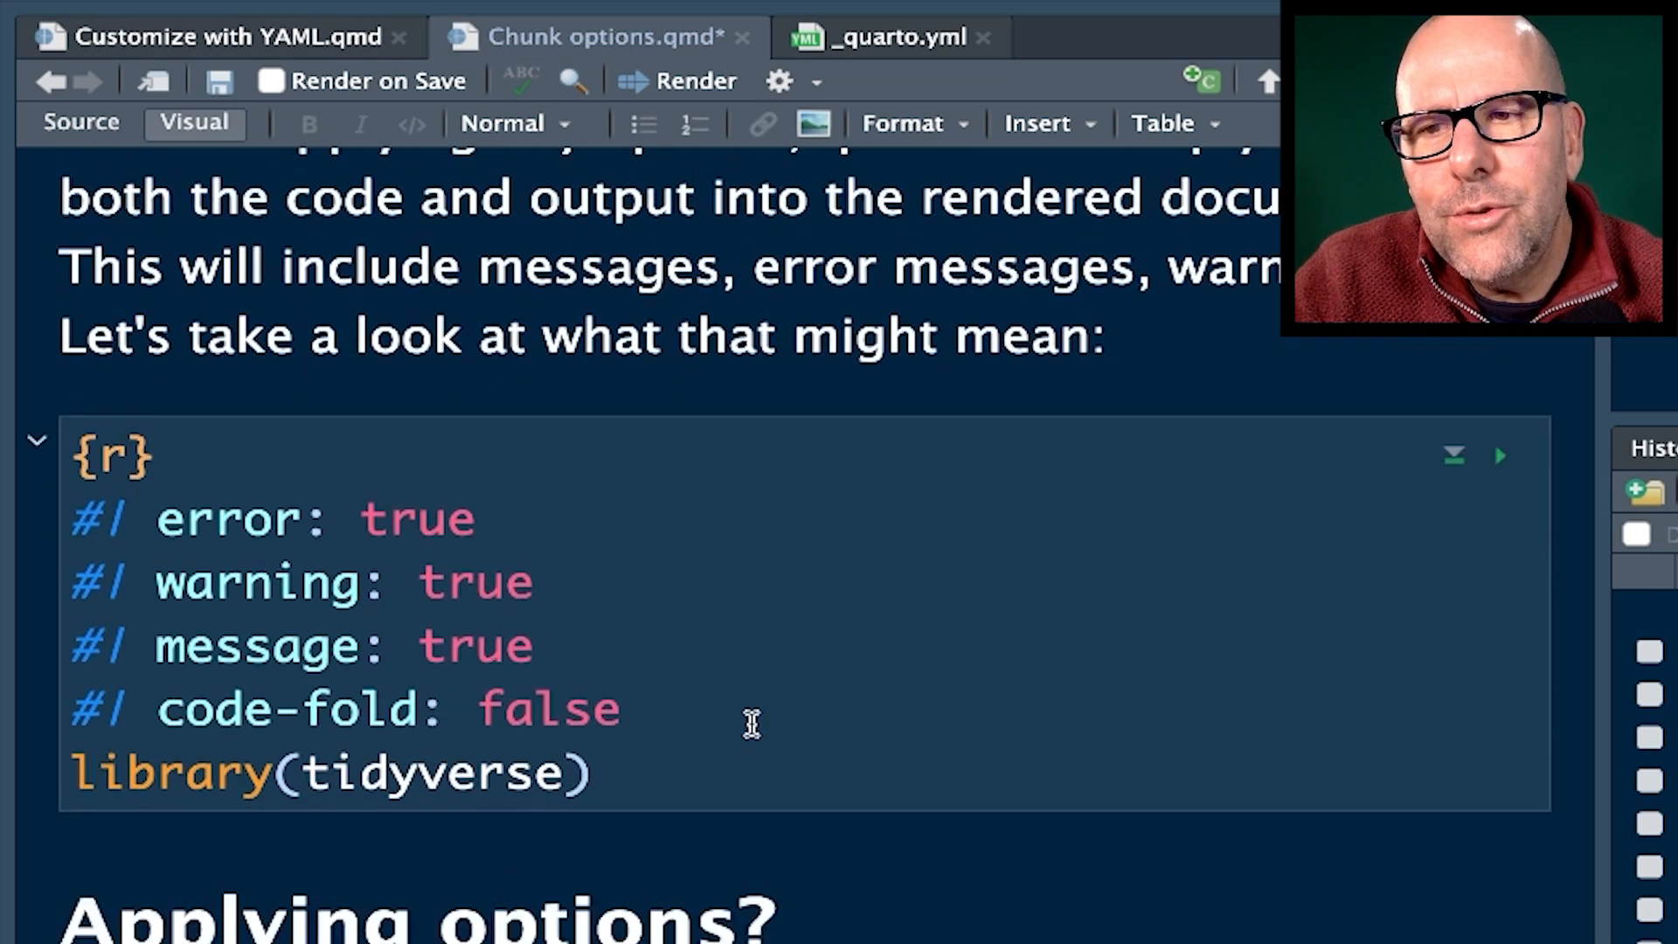
scroll("down", 3)
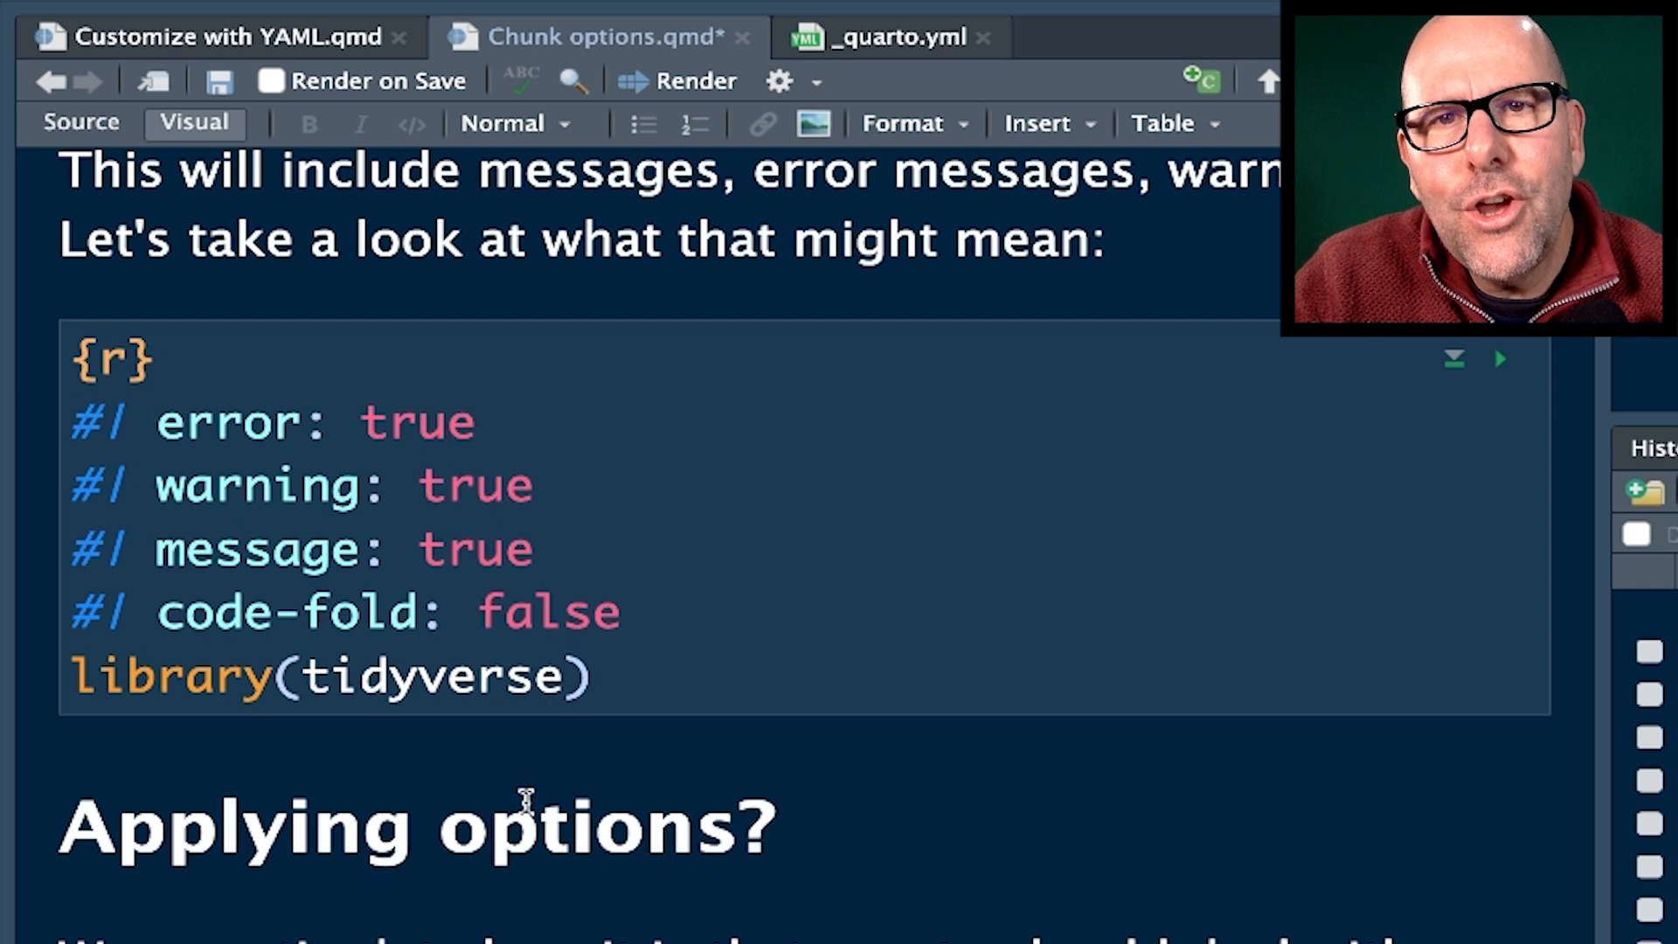
scroll("up", 3)
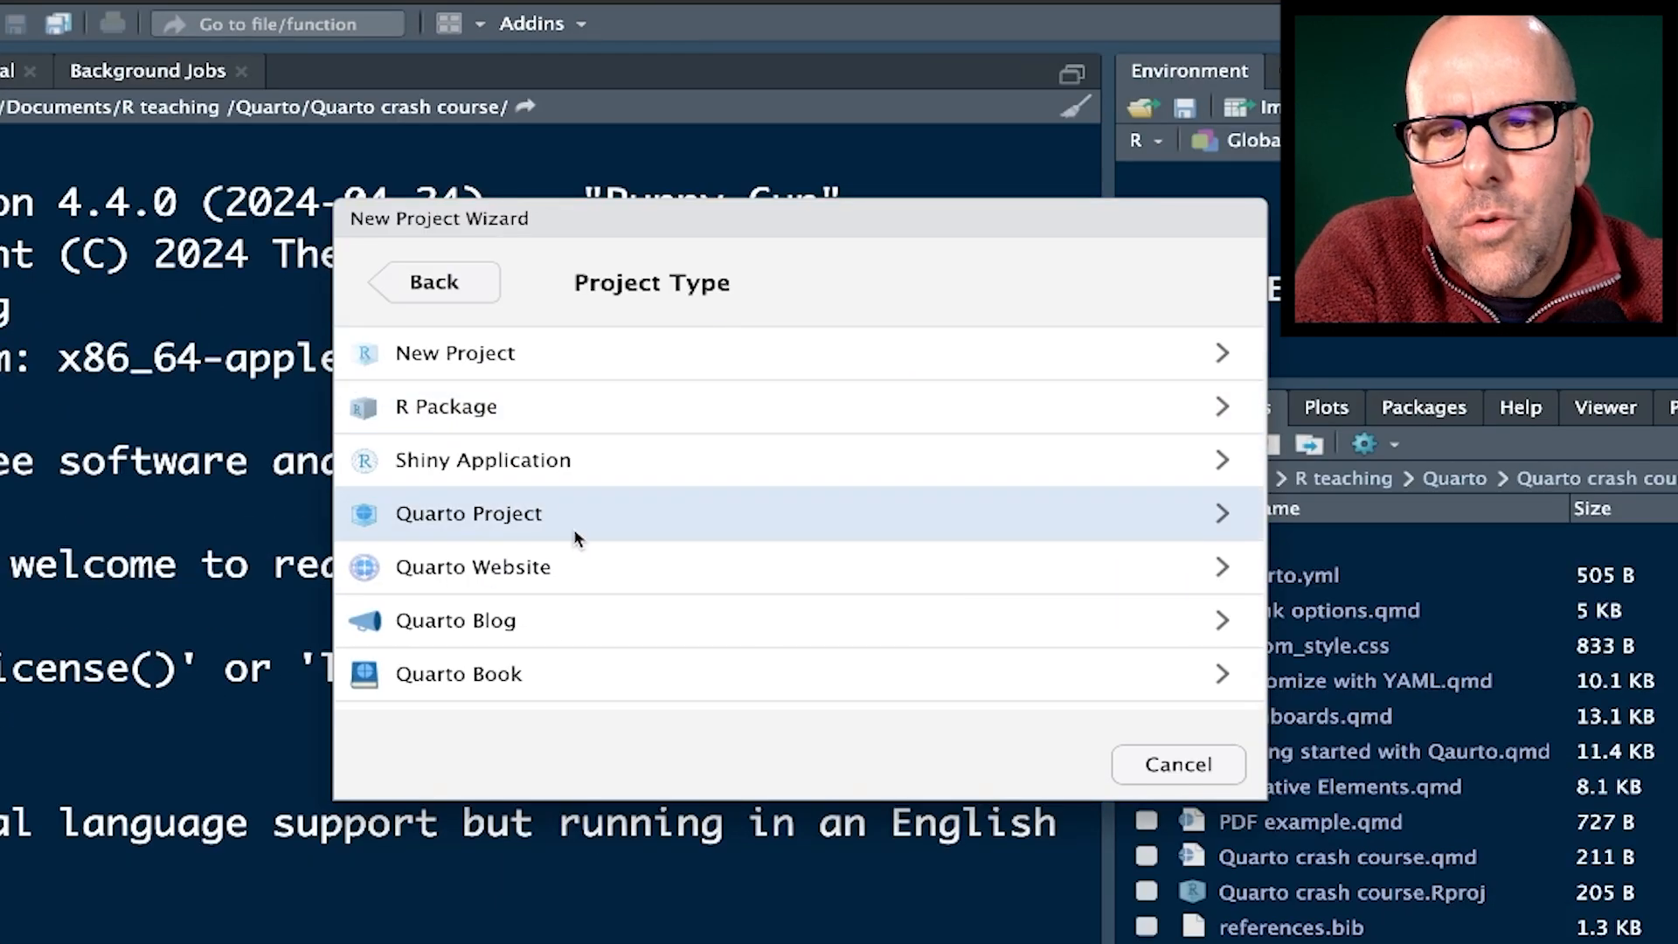
Step: Choose Quarto Project in the New Project Wizard to reach the Create Quarto Project page
left_click(468, 513)
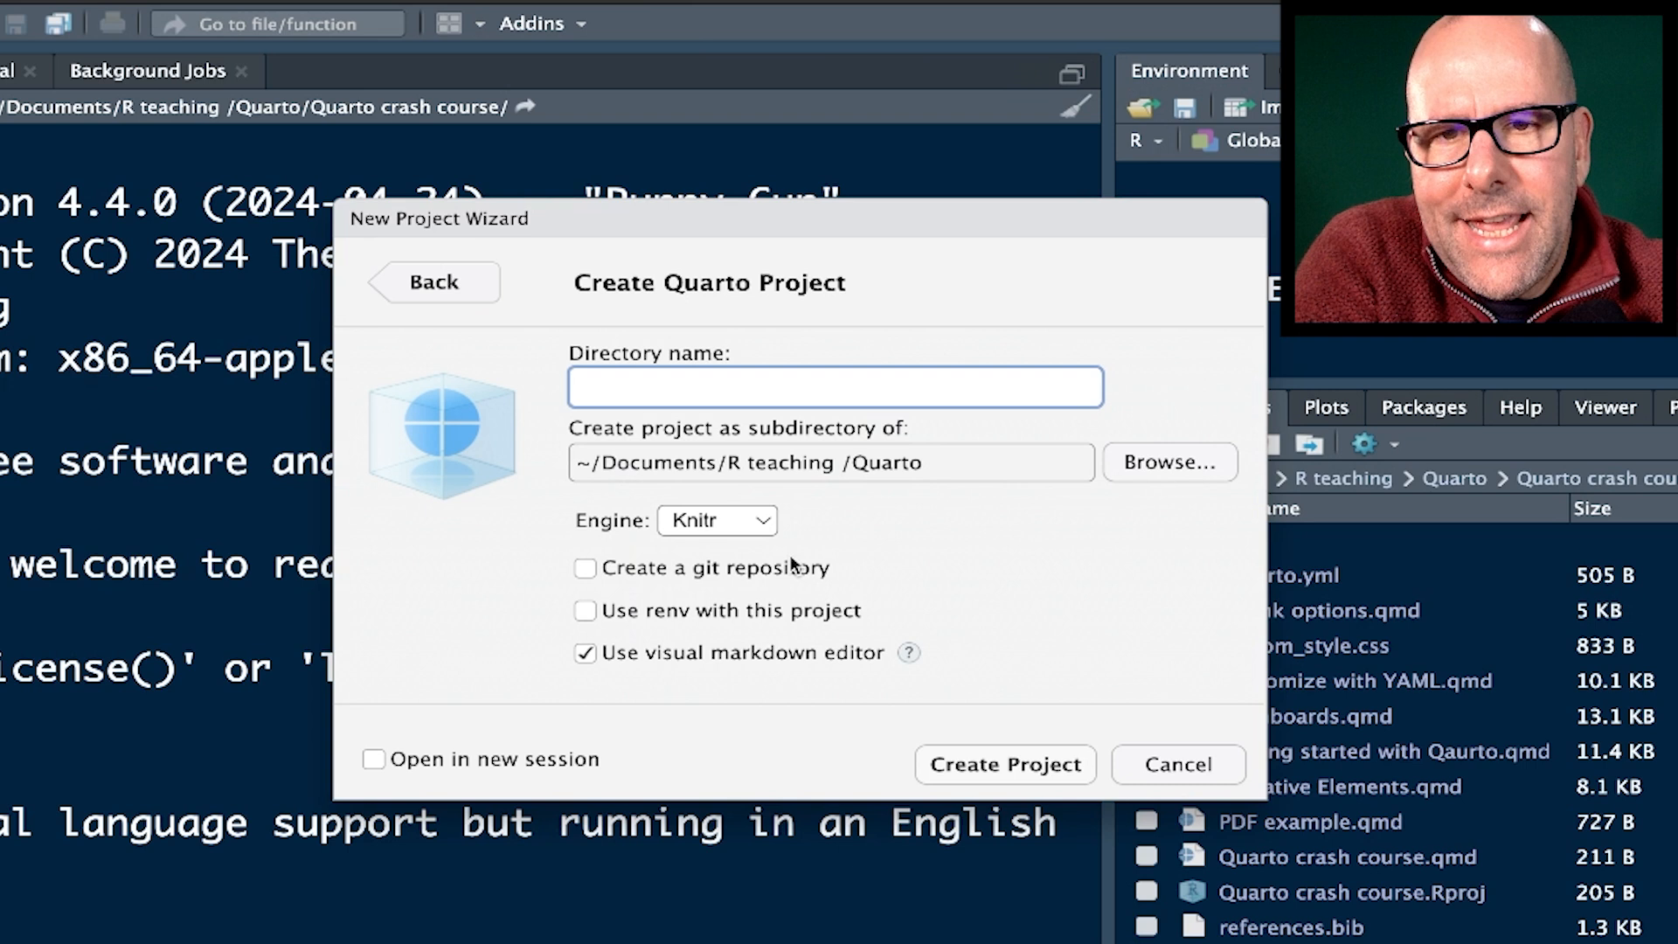
left_click(1176, 764)
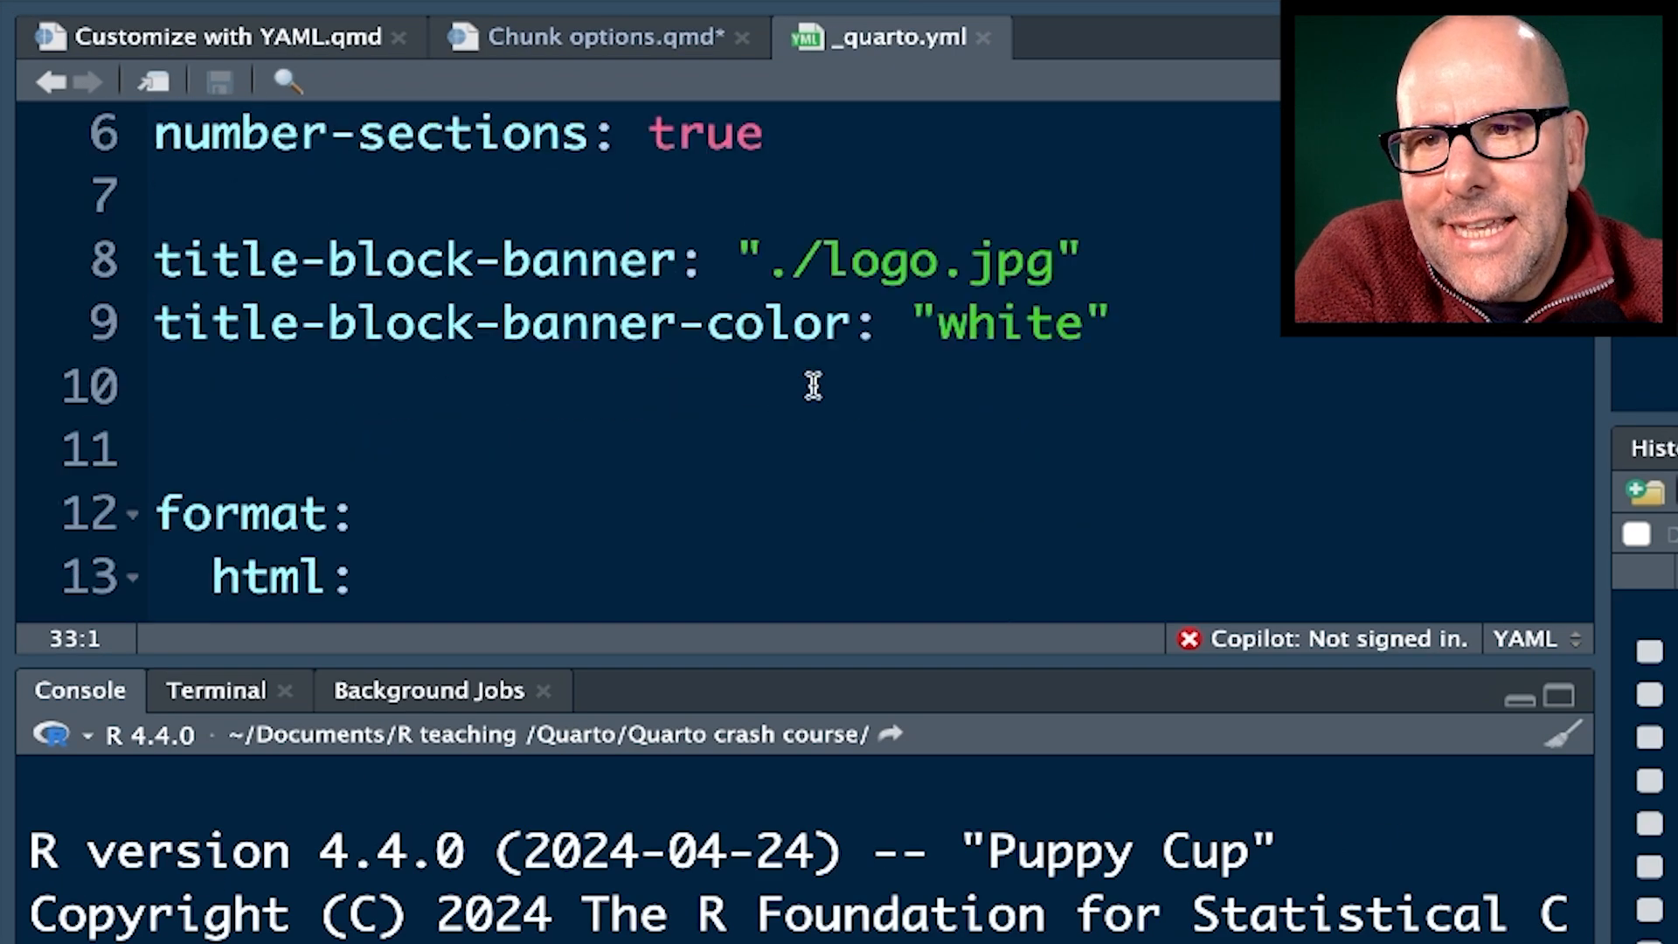
Step: Review _quarto.yml and the Customize with YAML header, then the Chunk options chunk settings
scroll("up", 3)
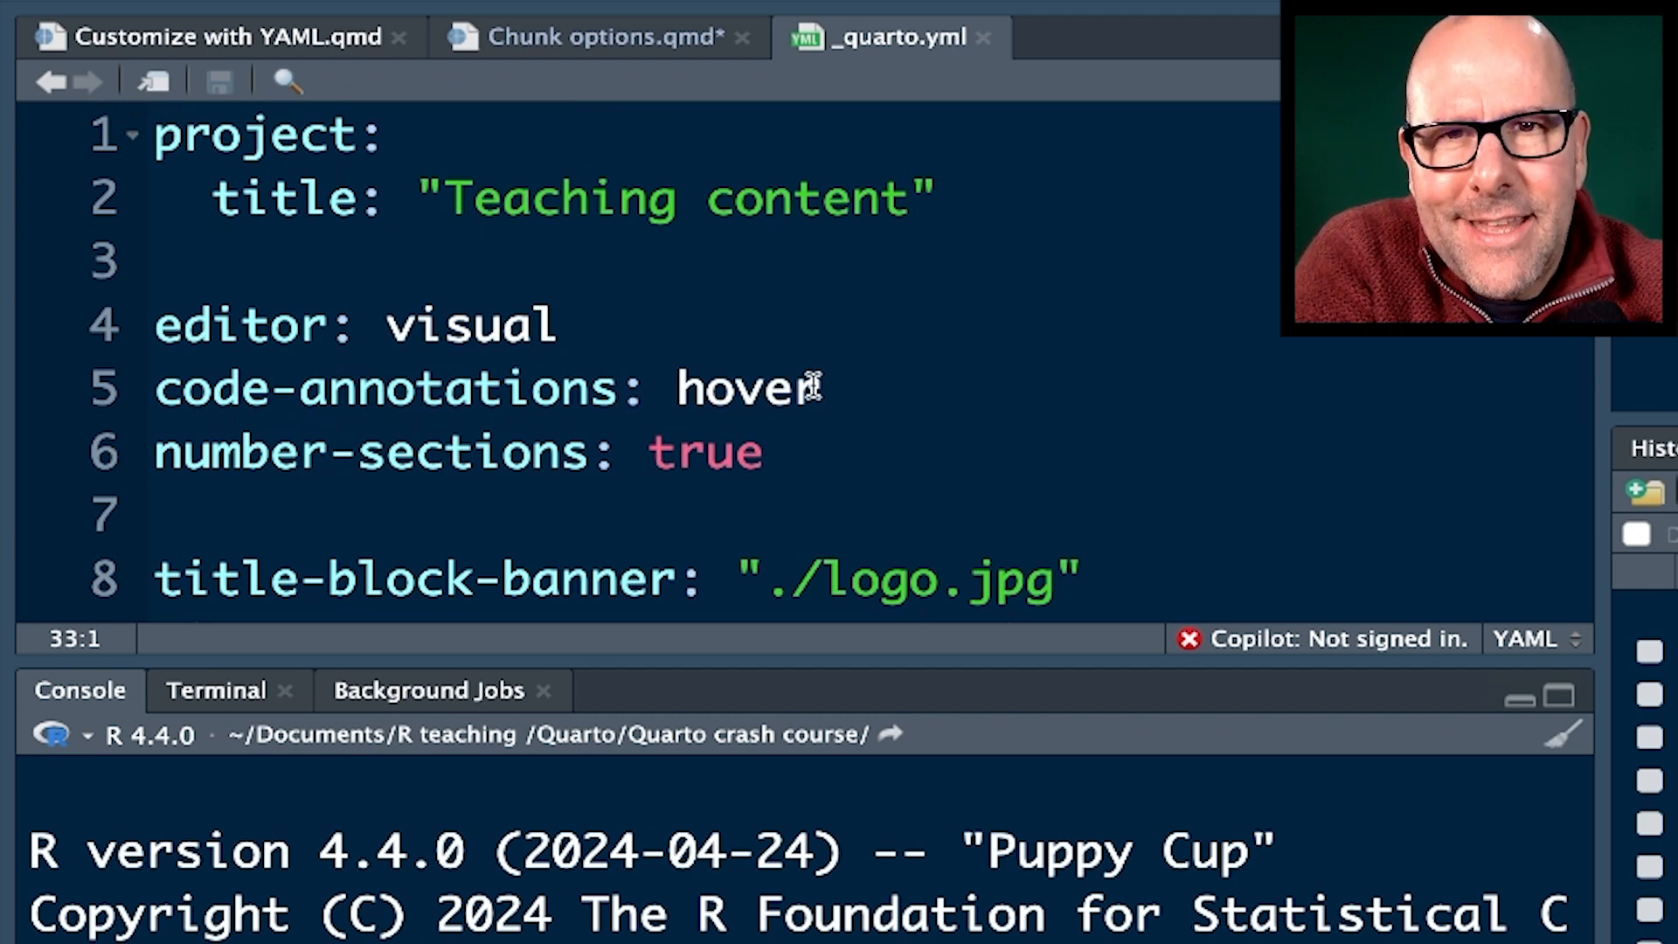
mouse_move(953, 266)
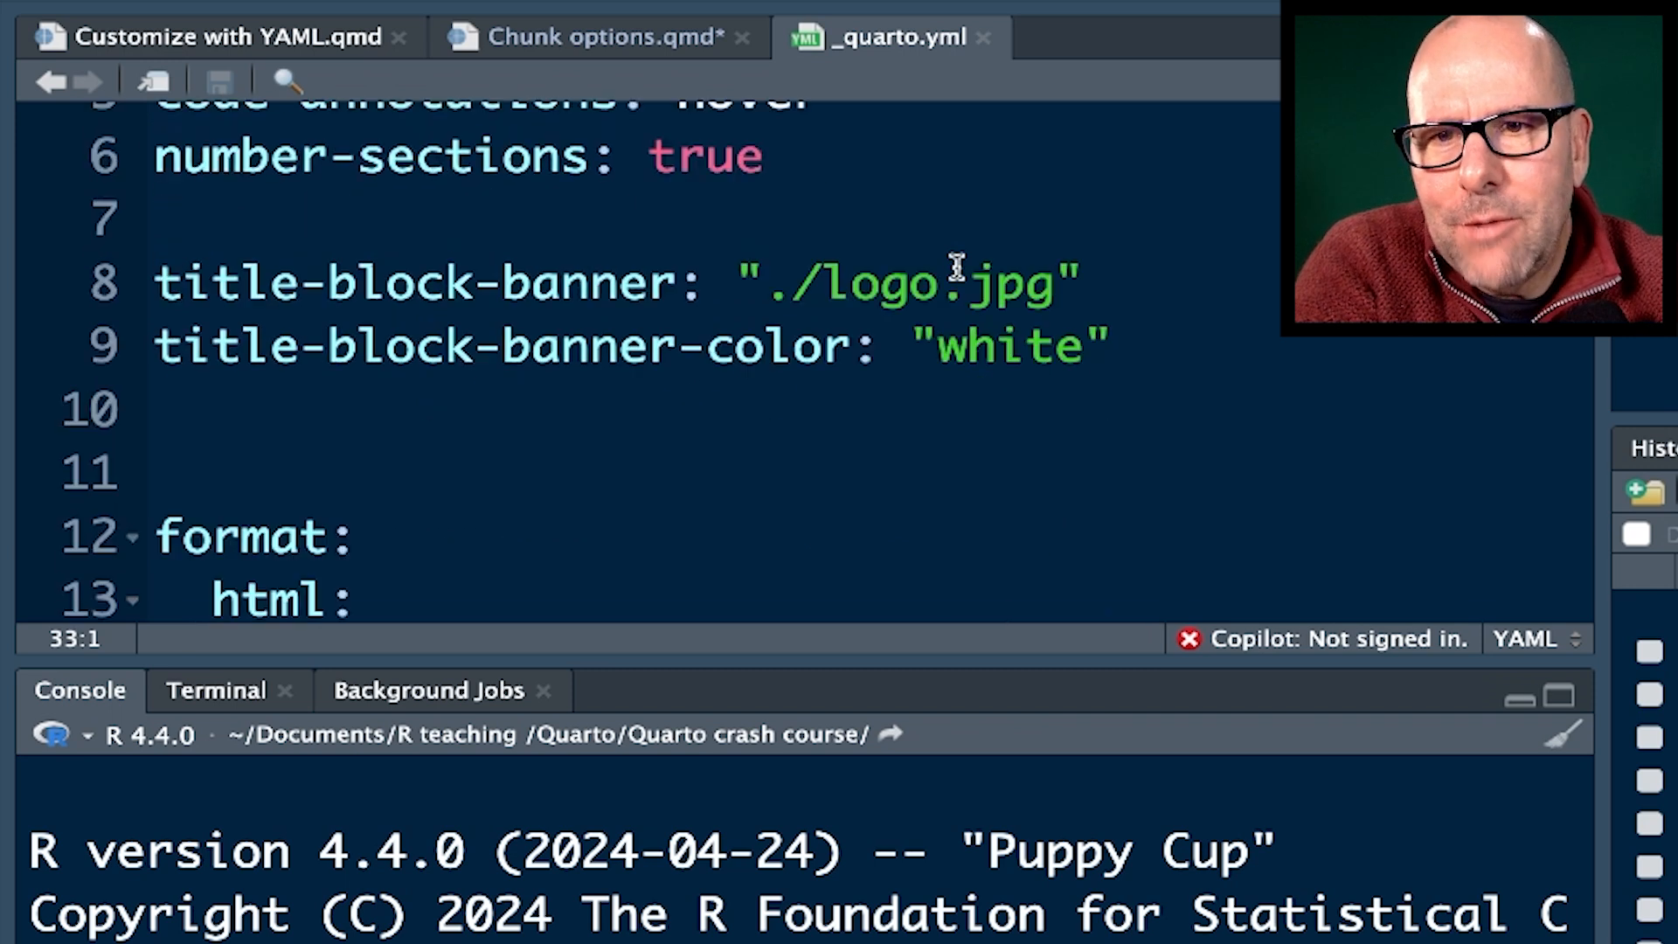
scroll("up", 3)
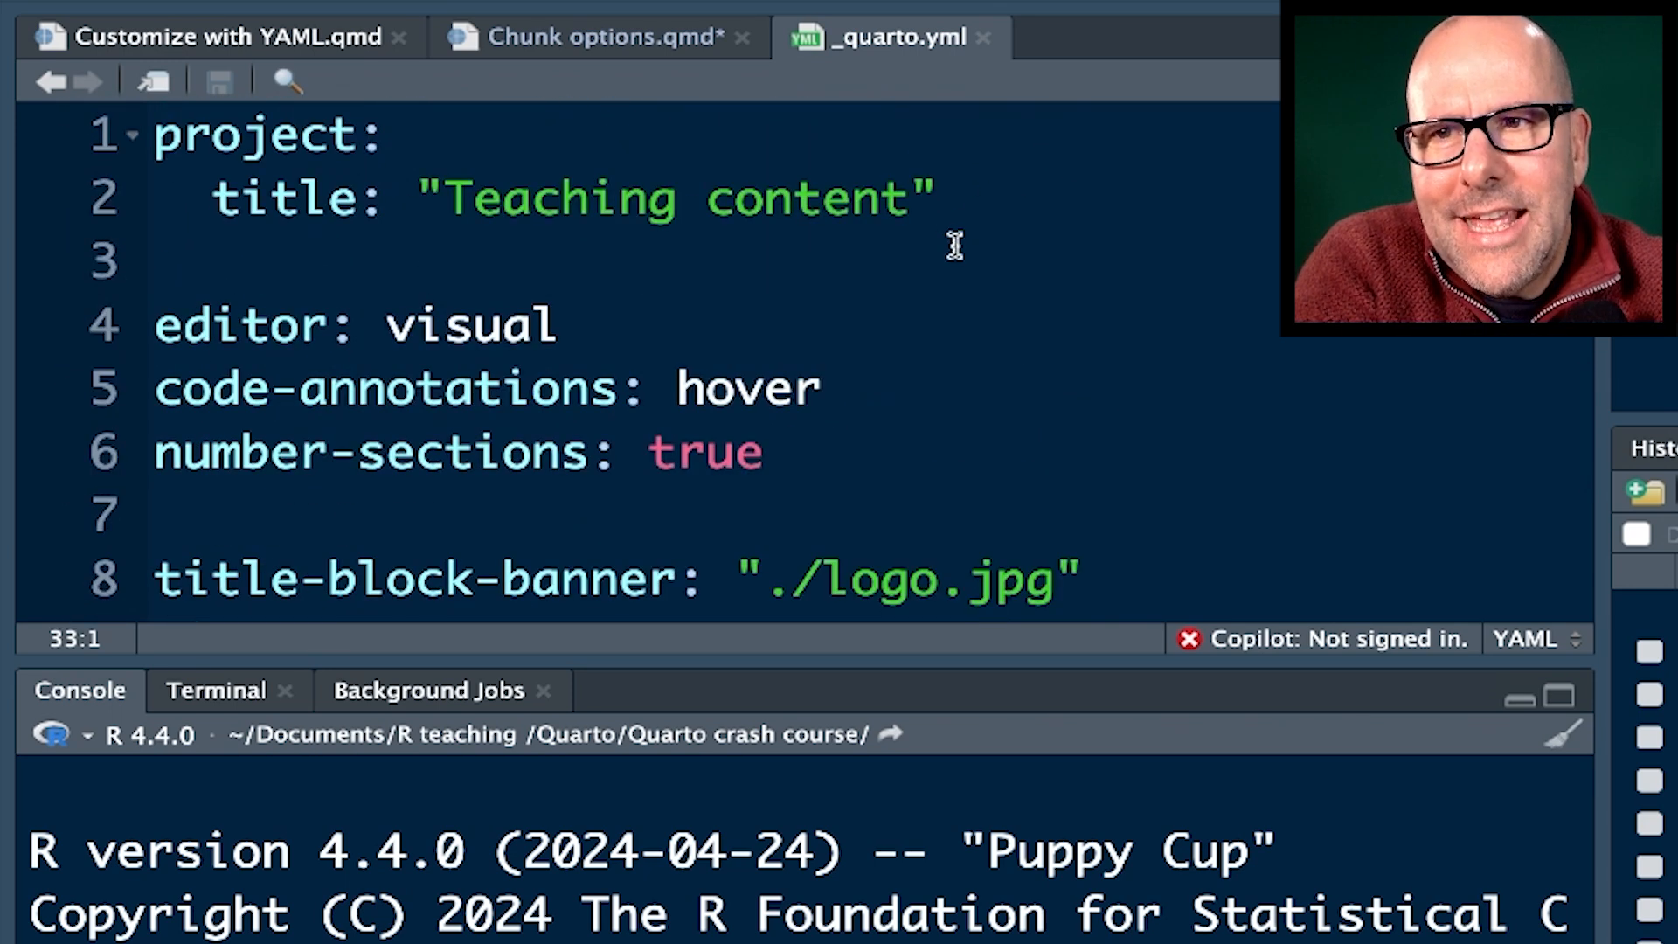
mouse_move(241, 38)
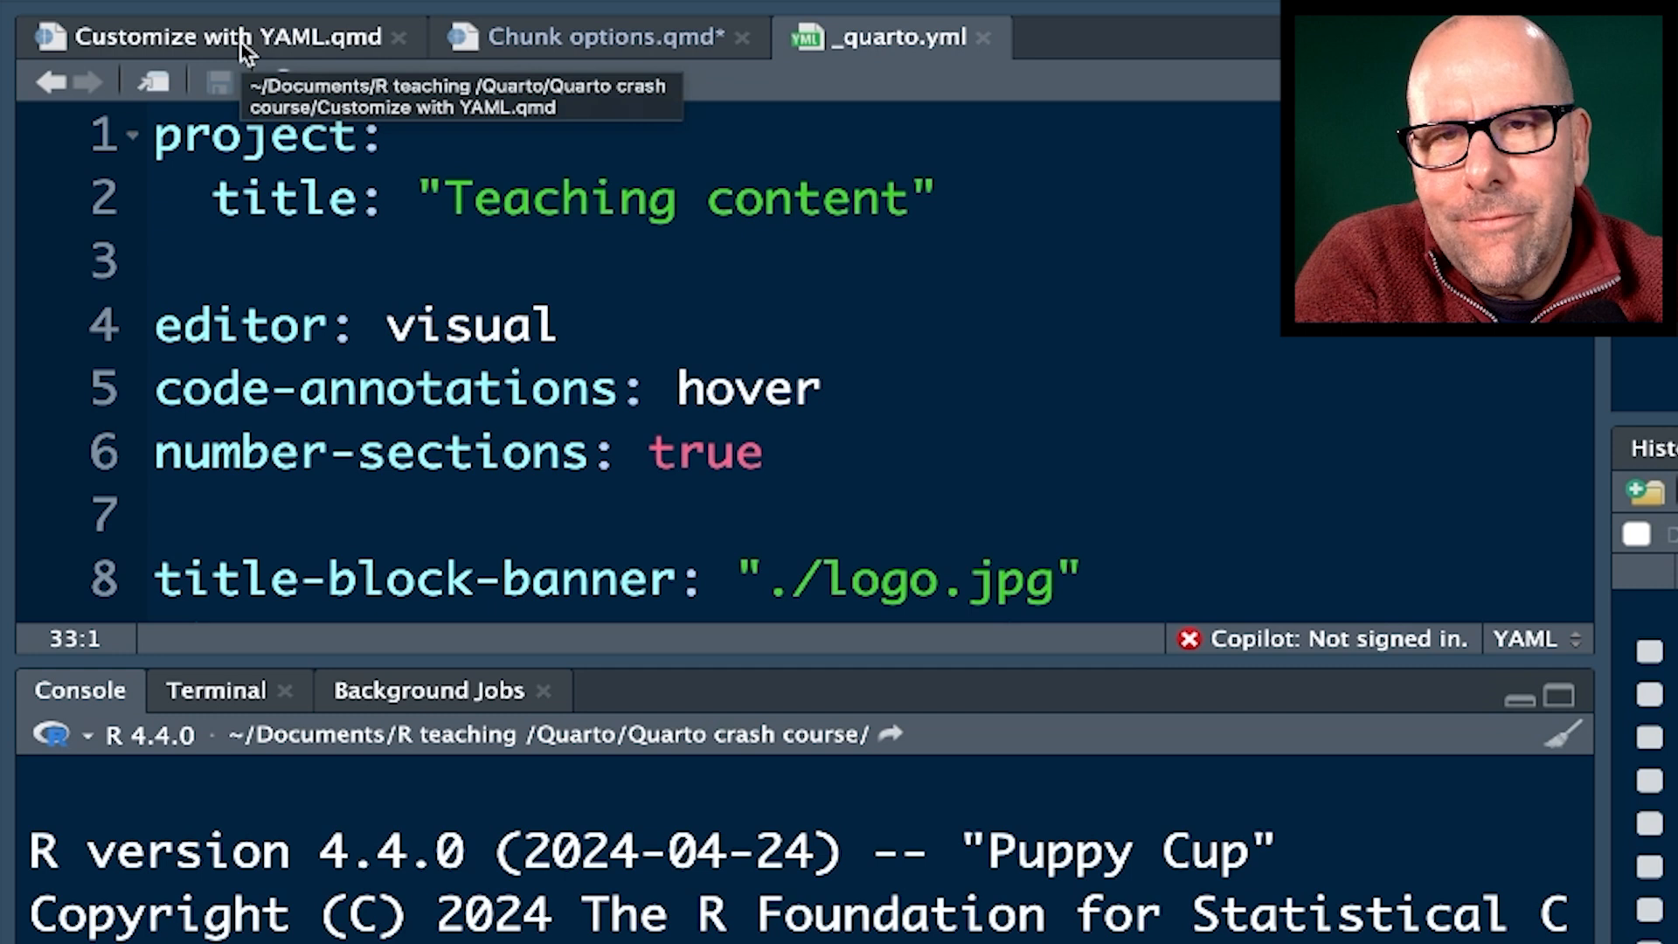
left_click(209, 35)
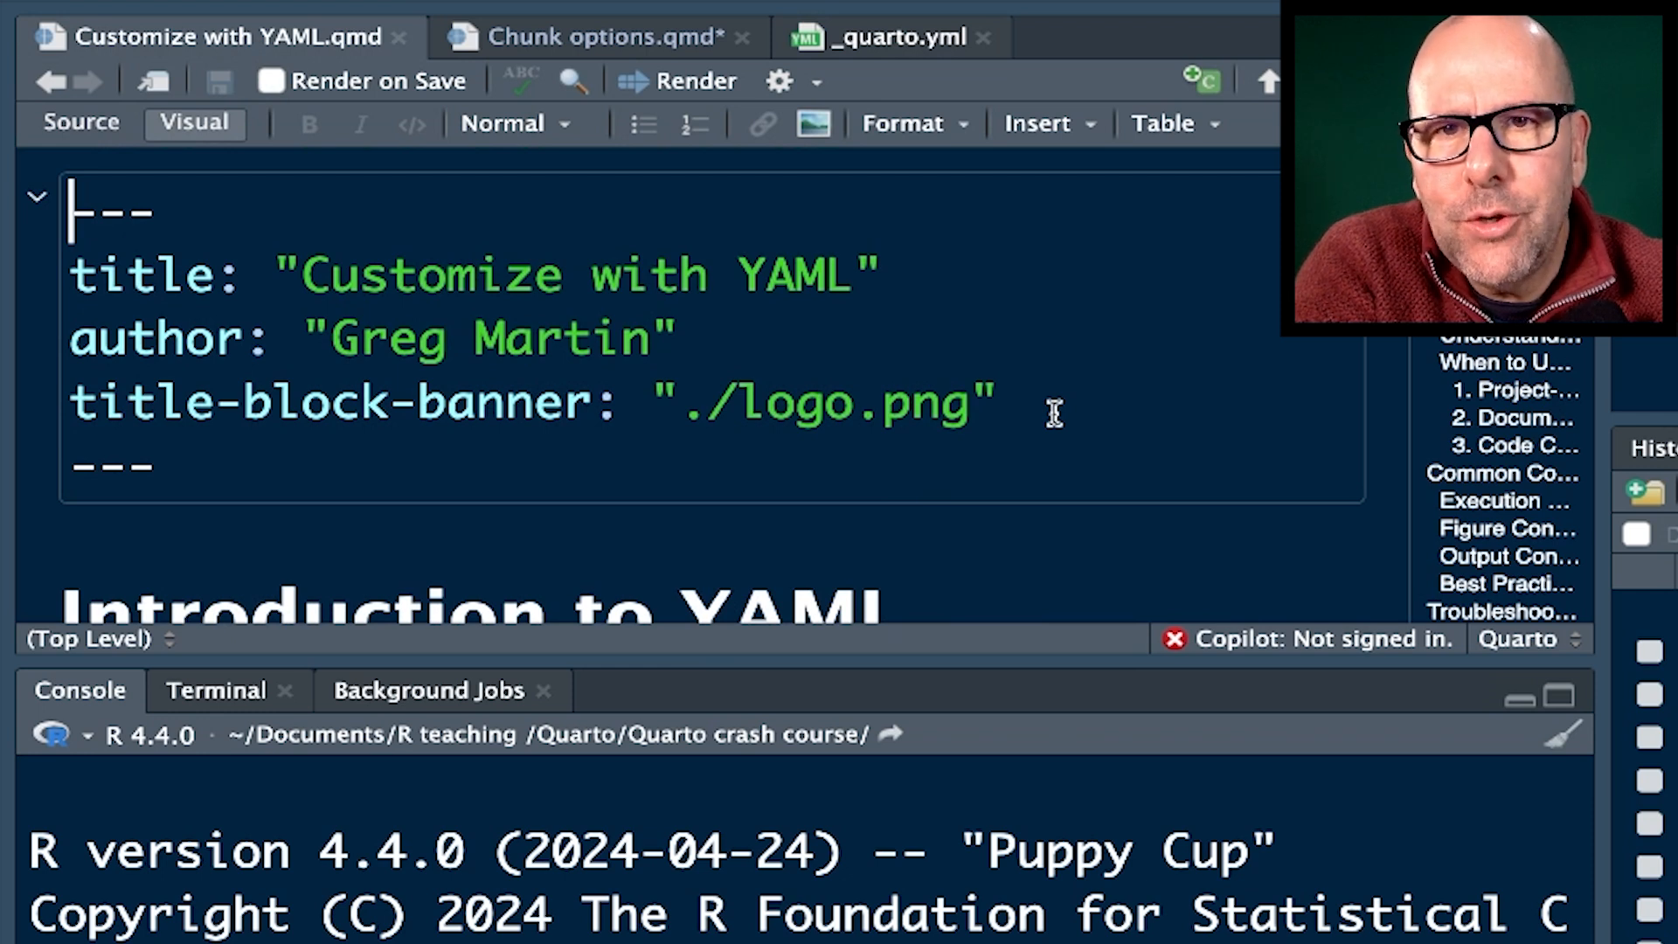
left_click(1000, 401)
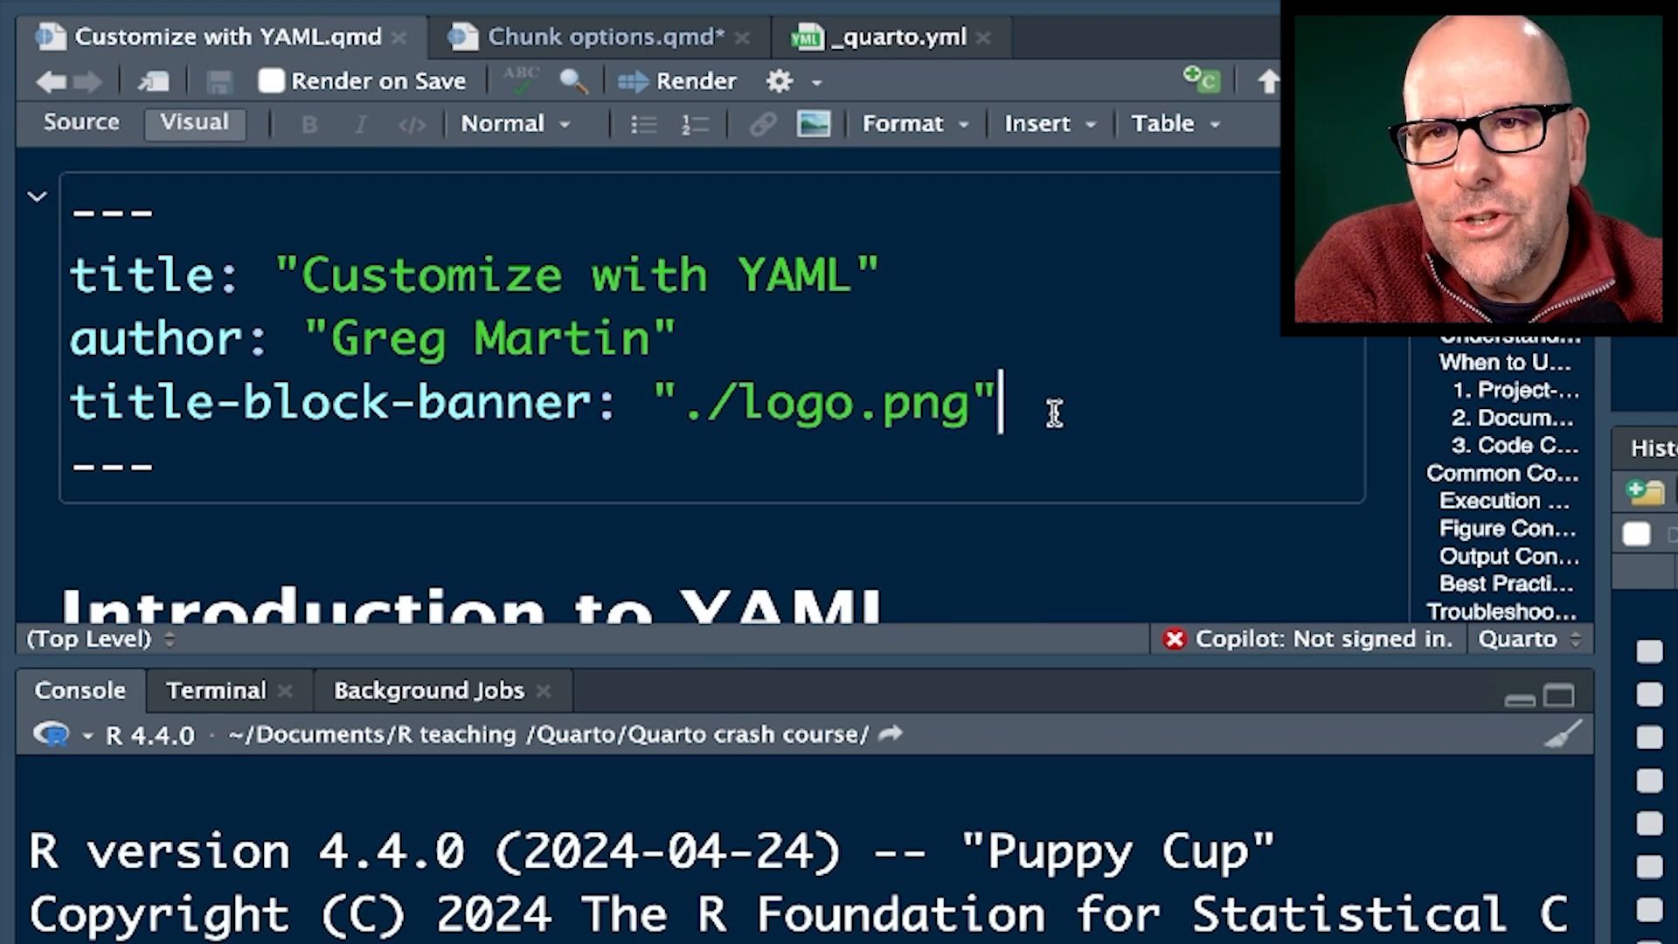
left_click(595, 36)
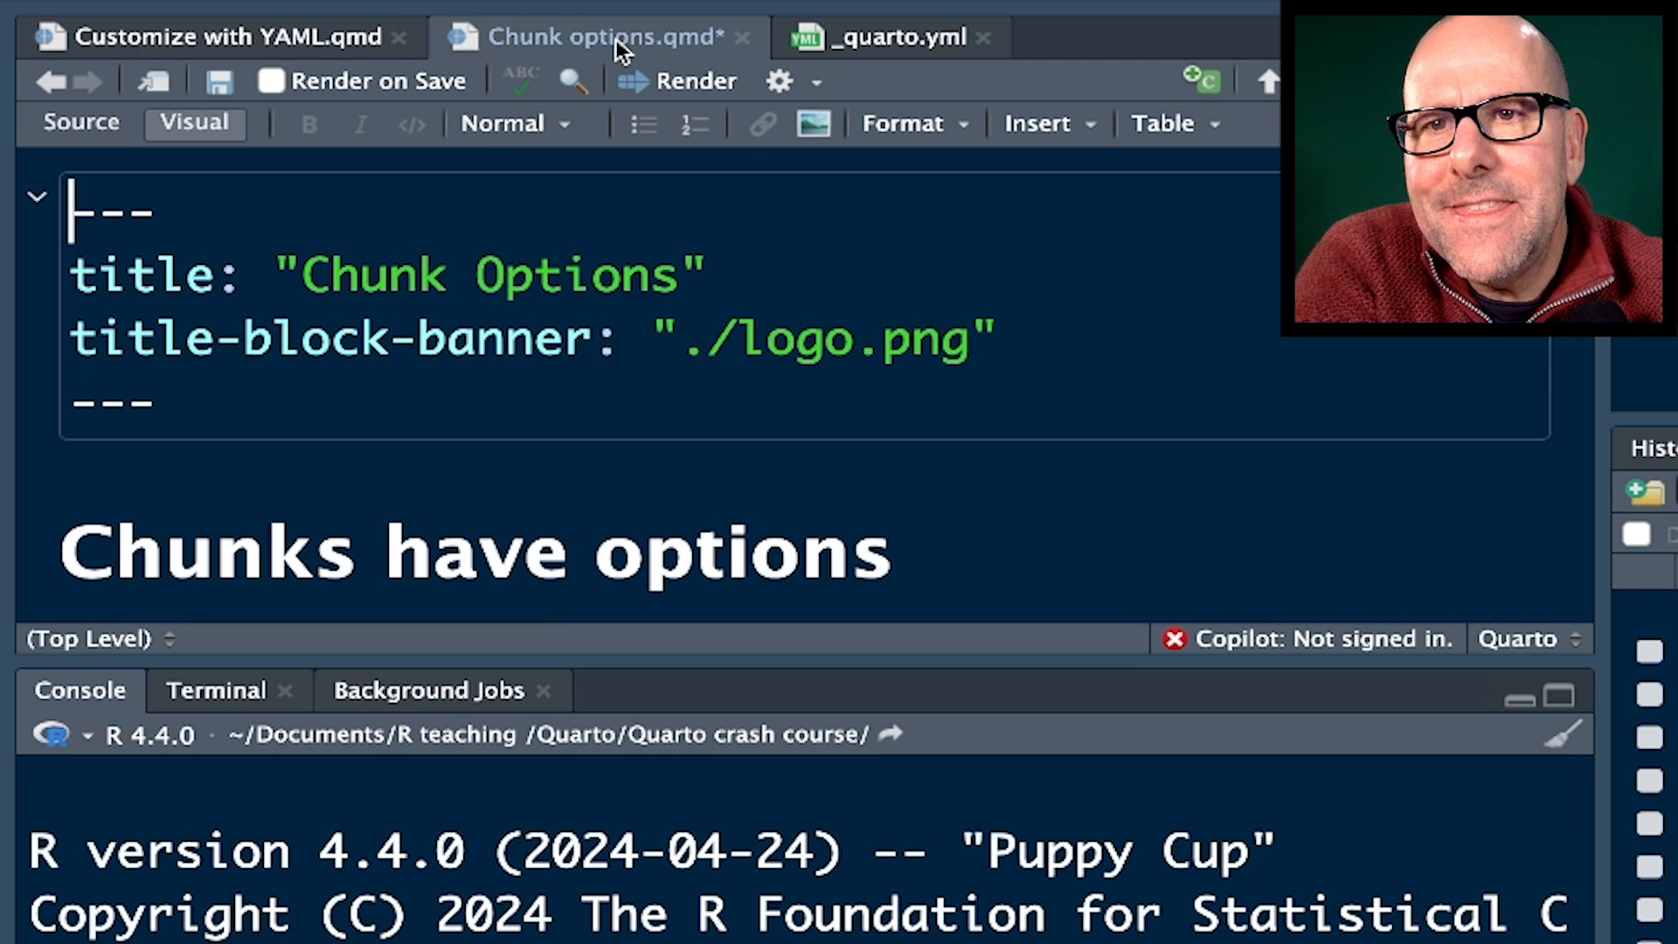
scroll("down", 3)
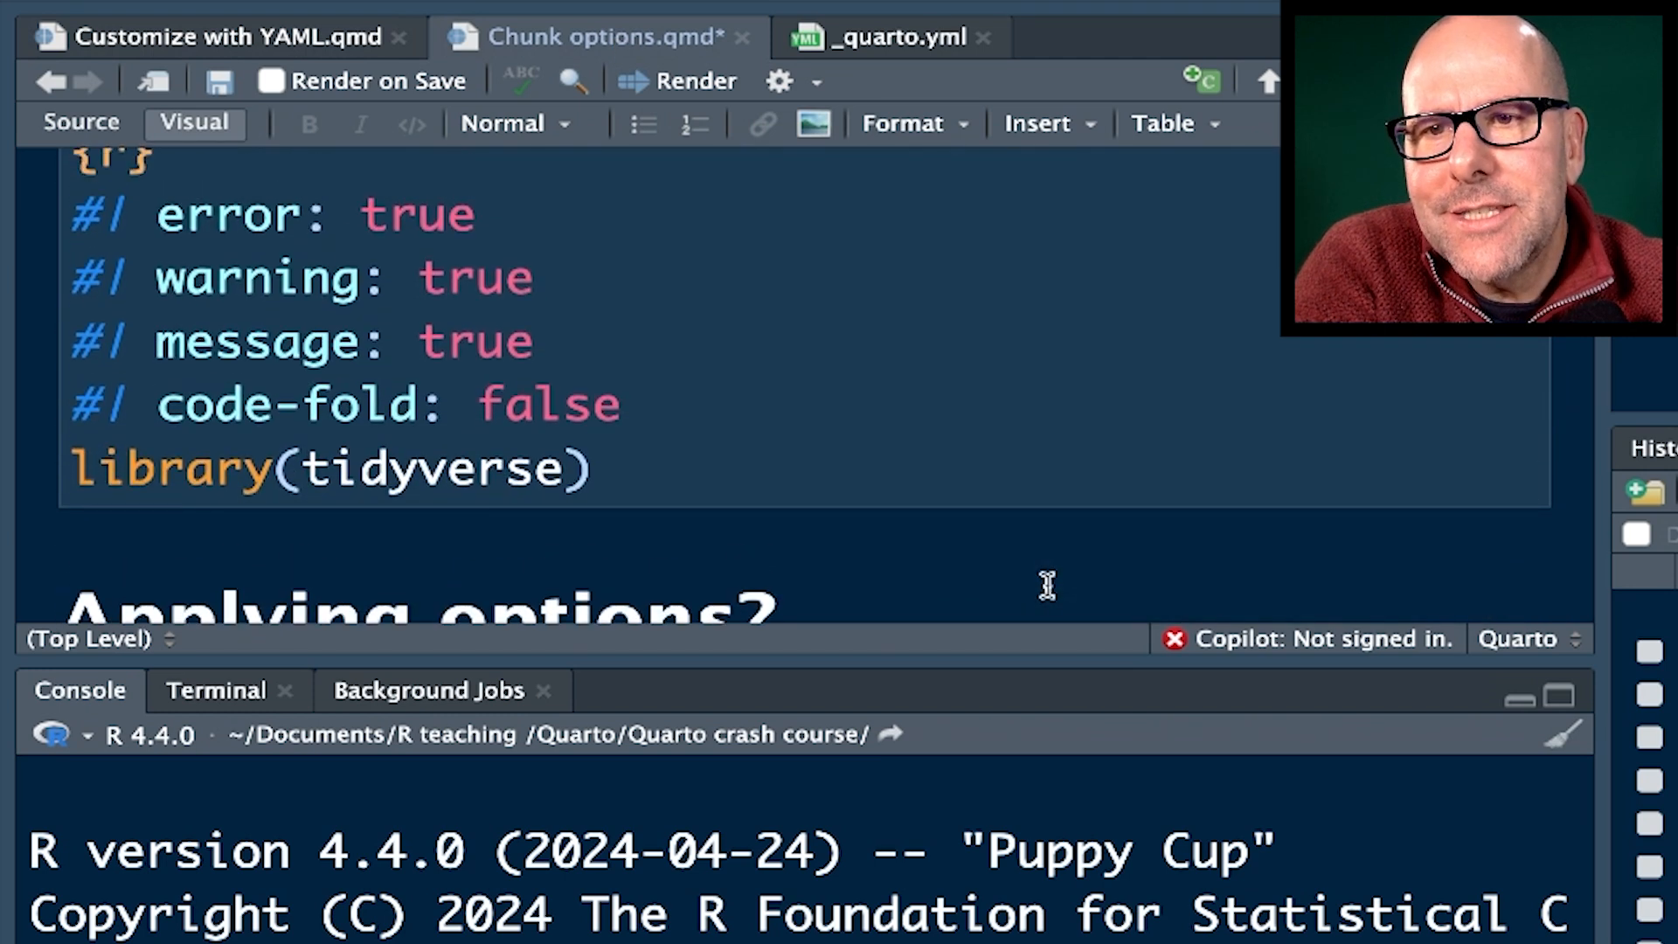
mouse_move(455, 453)
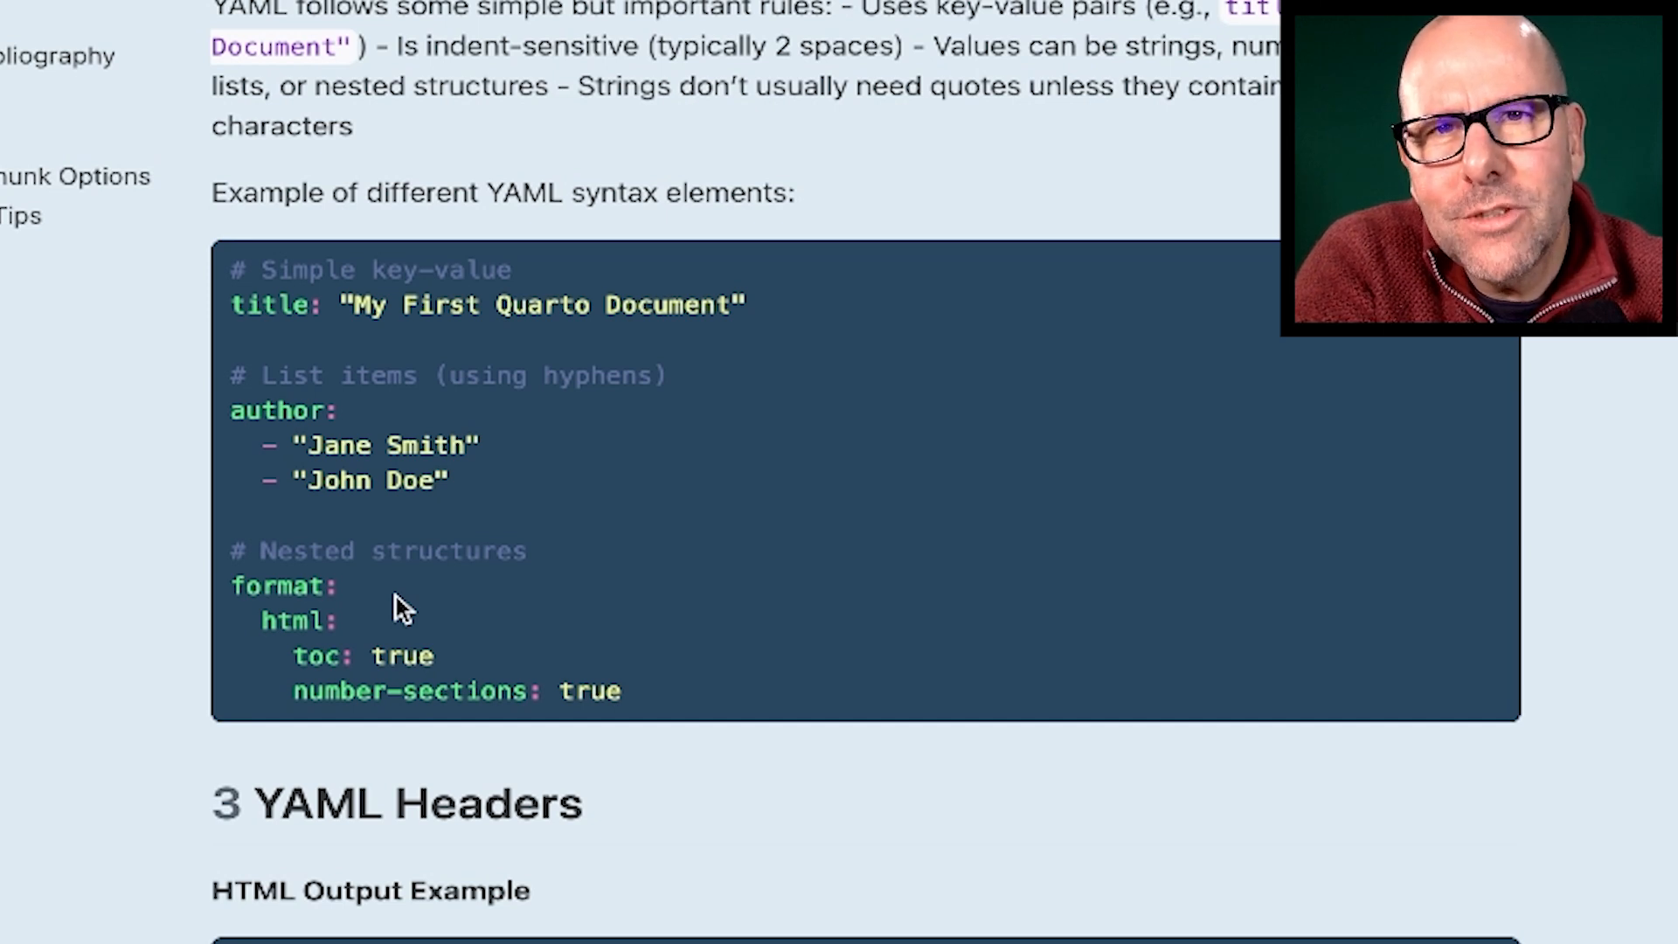
mouse_move(310, 620)
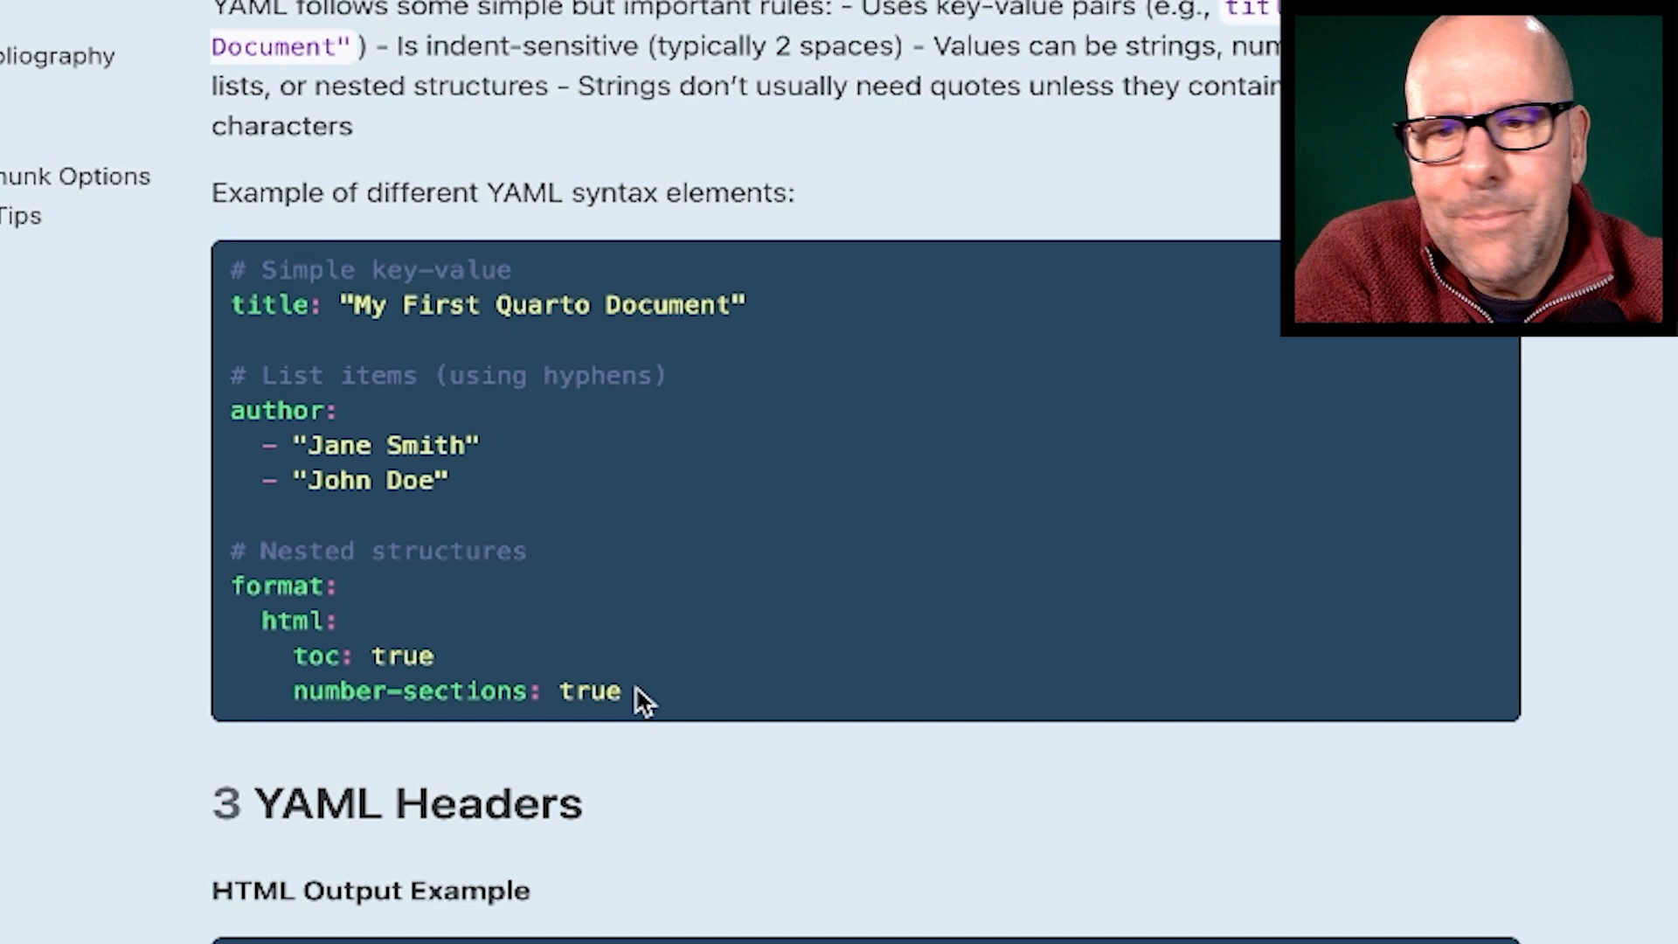
Step: Scroll the rendered YAML guide to the YAML Headers HTML format example
scroll("down", 3)
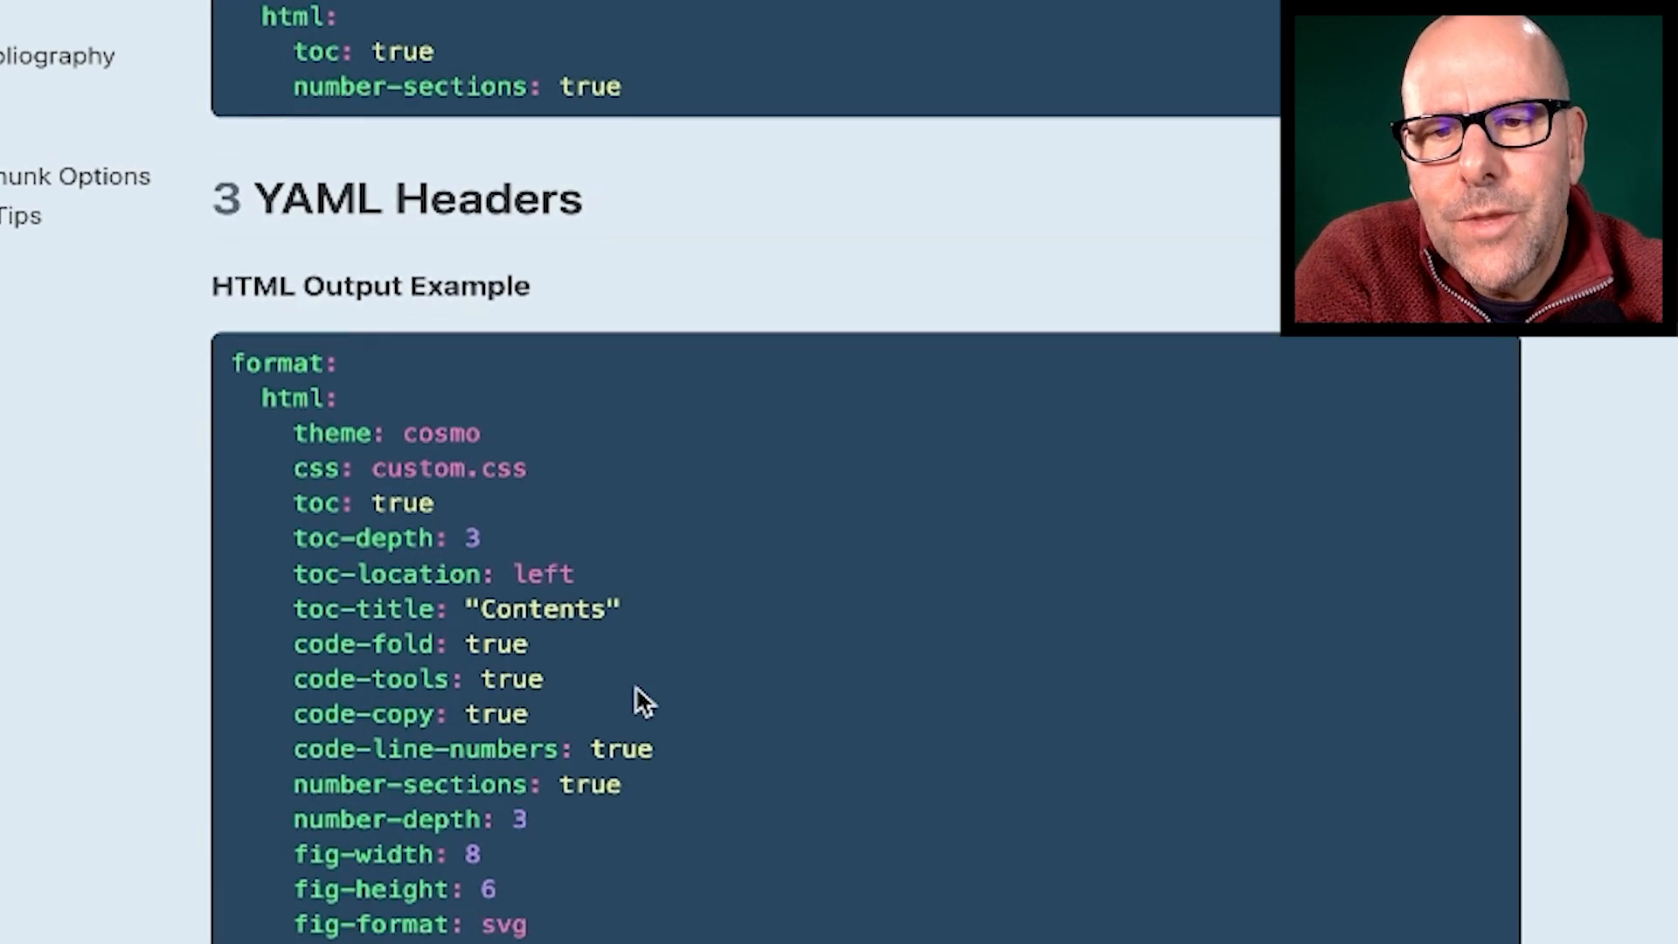
Step: Scroll to show the full HTML Output Example, through banner, scrolling and search options
scroll("down", 3)
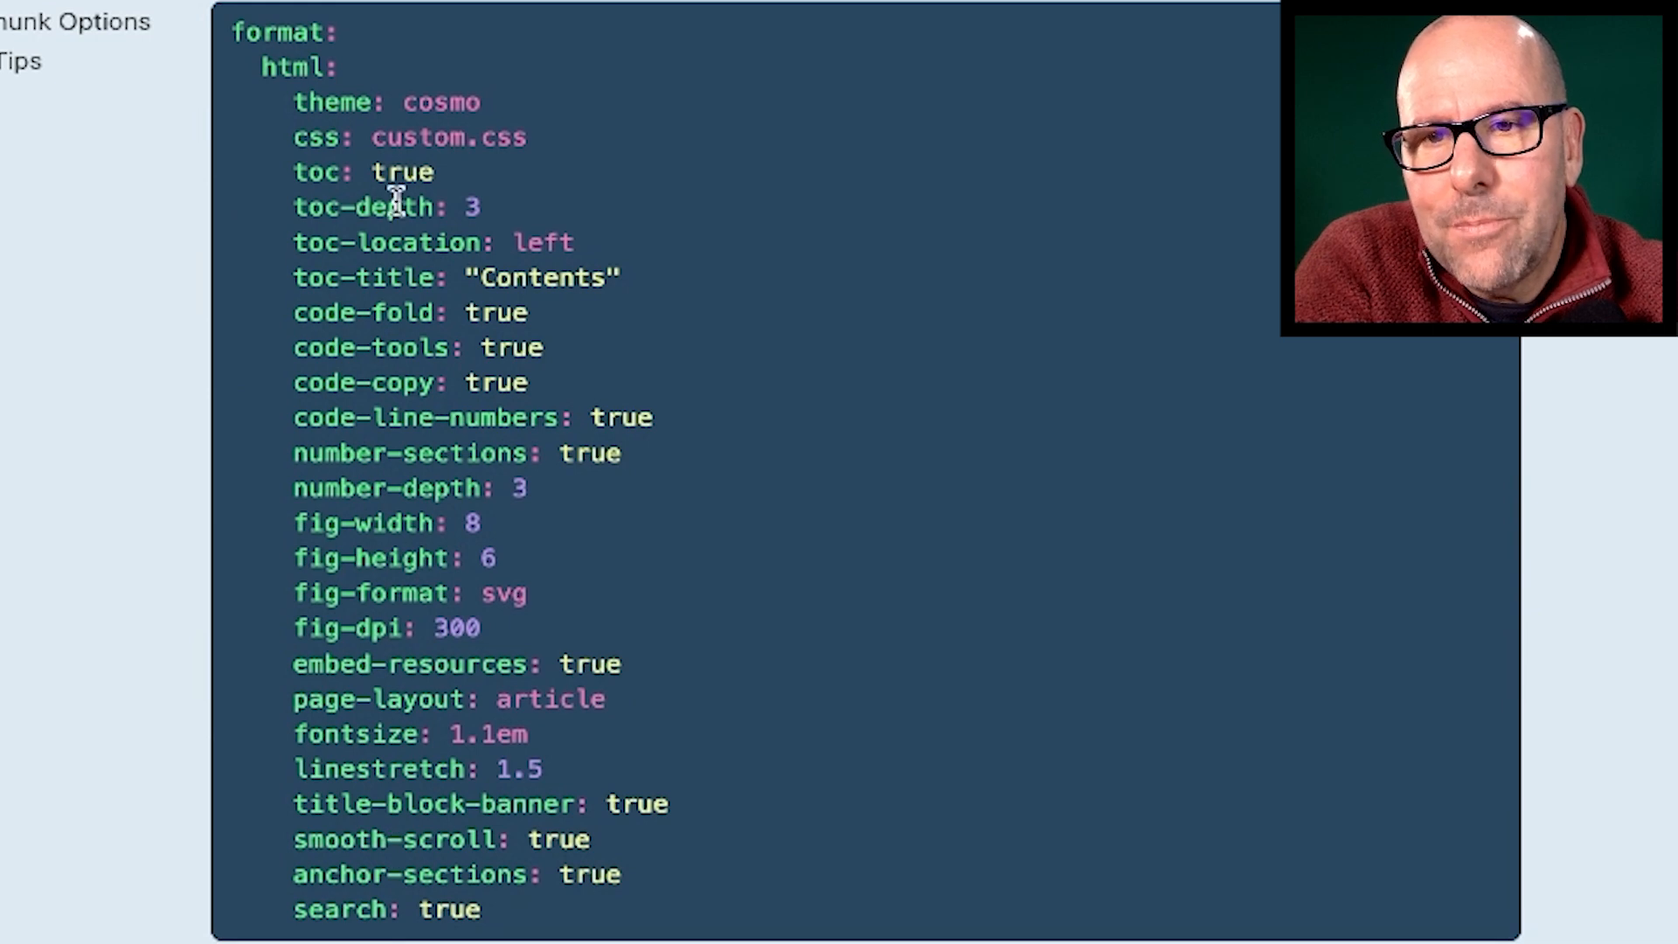
mouse_move(449, 530)
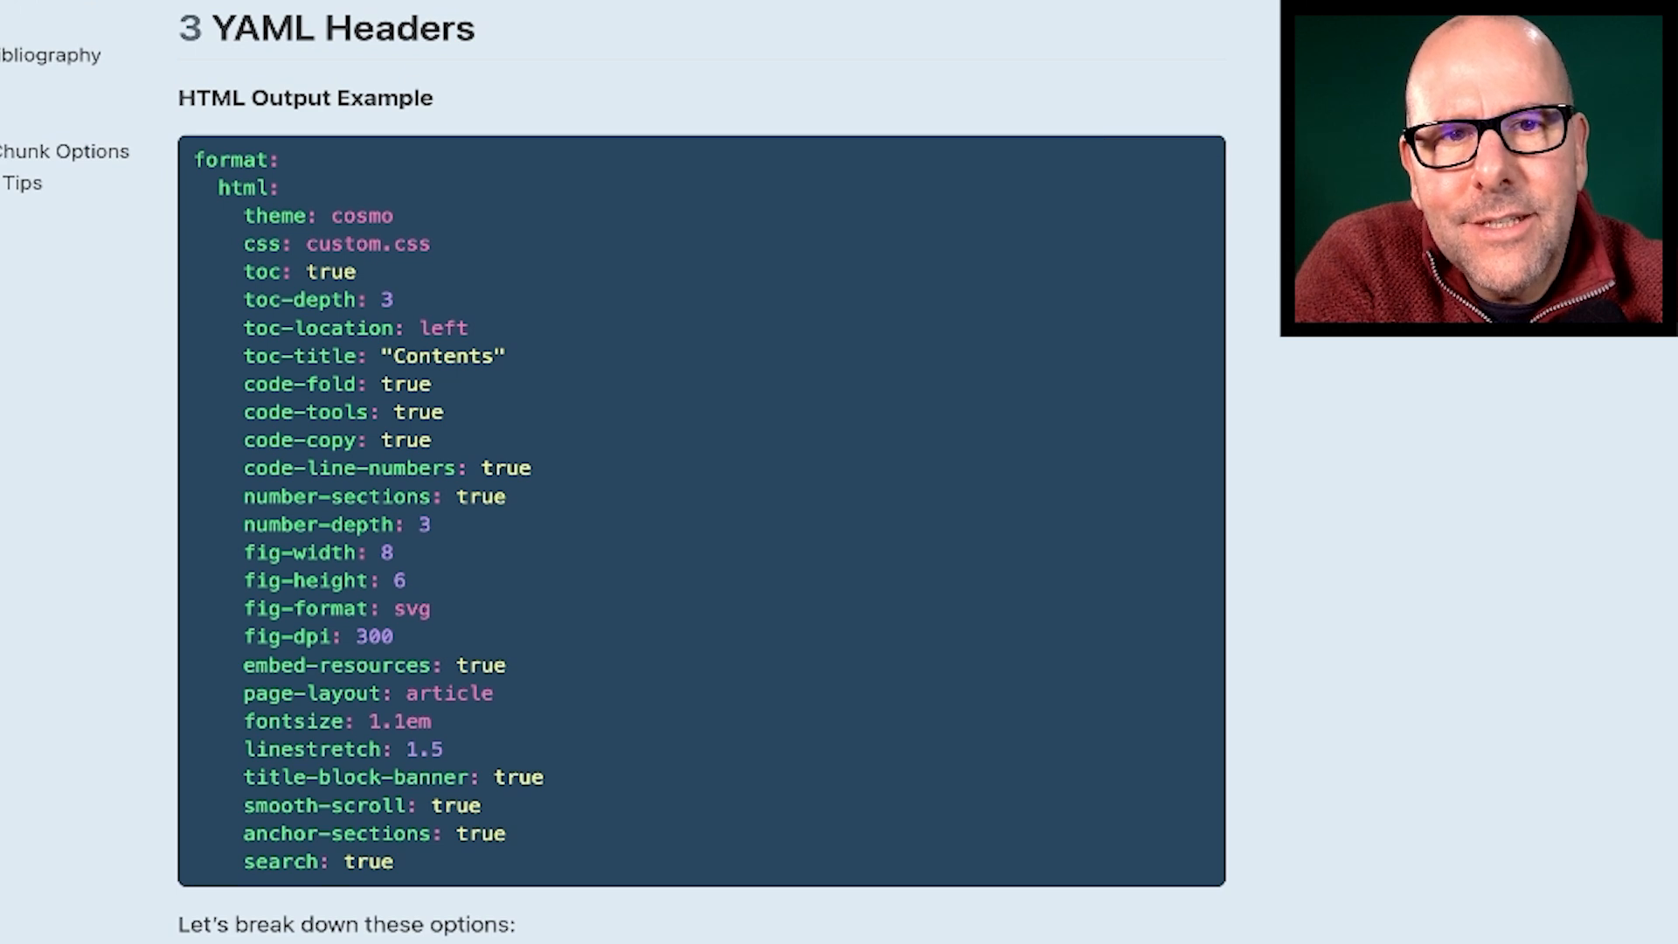
mouse_move(373, 887)
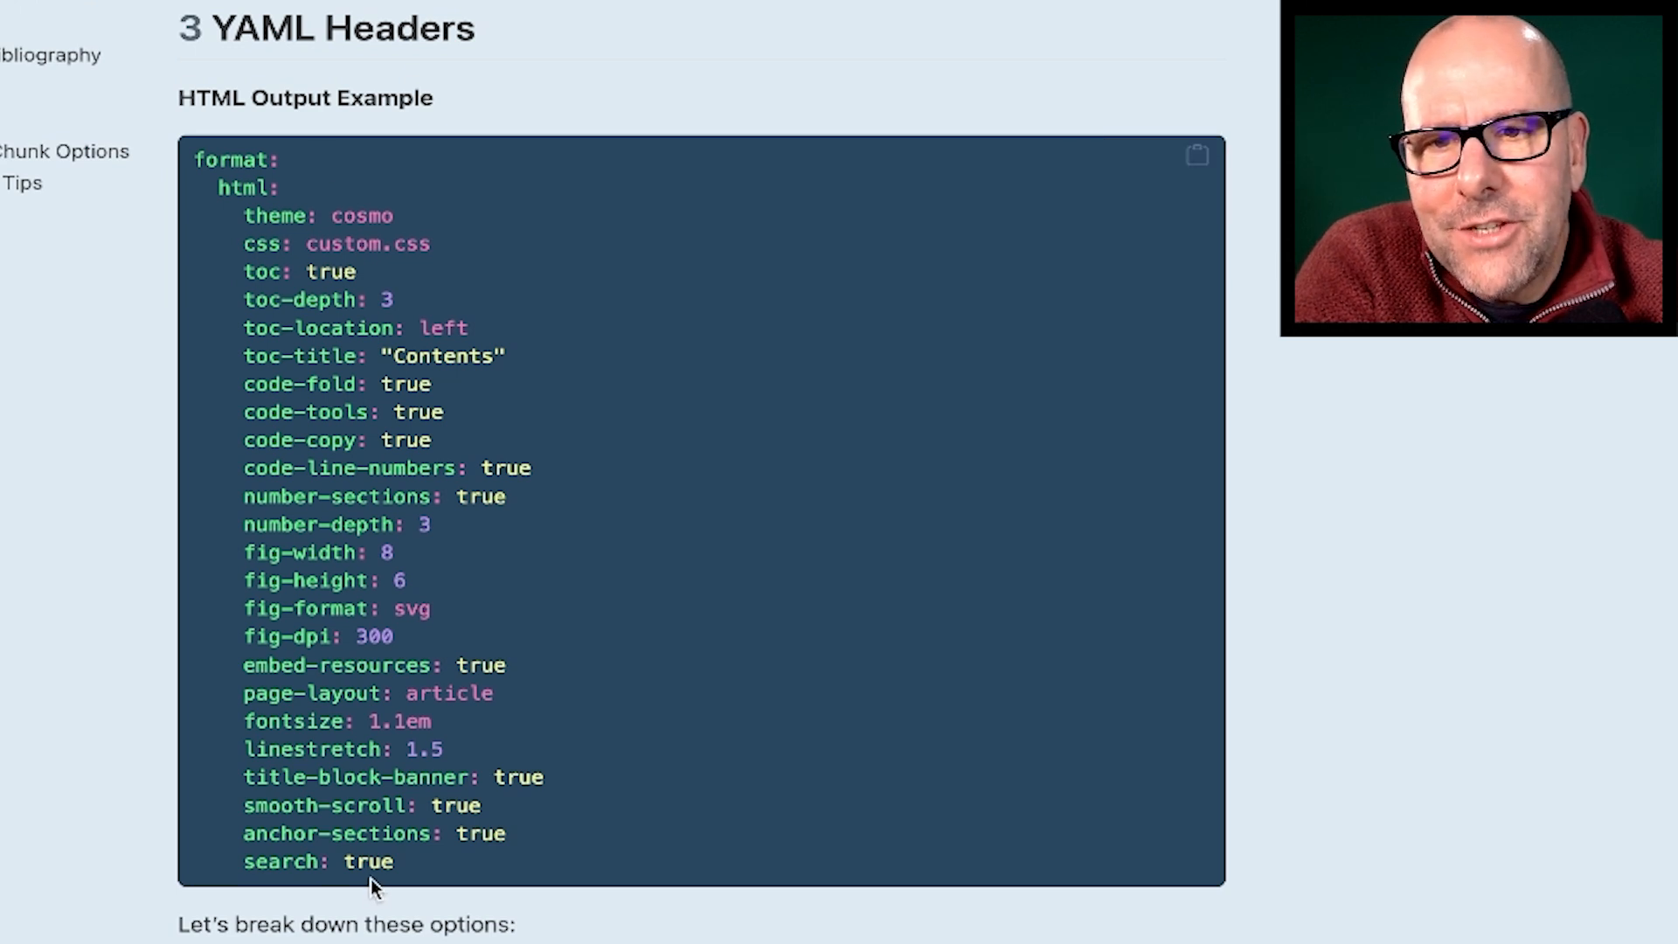
Step: Scroll past the PDF Output Example to the Language and Bibliography and Execute Options sections
scroll("down", 3)
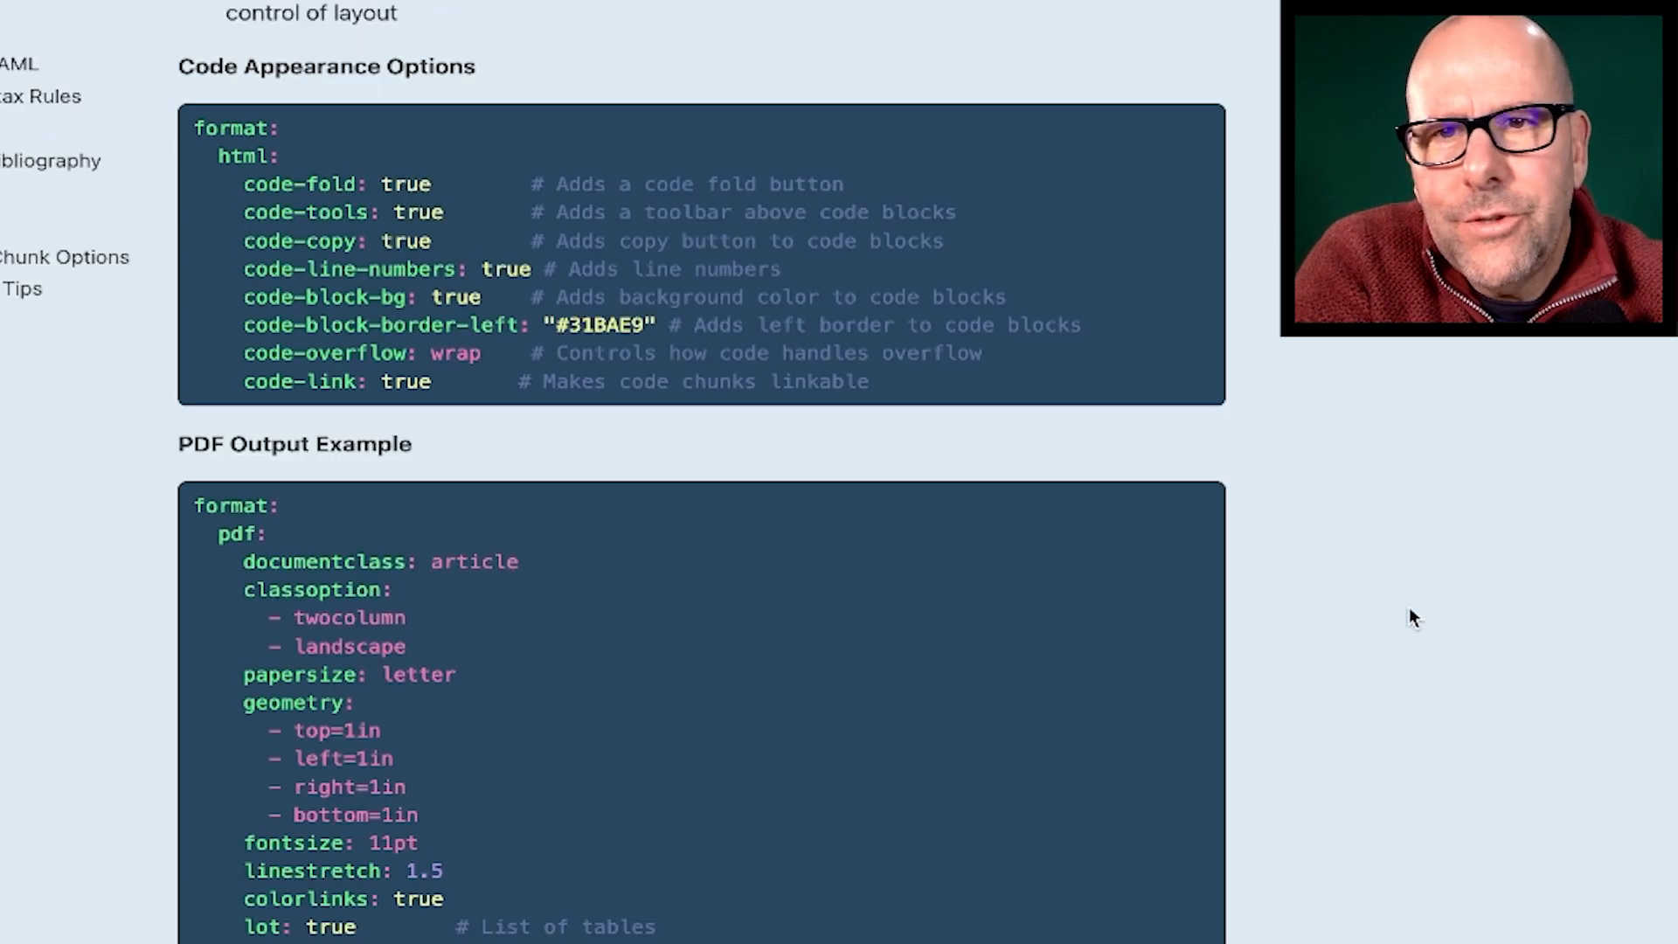
mouse_move(315, 173)
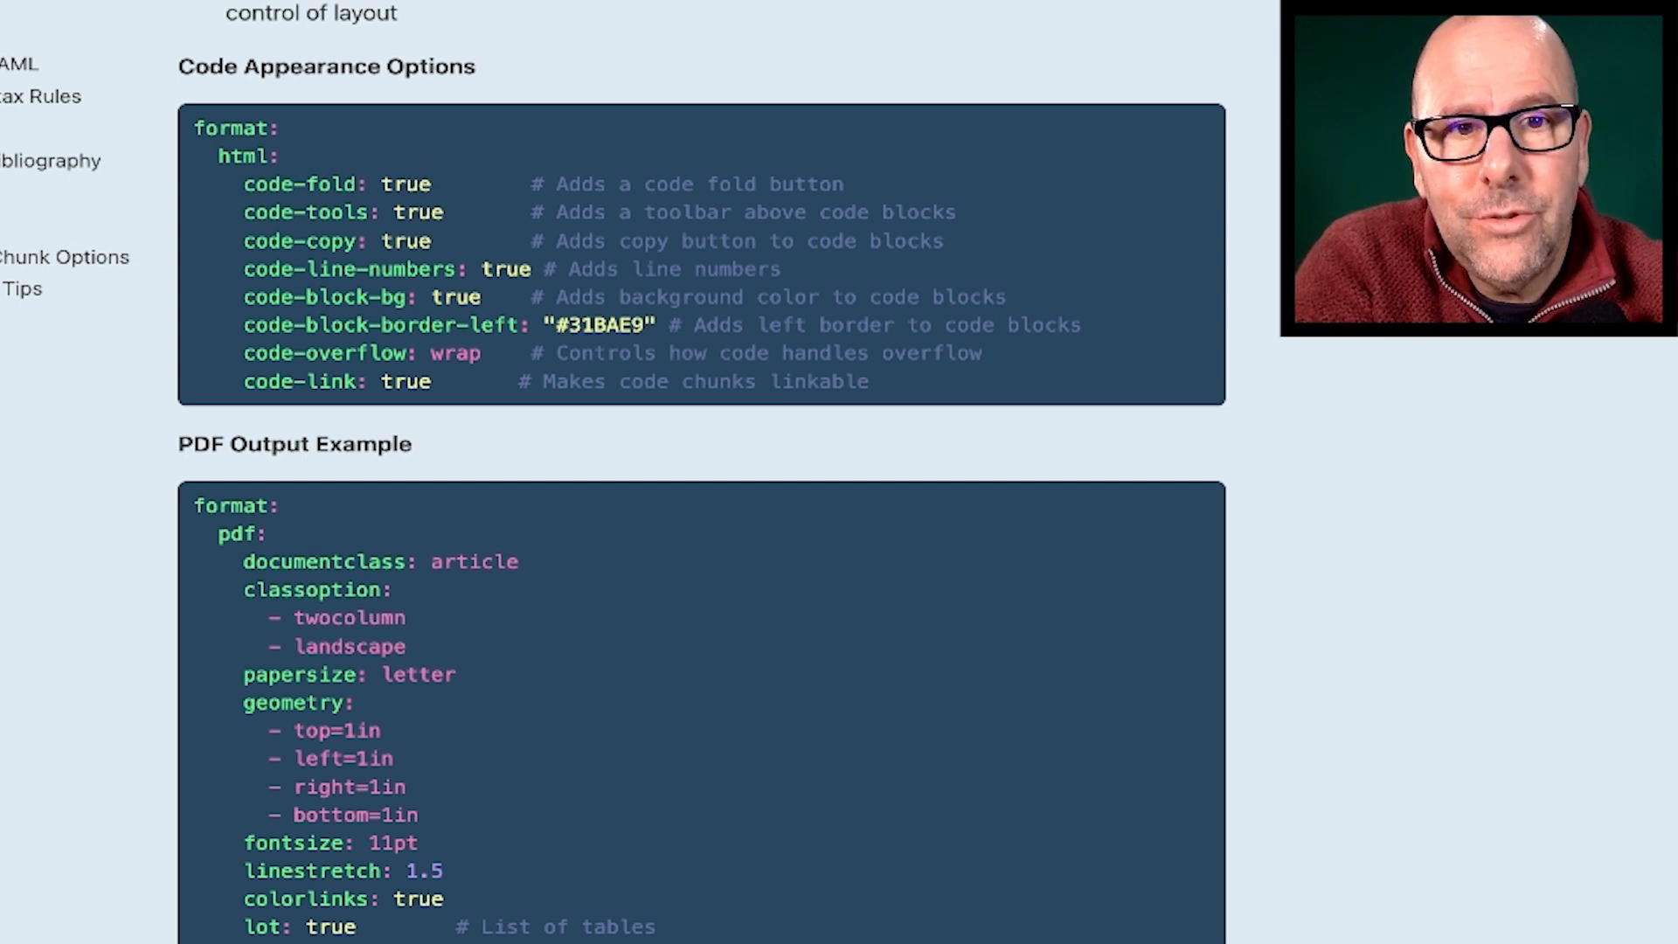
scroll("down", 3)
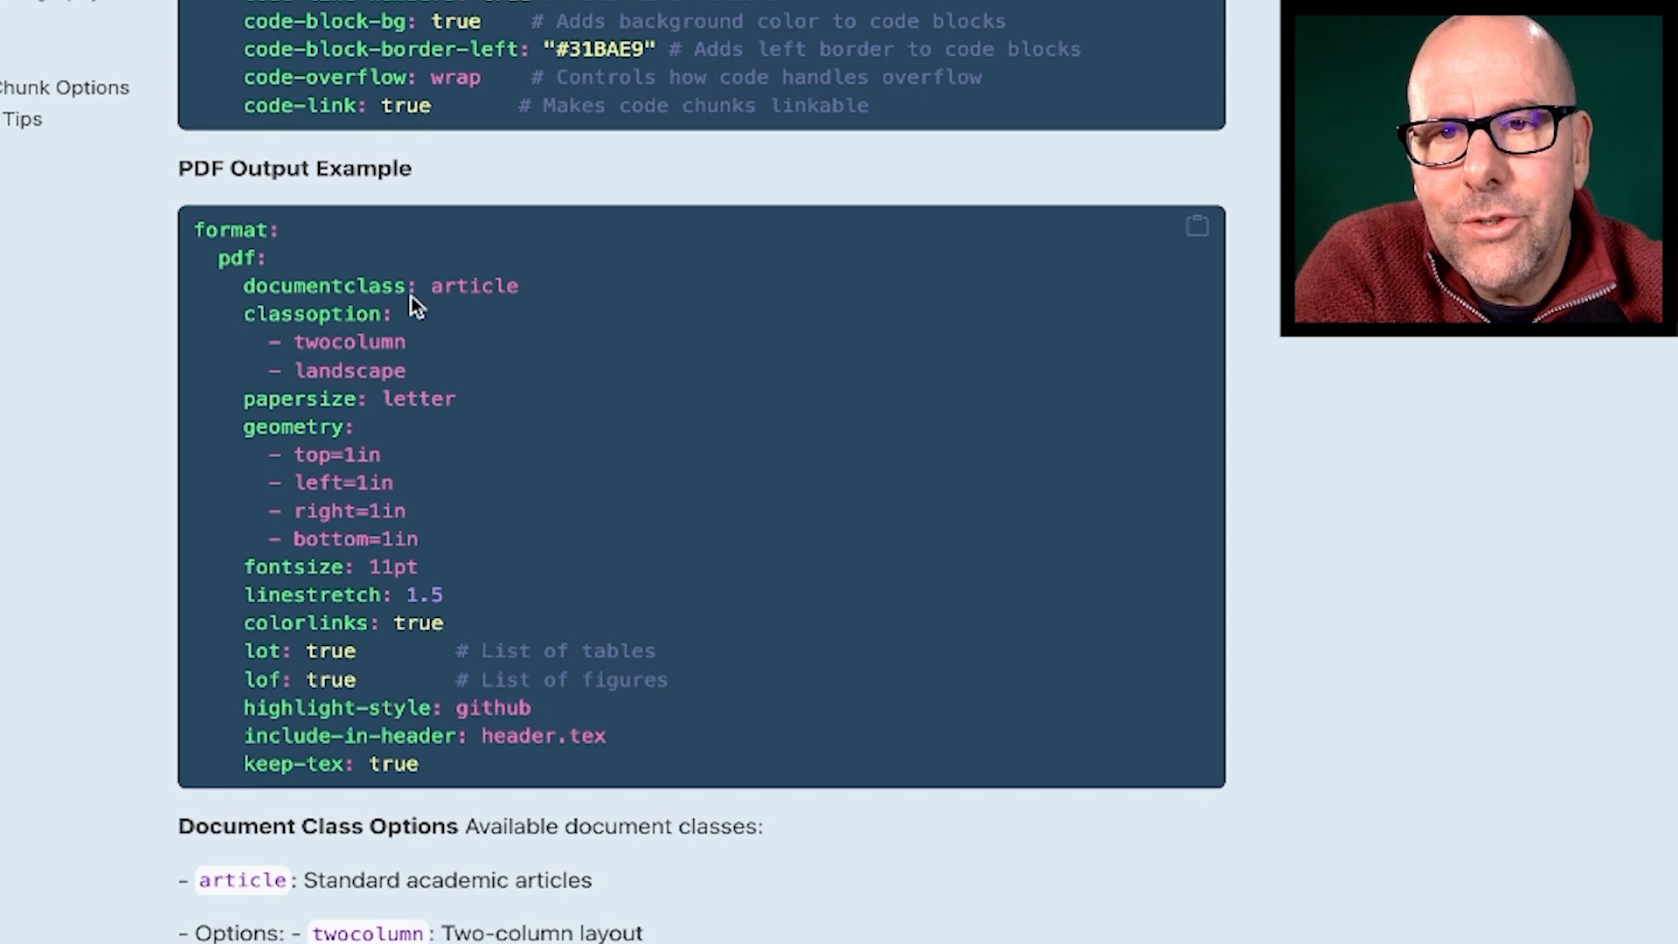
mouse_move(1364, 605)
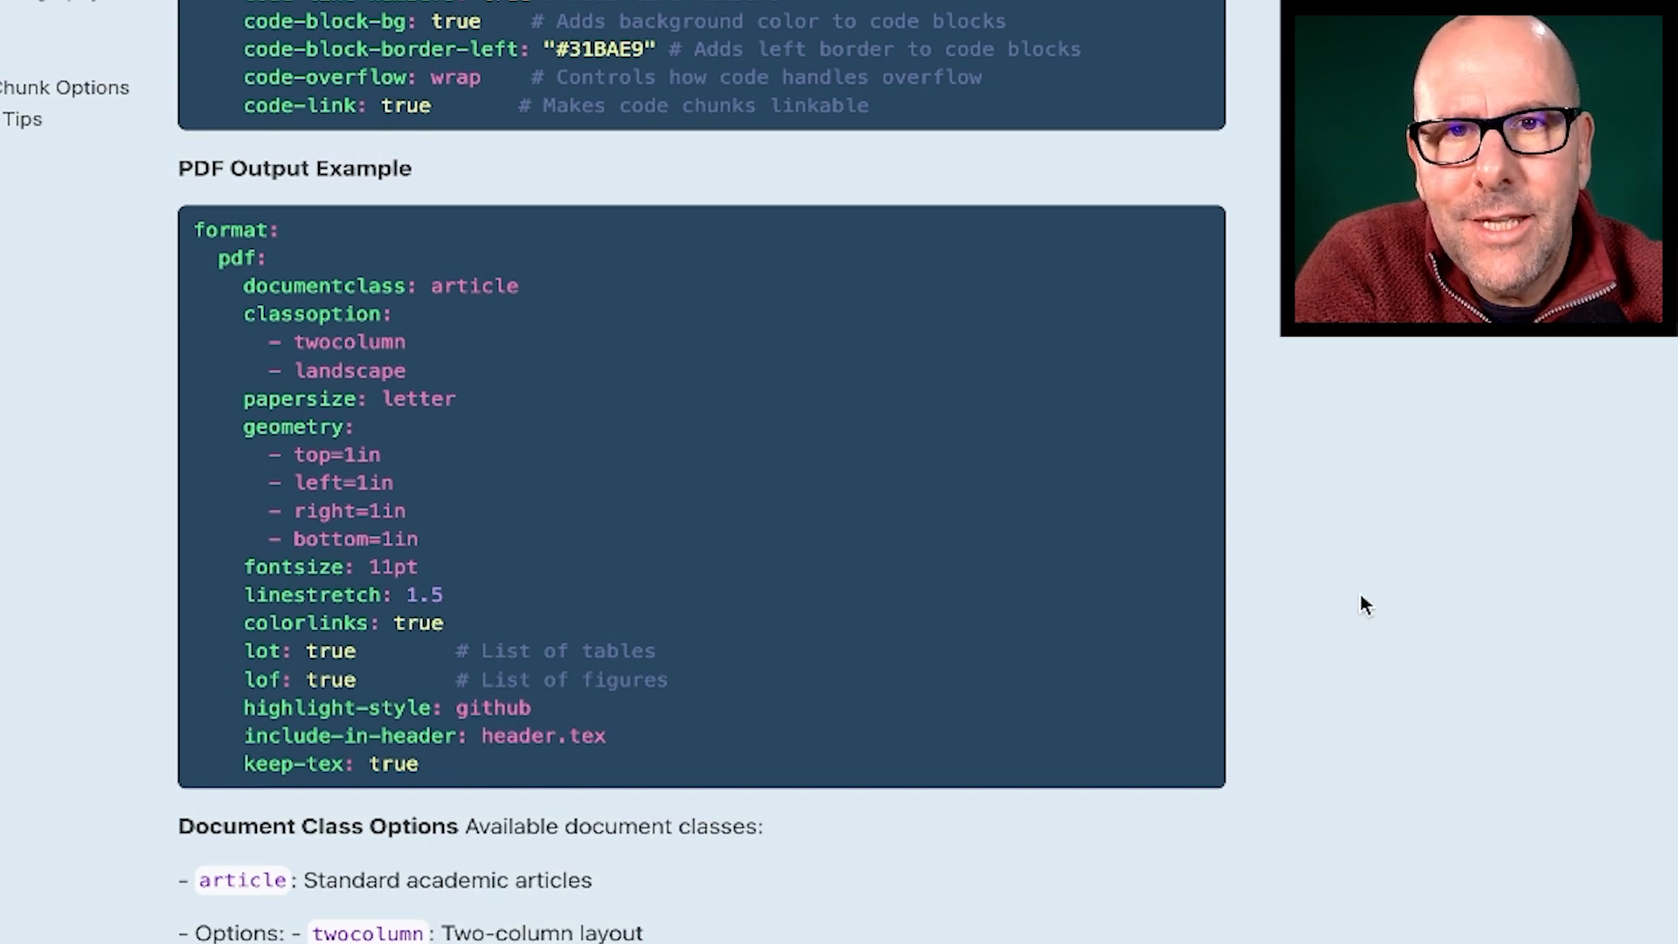
scroll("down", 3)
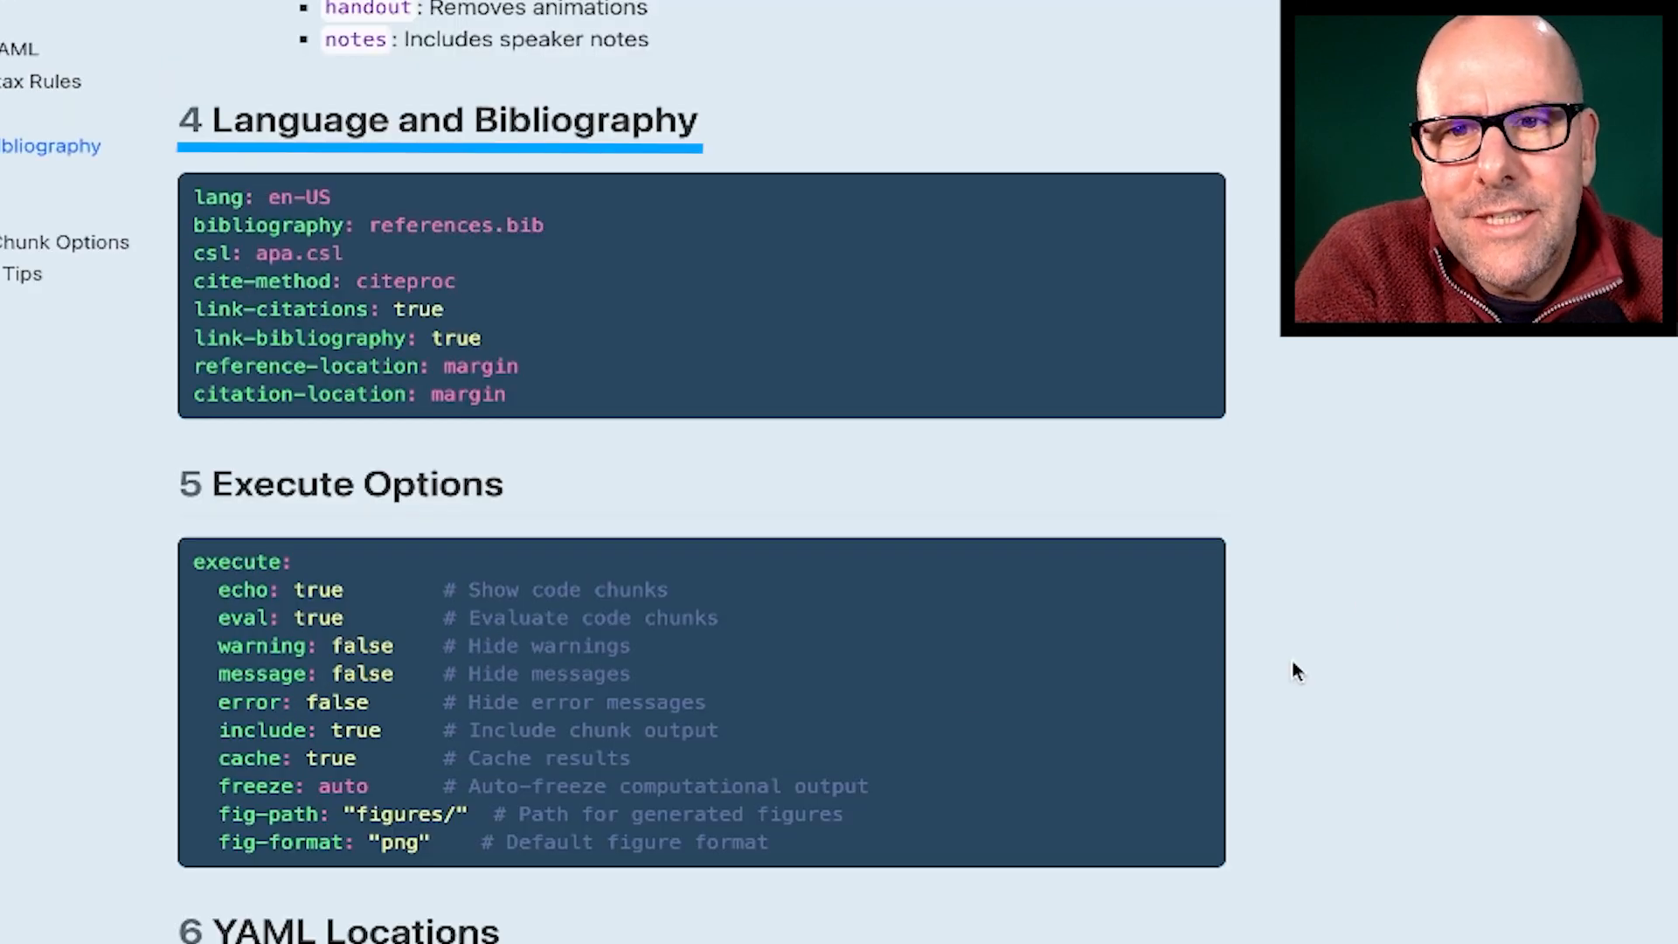
mouse_move(1129, 142)
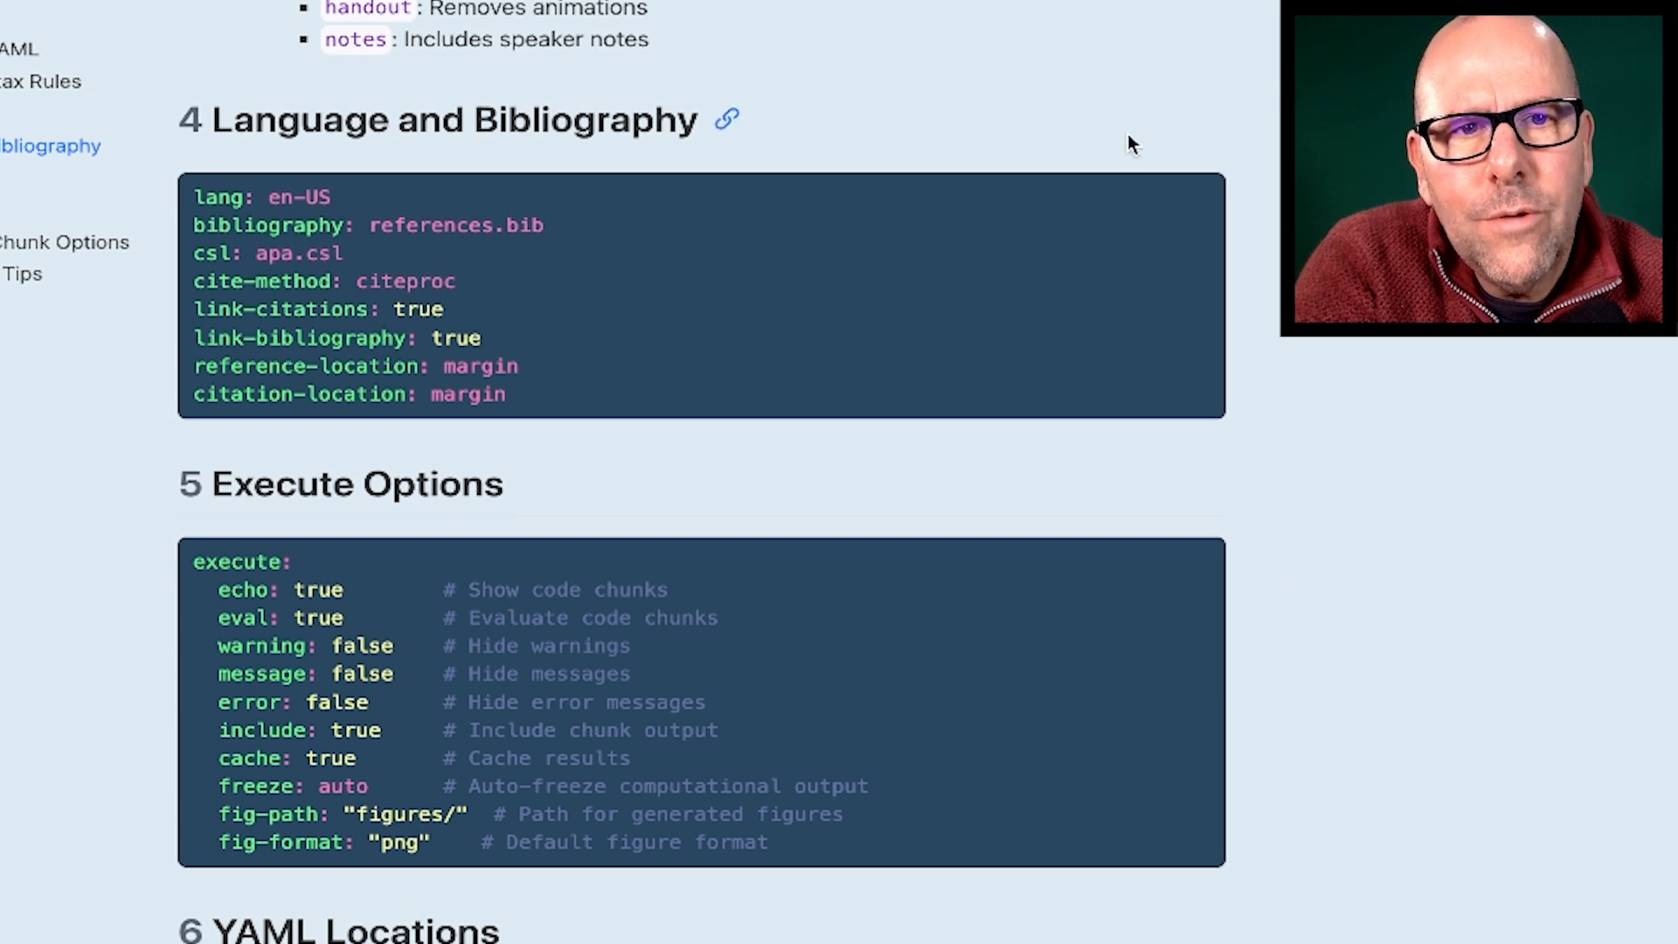
mouse_move(1198, 559)
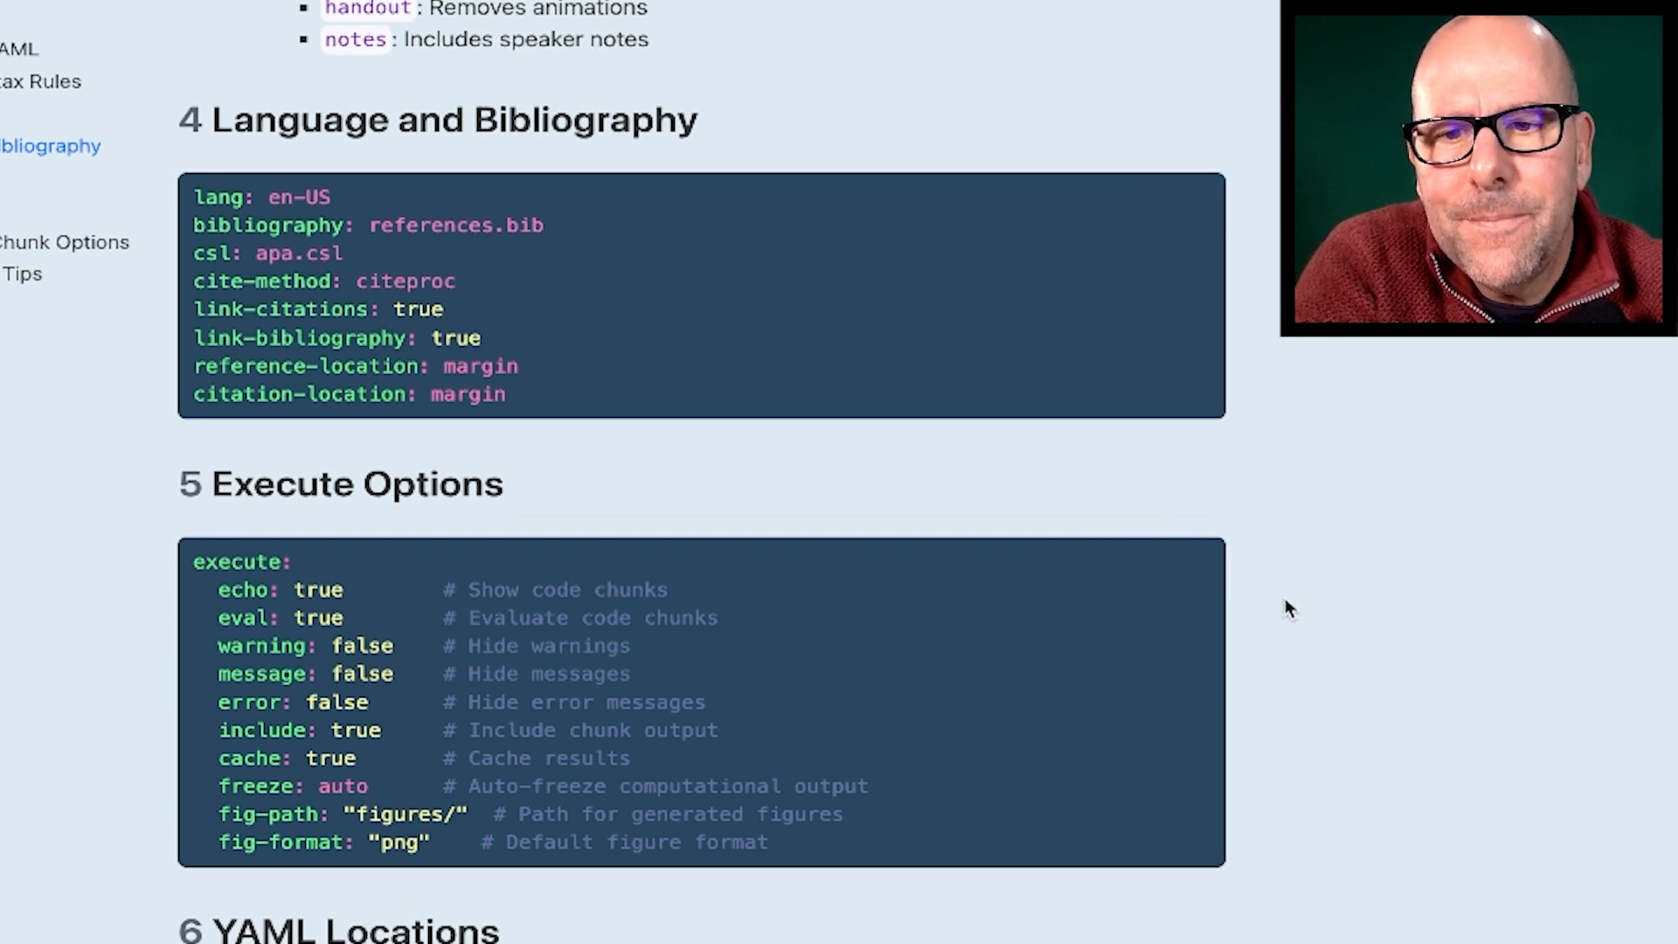
Step: Scroll to the 6.2.2 Document YAML Header example, then view Style with CSS's custom CSS section
scroll("down", 3)
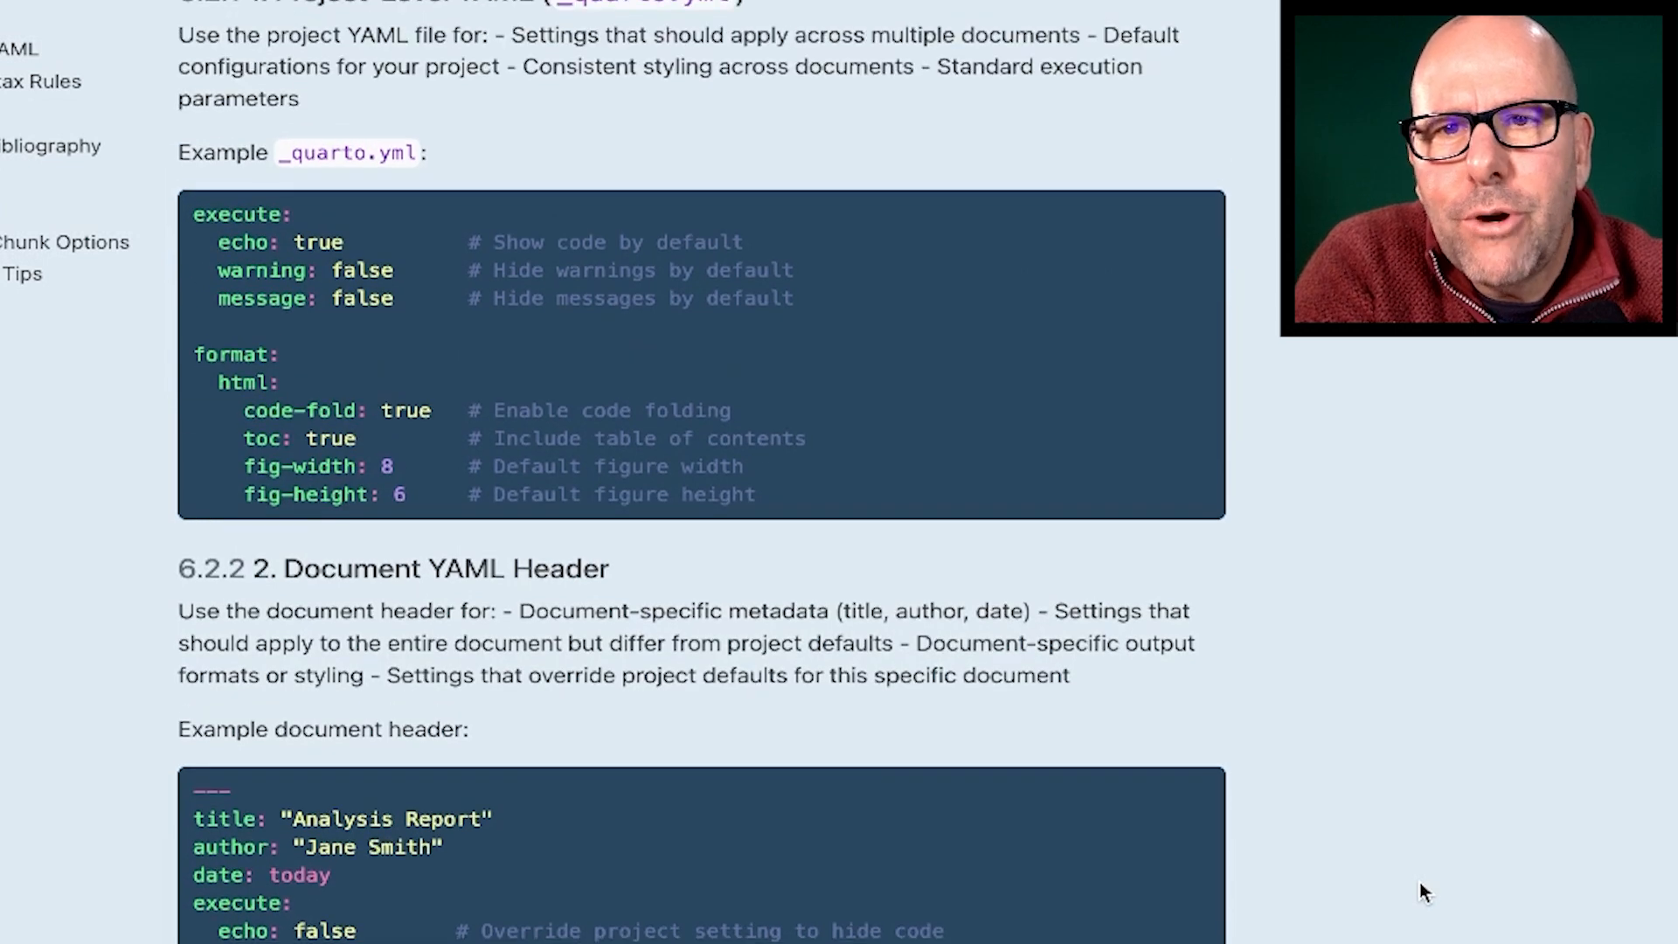
mouse_move(444, 242)
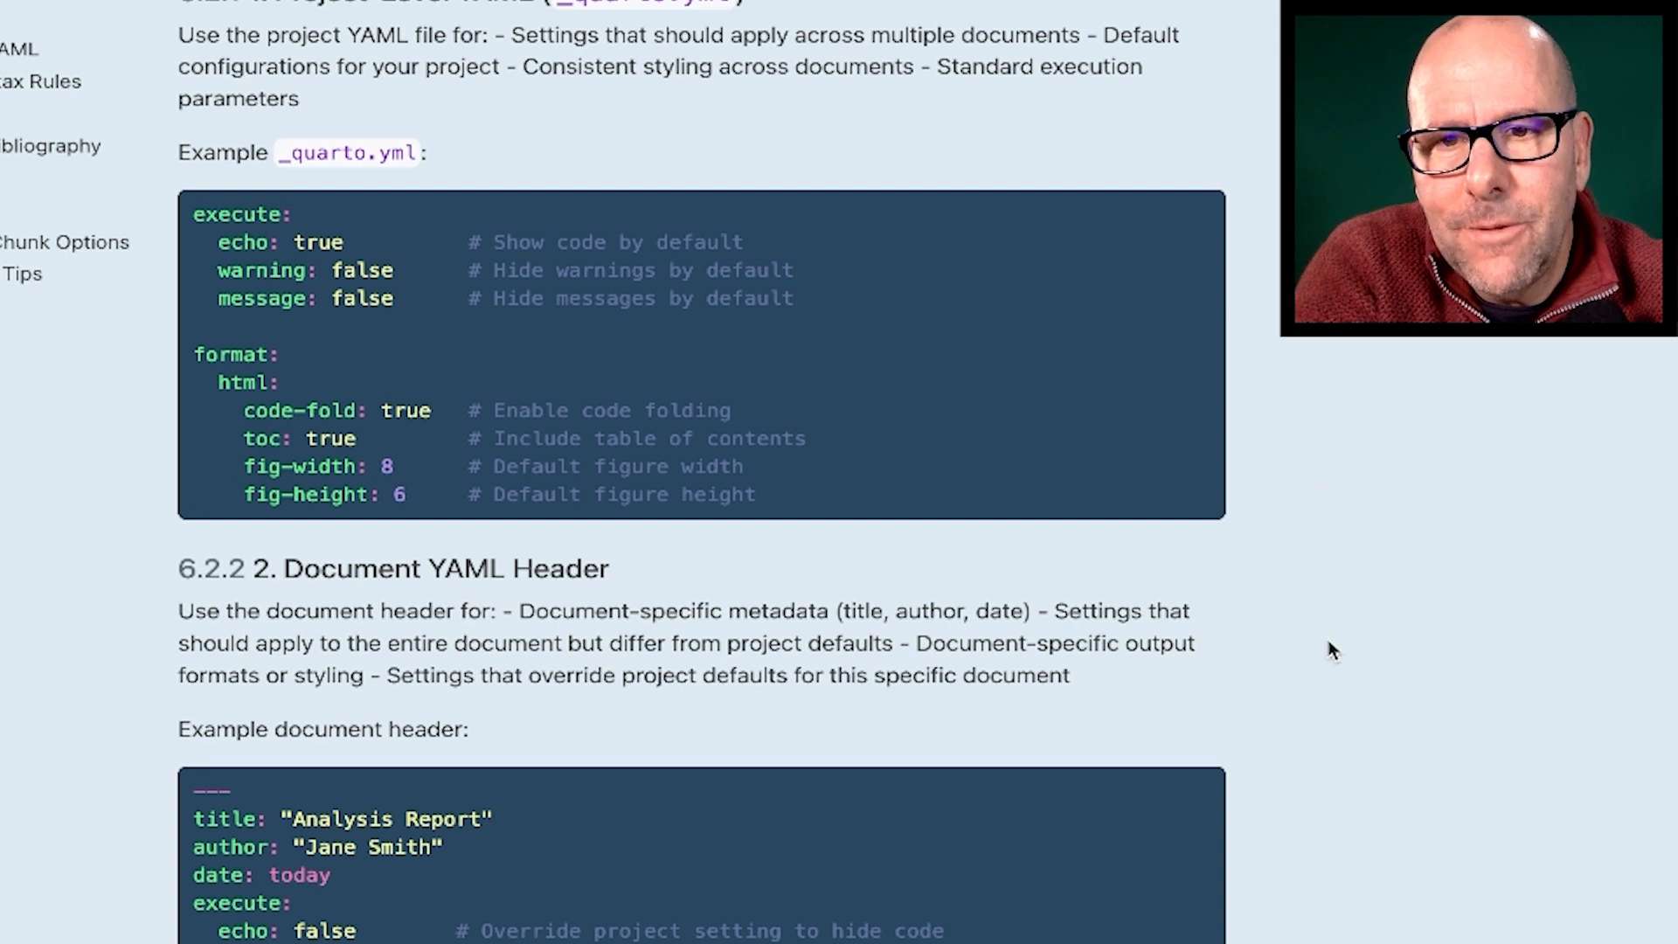
scroll("down", 3)
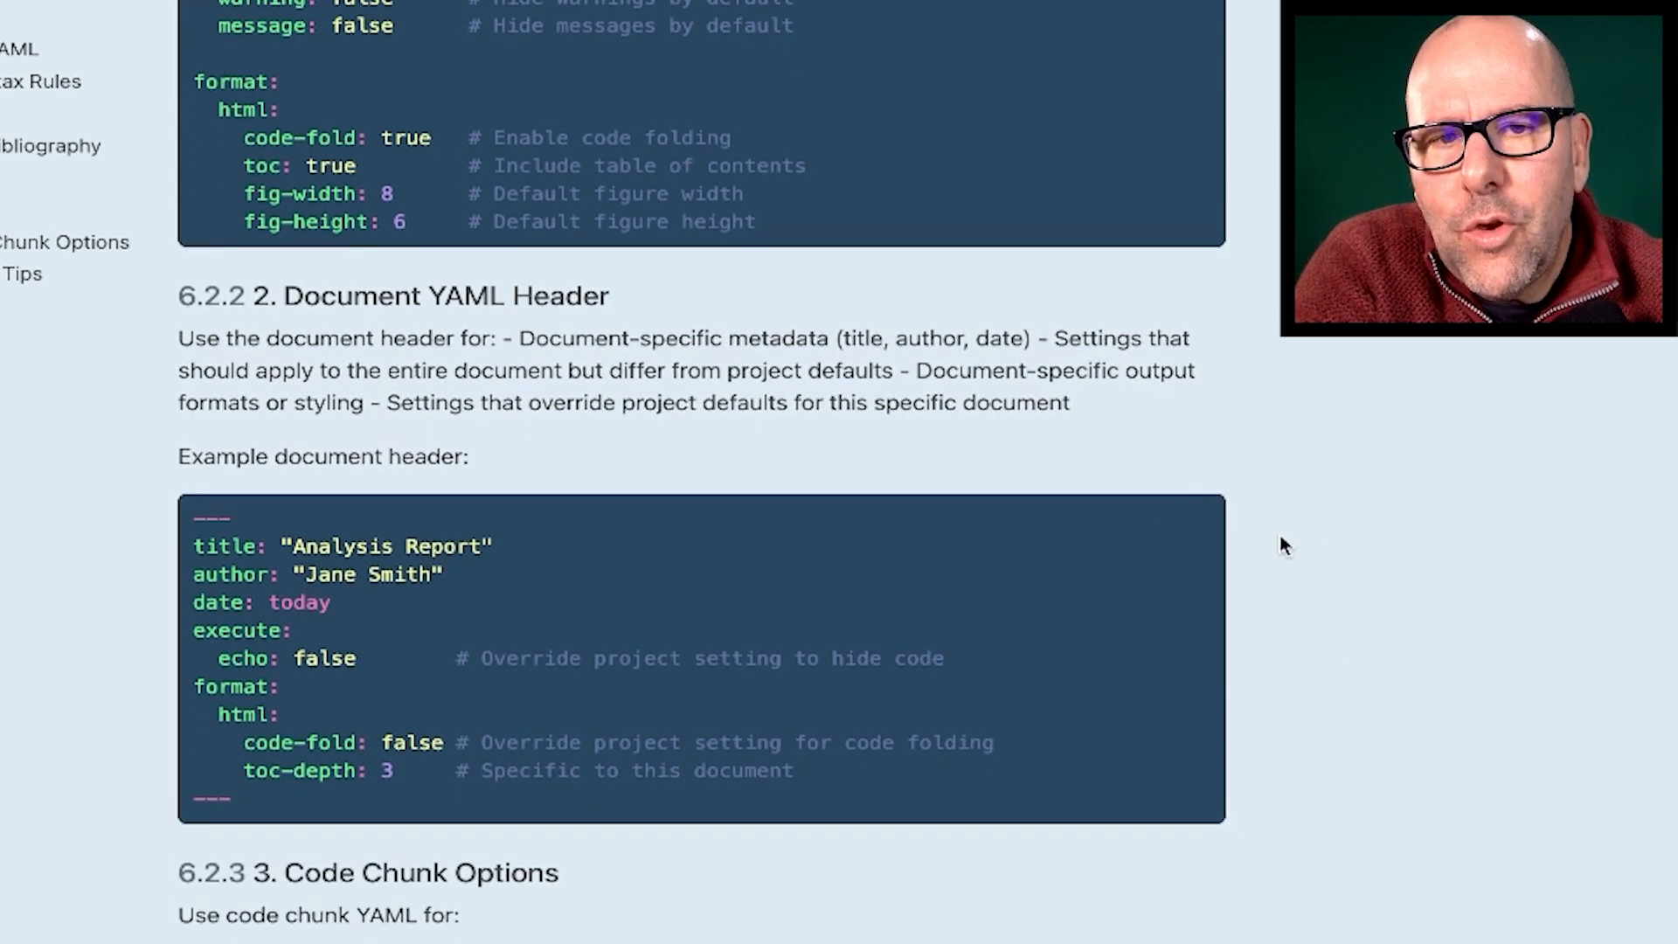
left_click(394, 296)
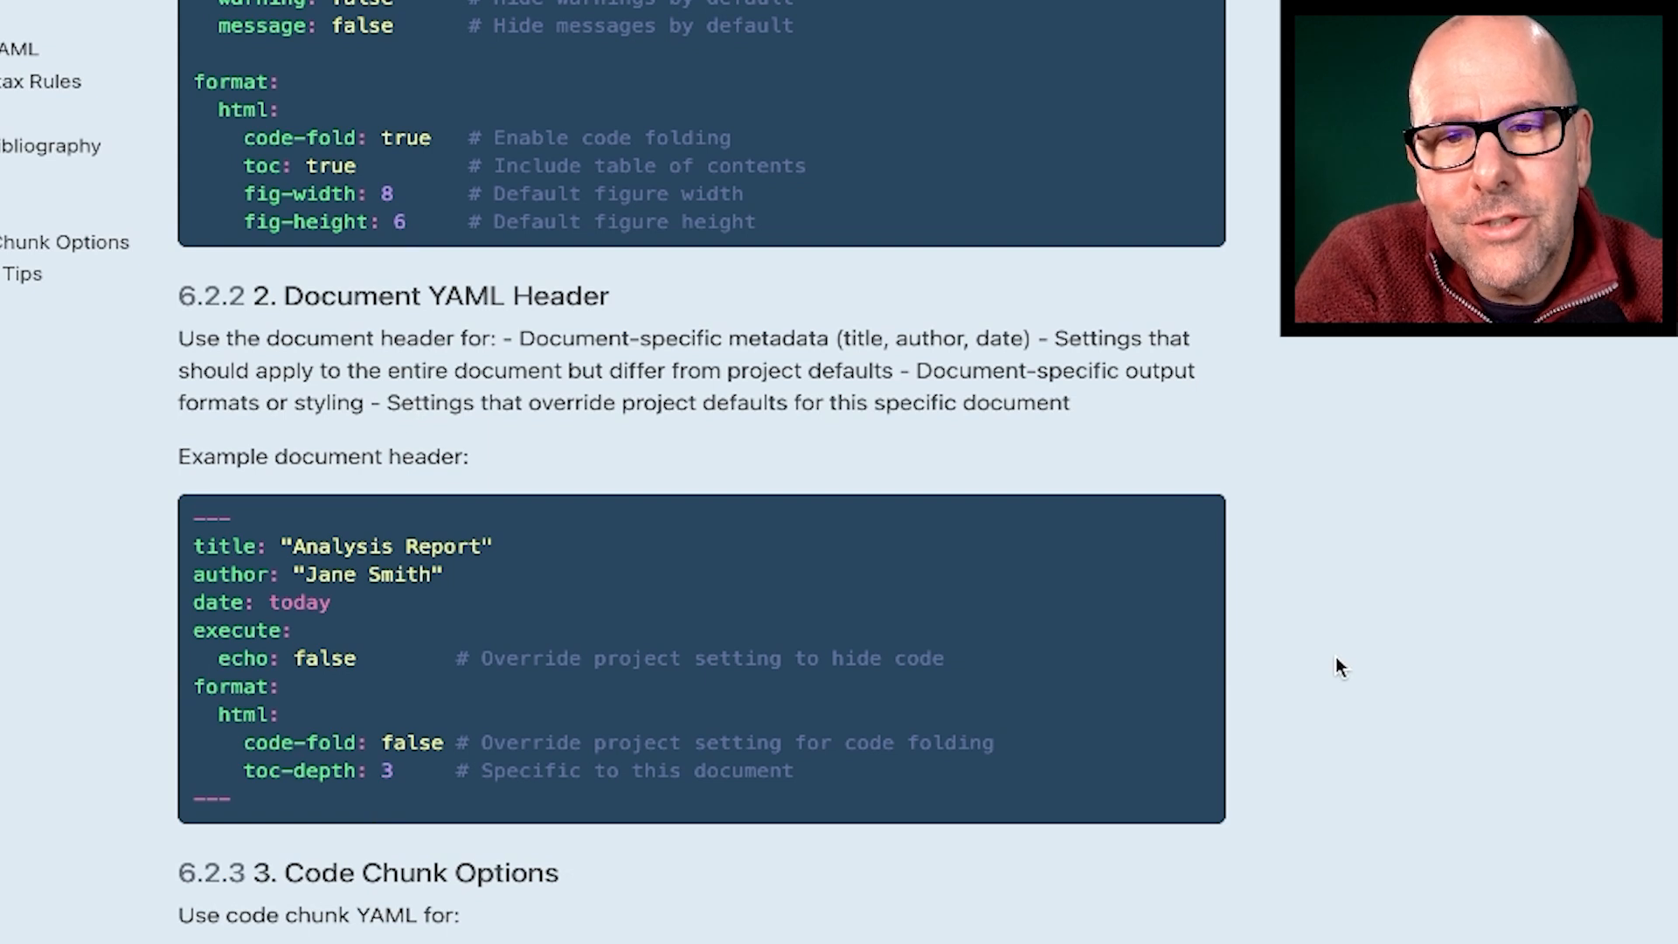
scroll("down", 3)
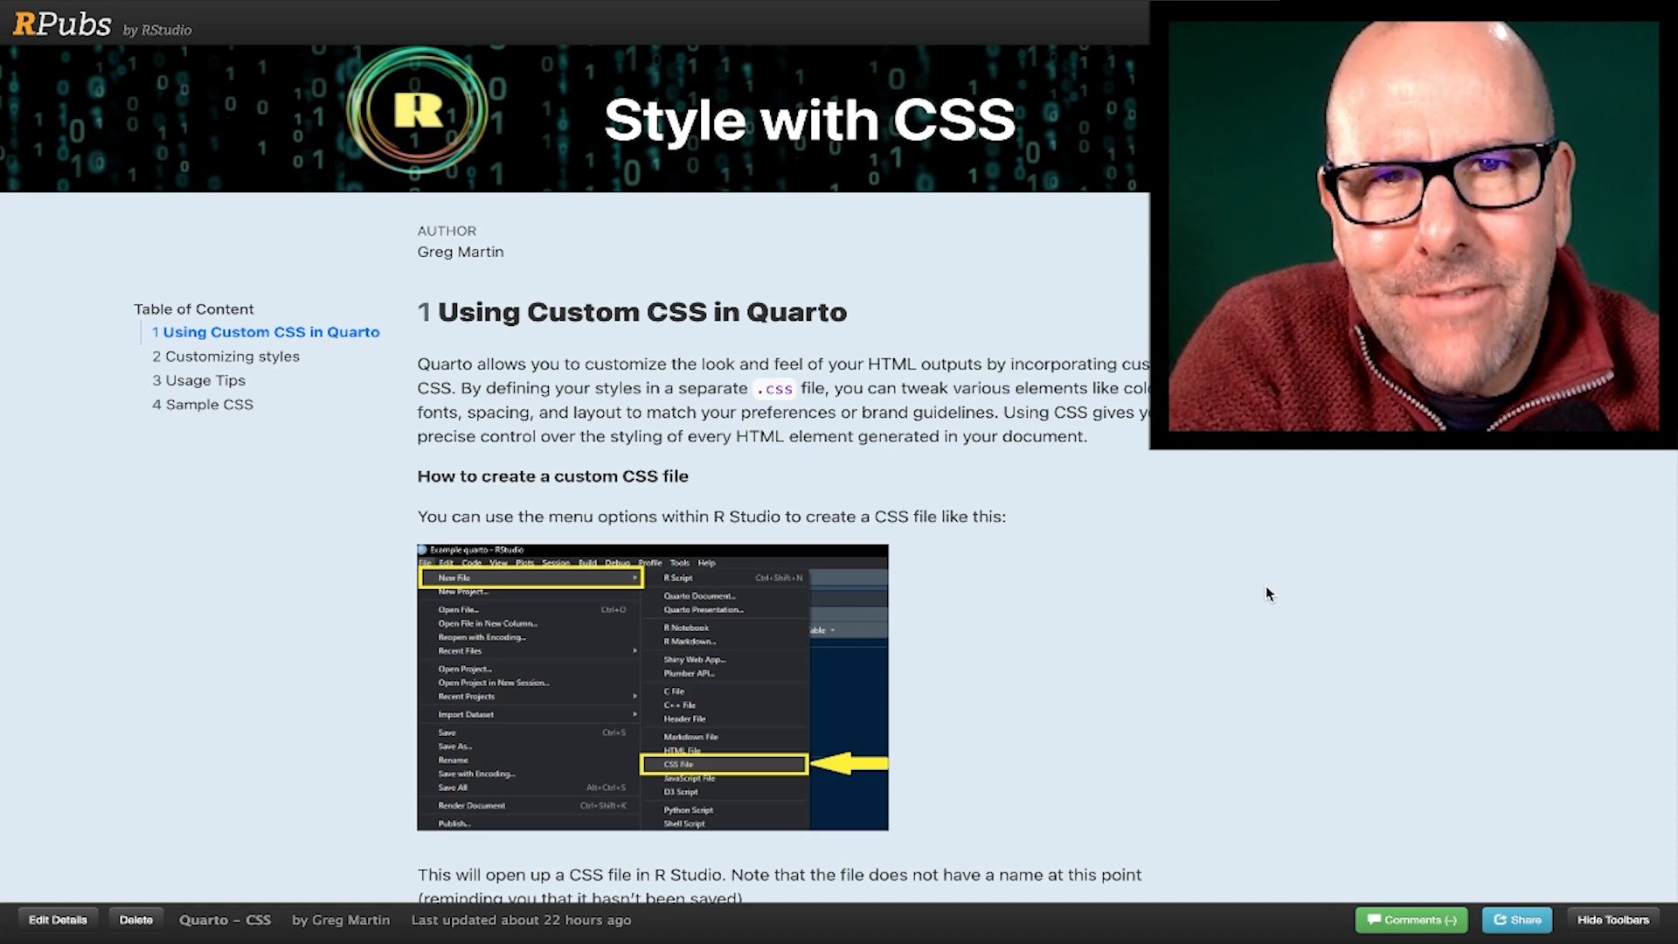
scroll("down", 3)
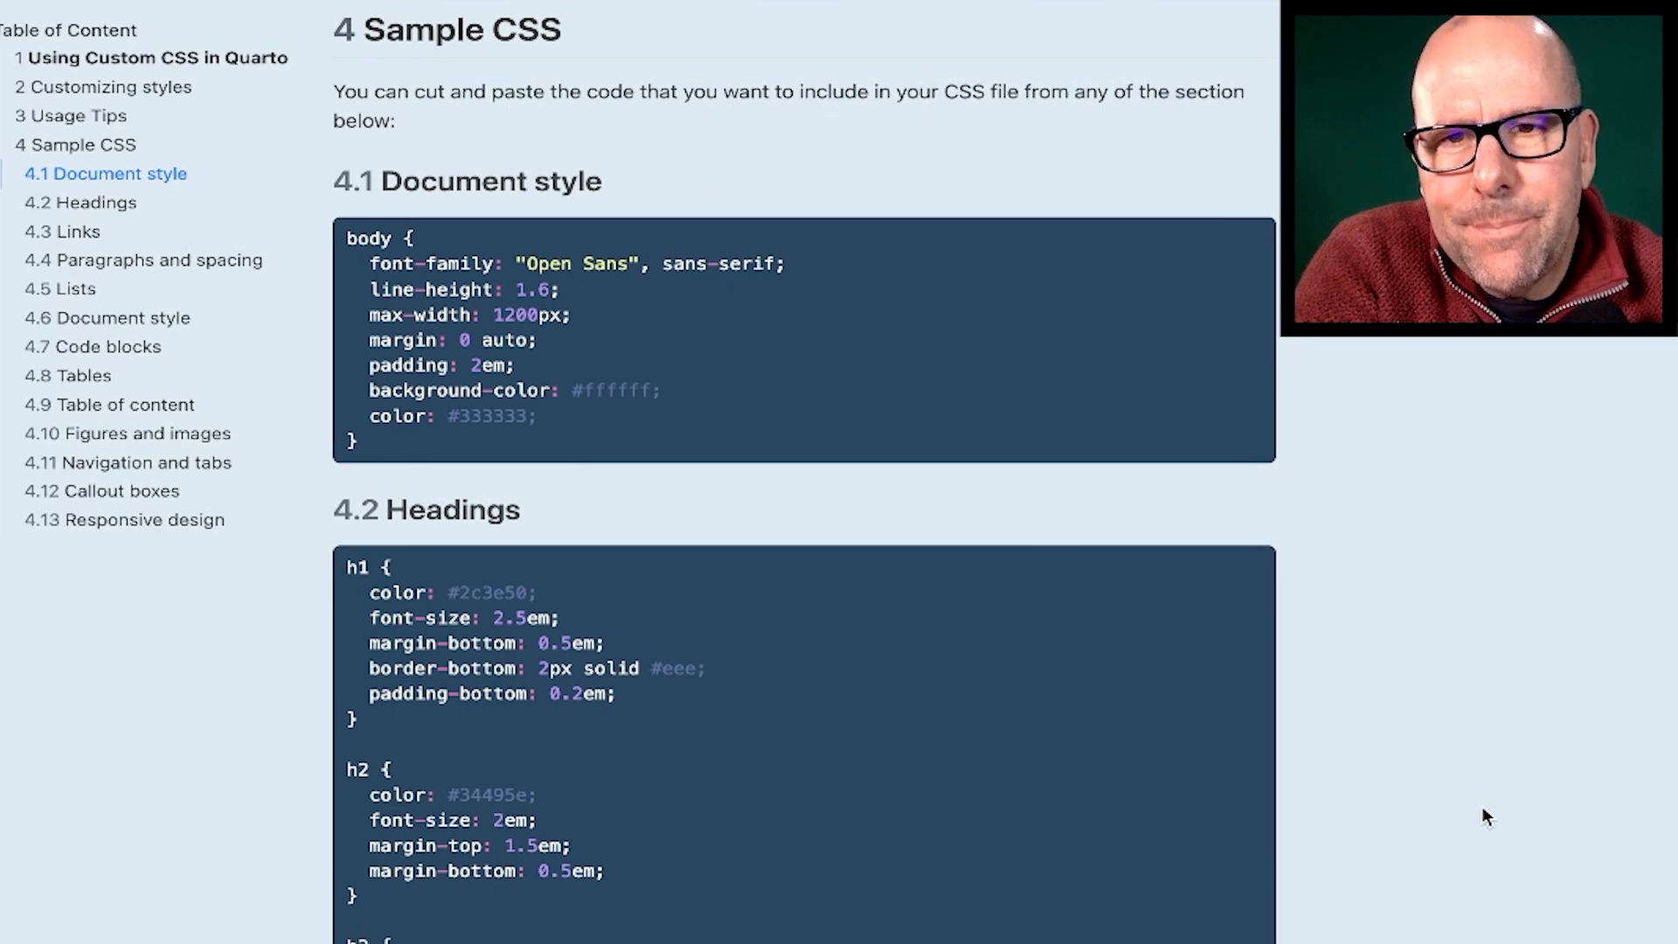
scroll("down", 3)
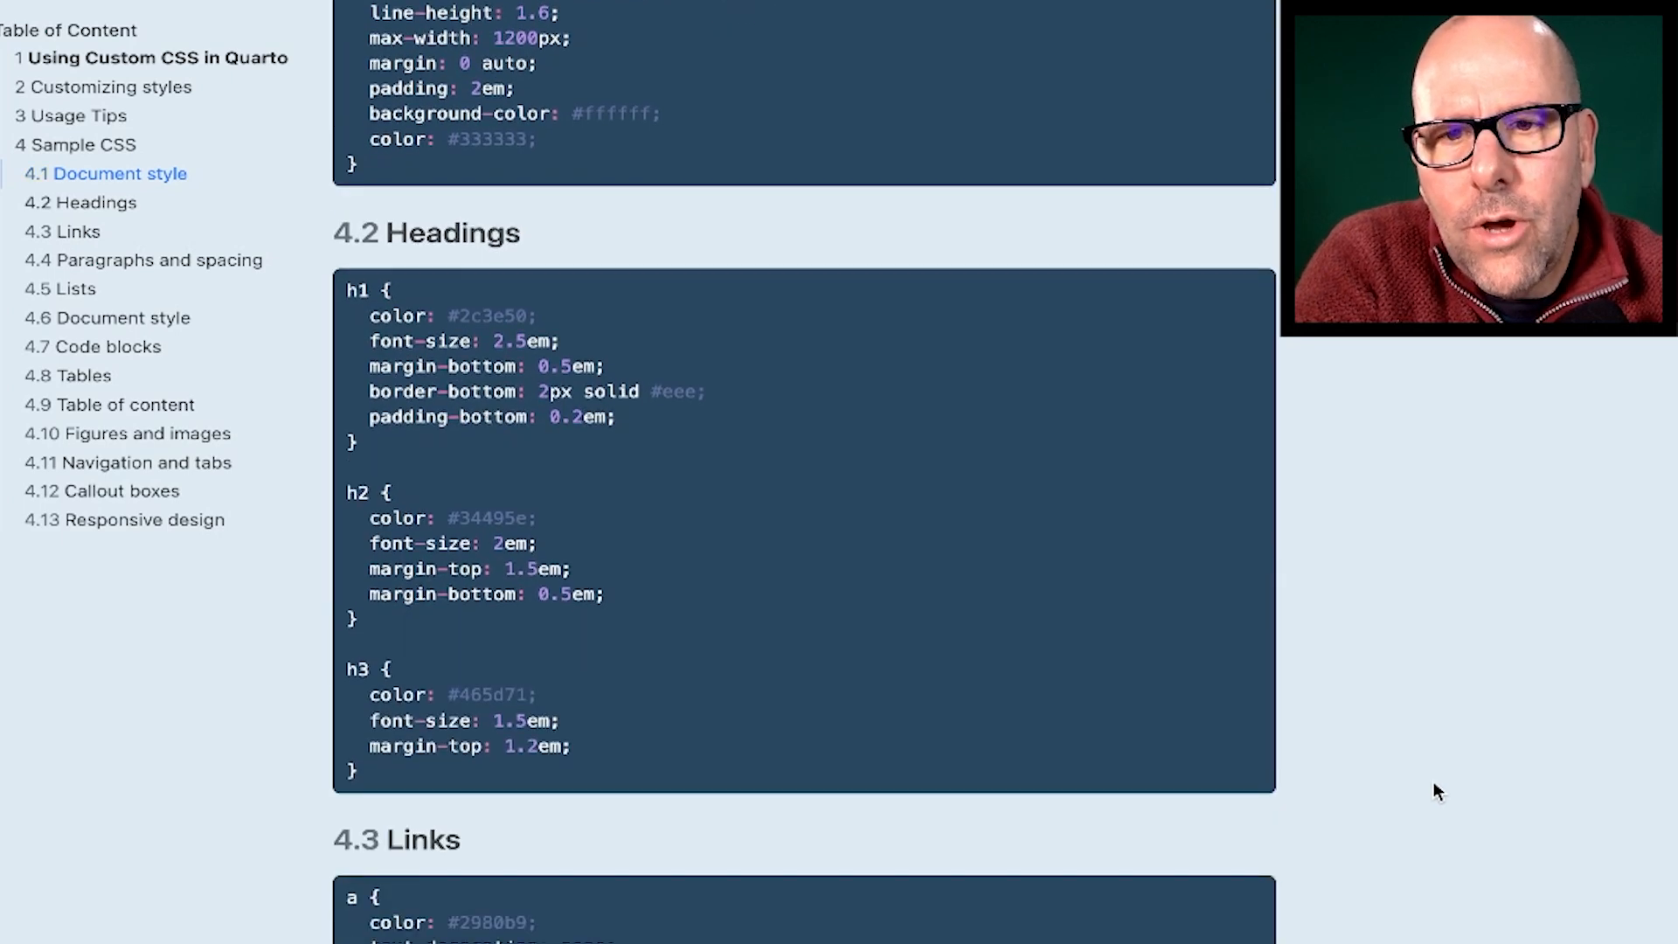
scroll("down", 3)
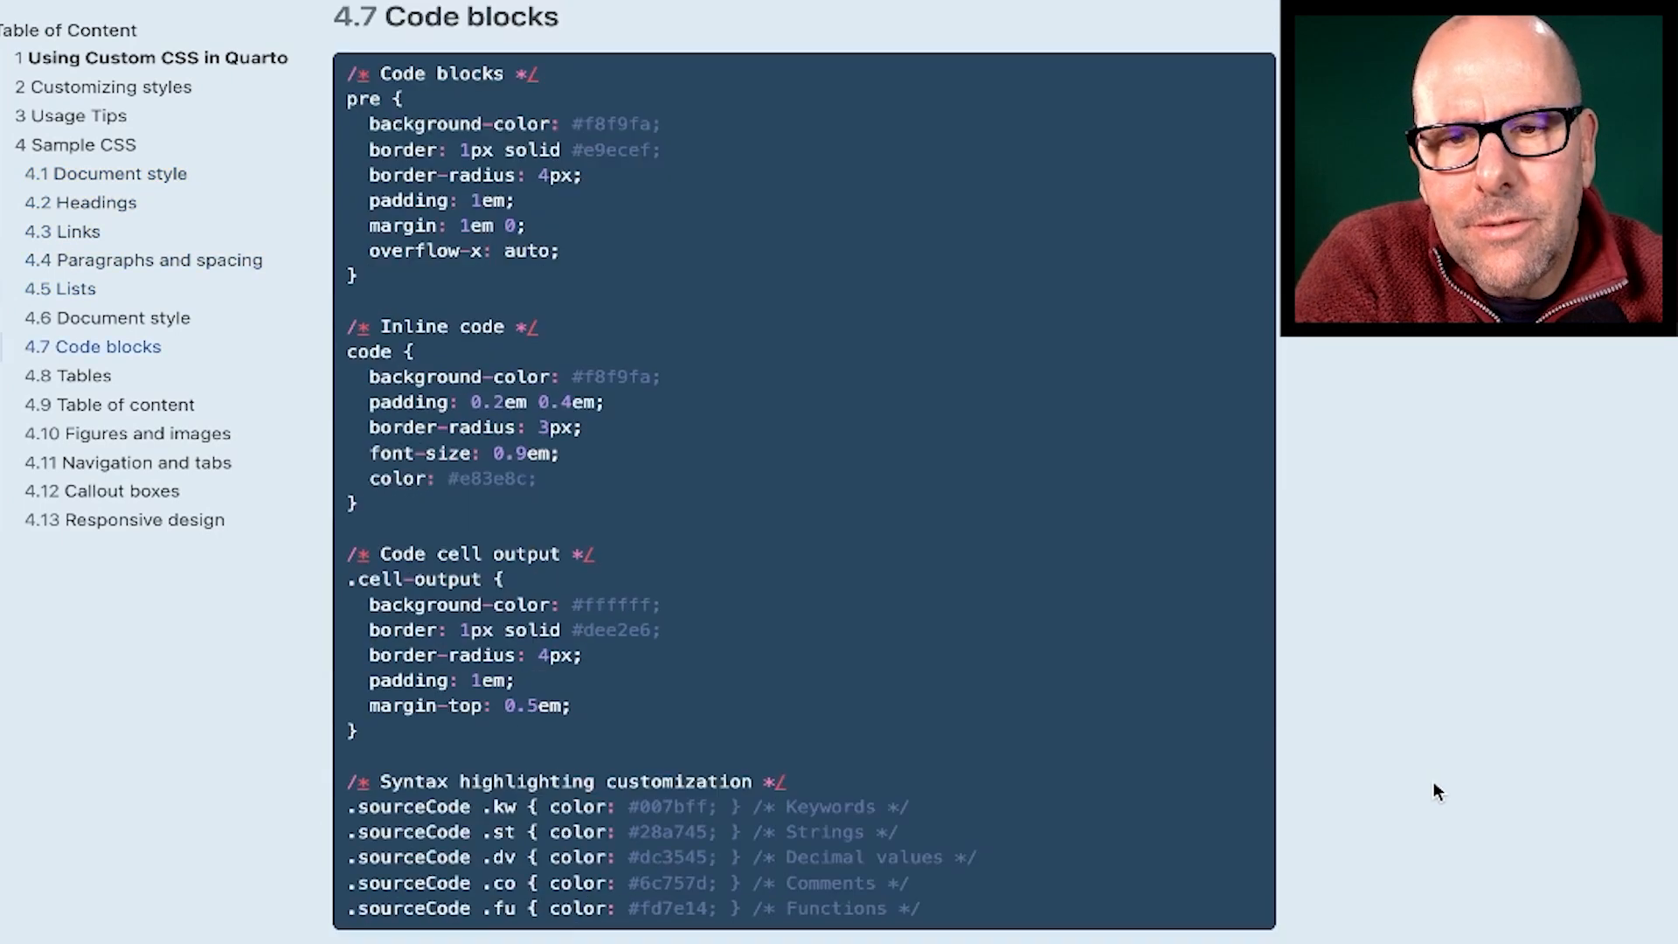
scroll("down", 3)
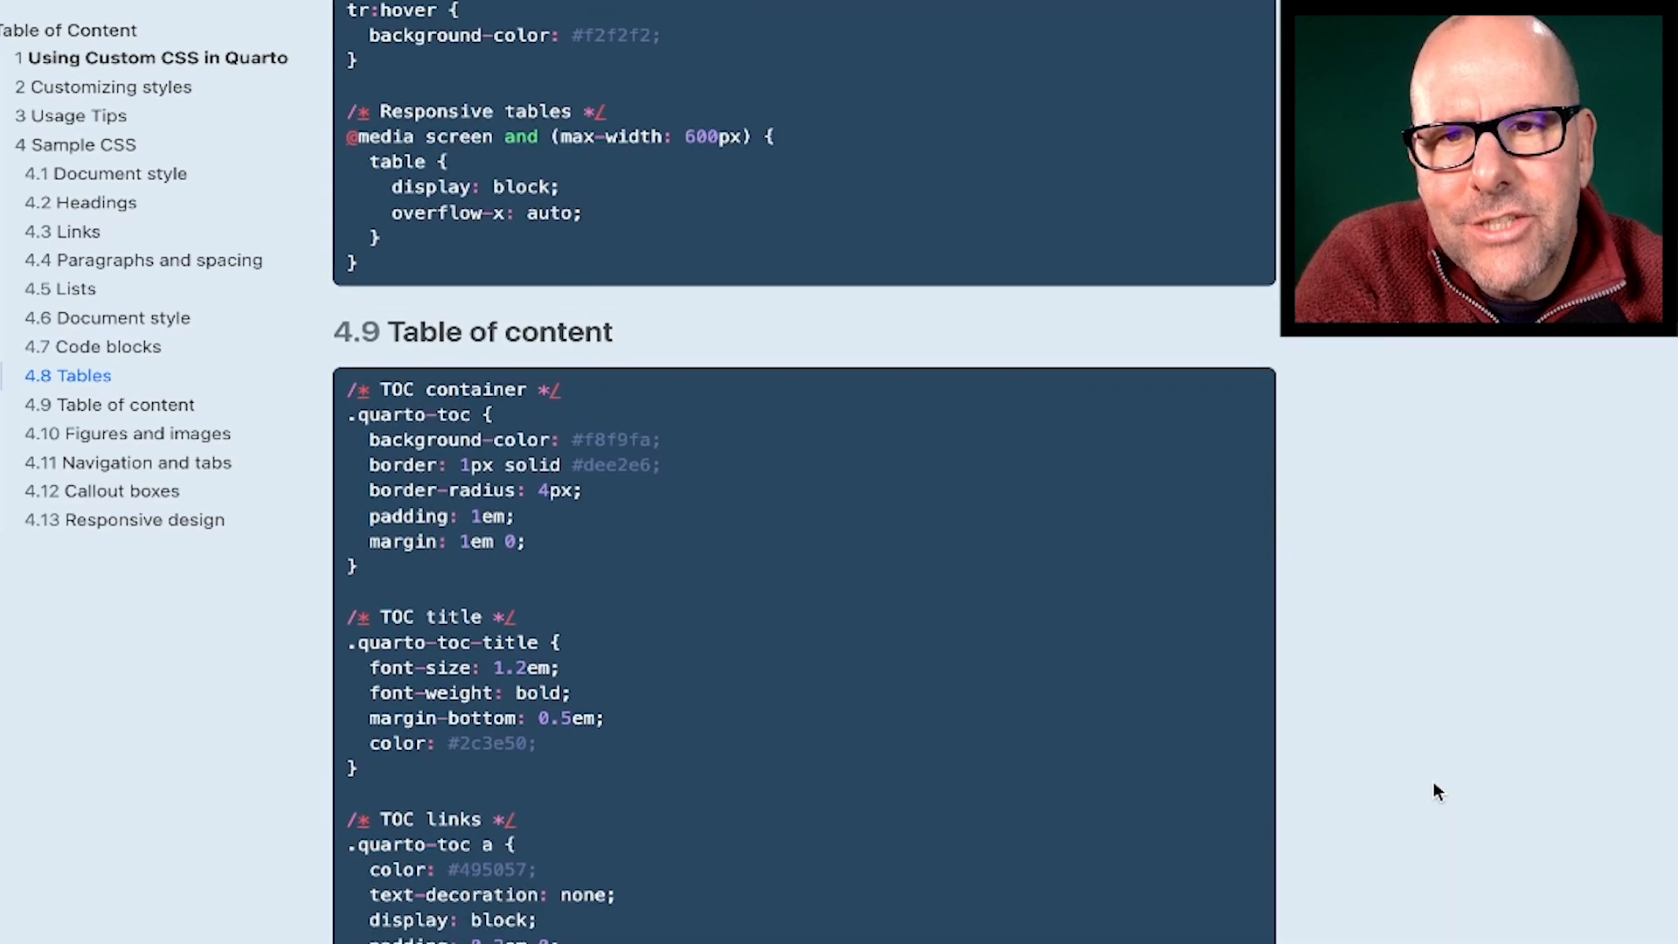
scroll("down", 3)
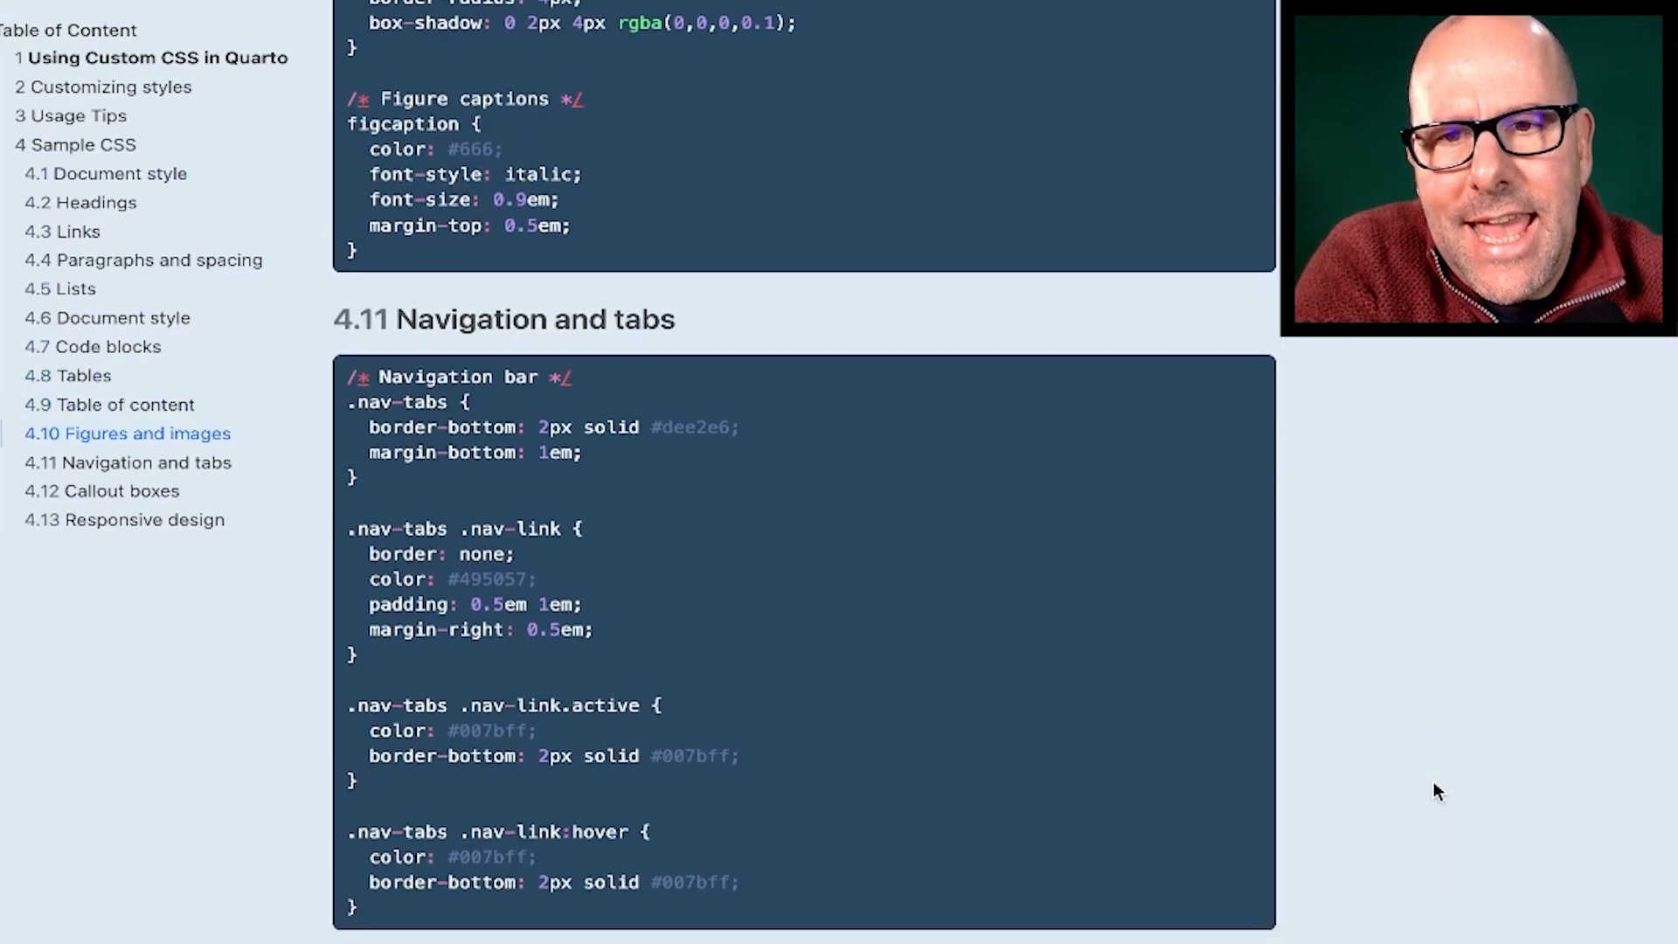
scroll("down", 3)
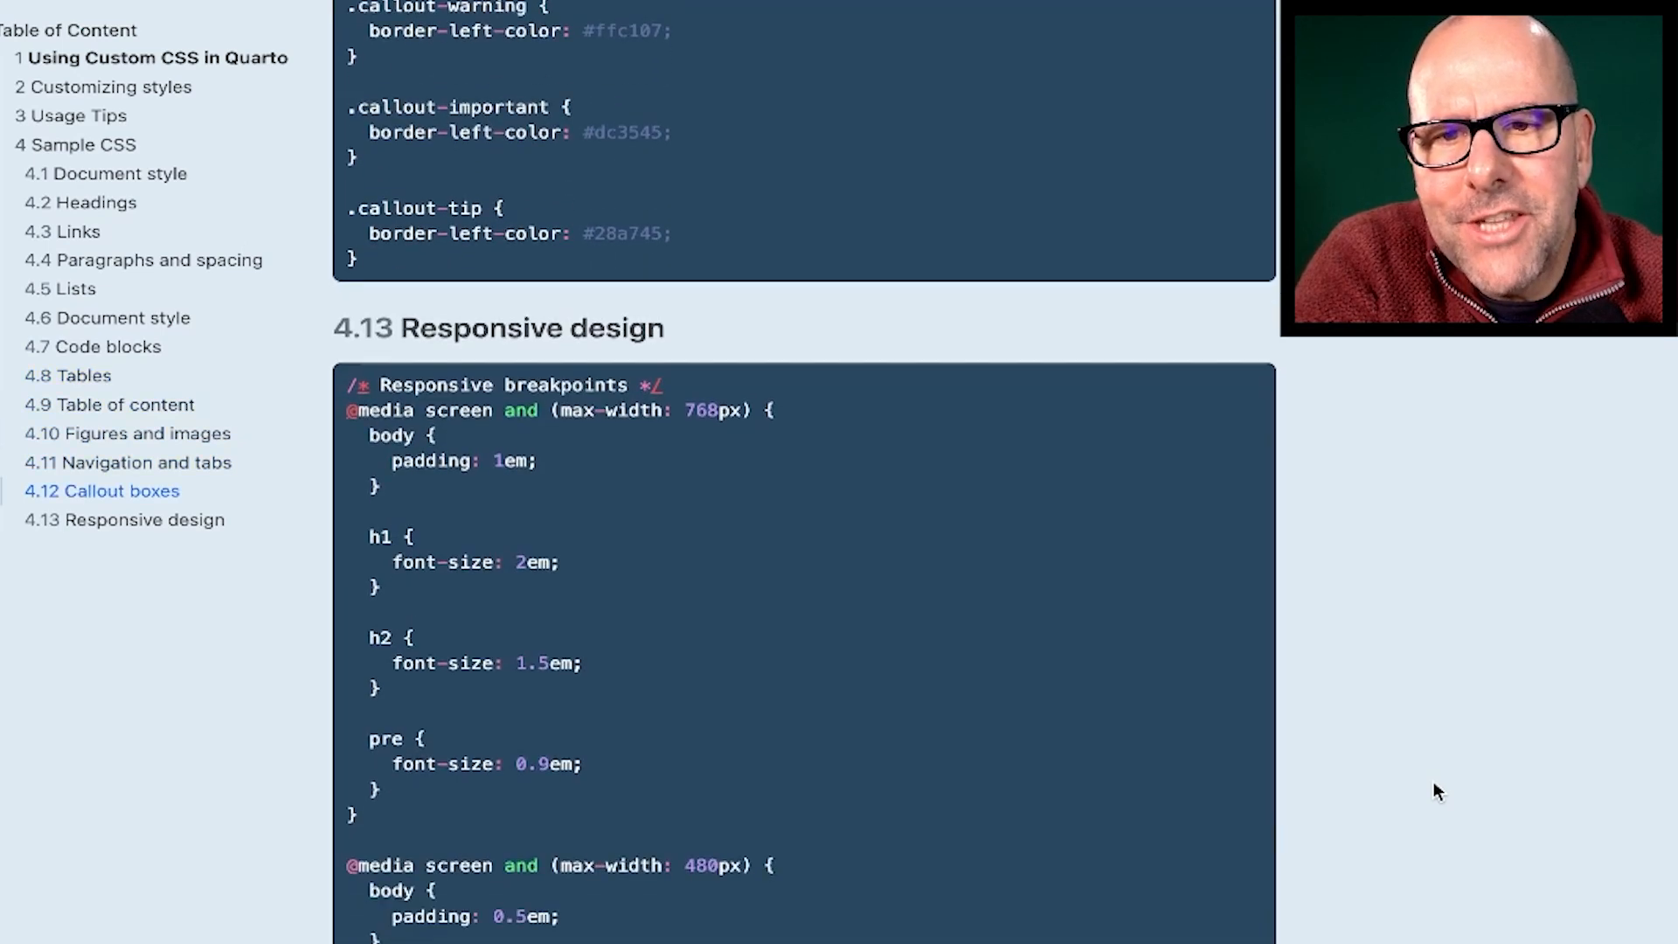
scroll("up", 3)
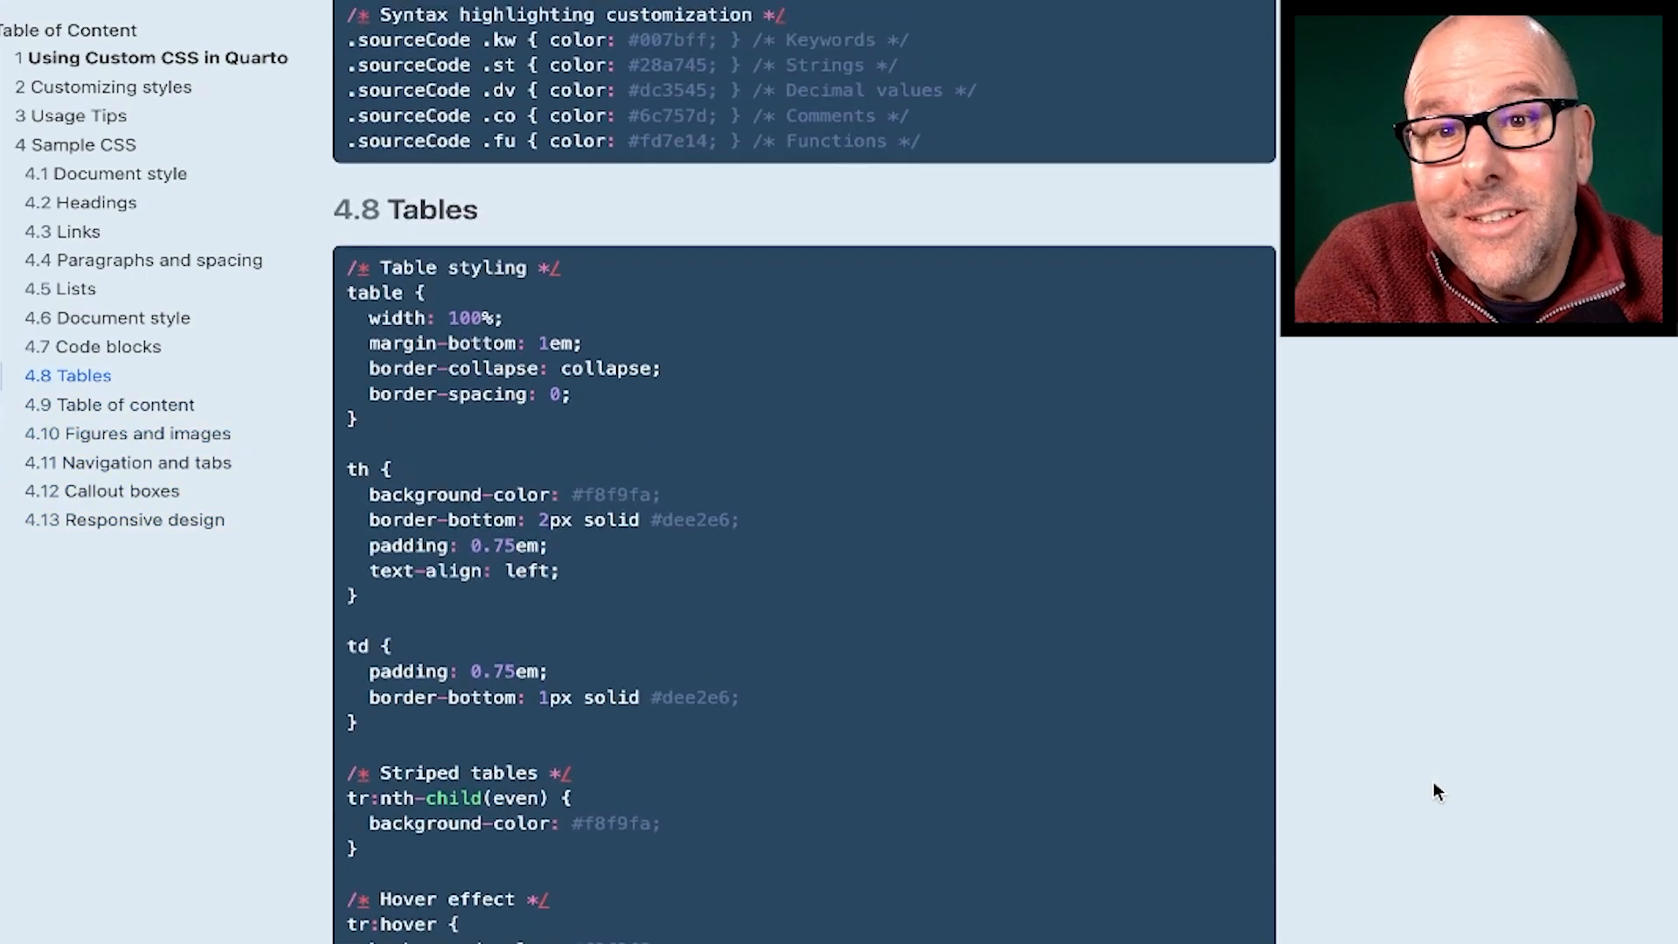
scroll("up", 3)
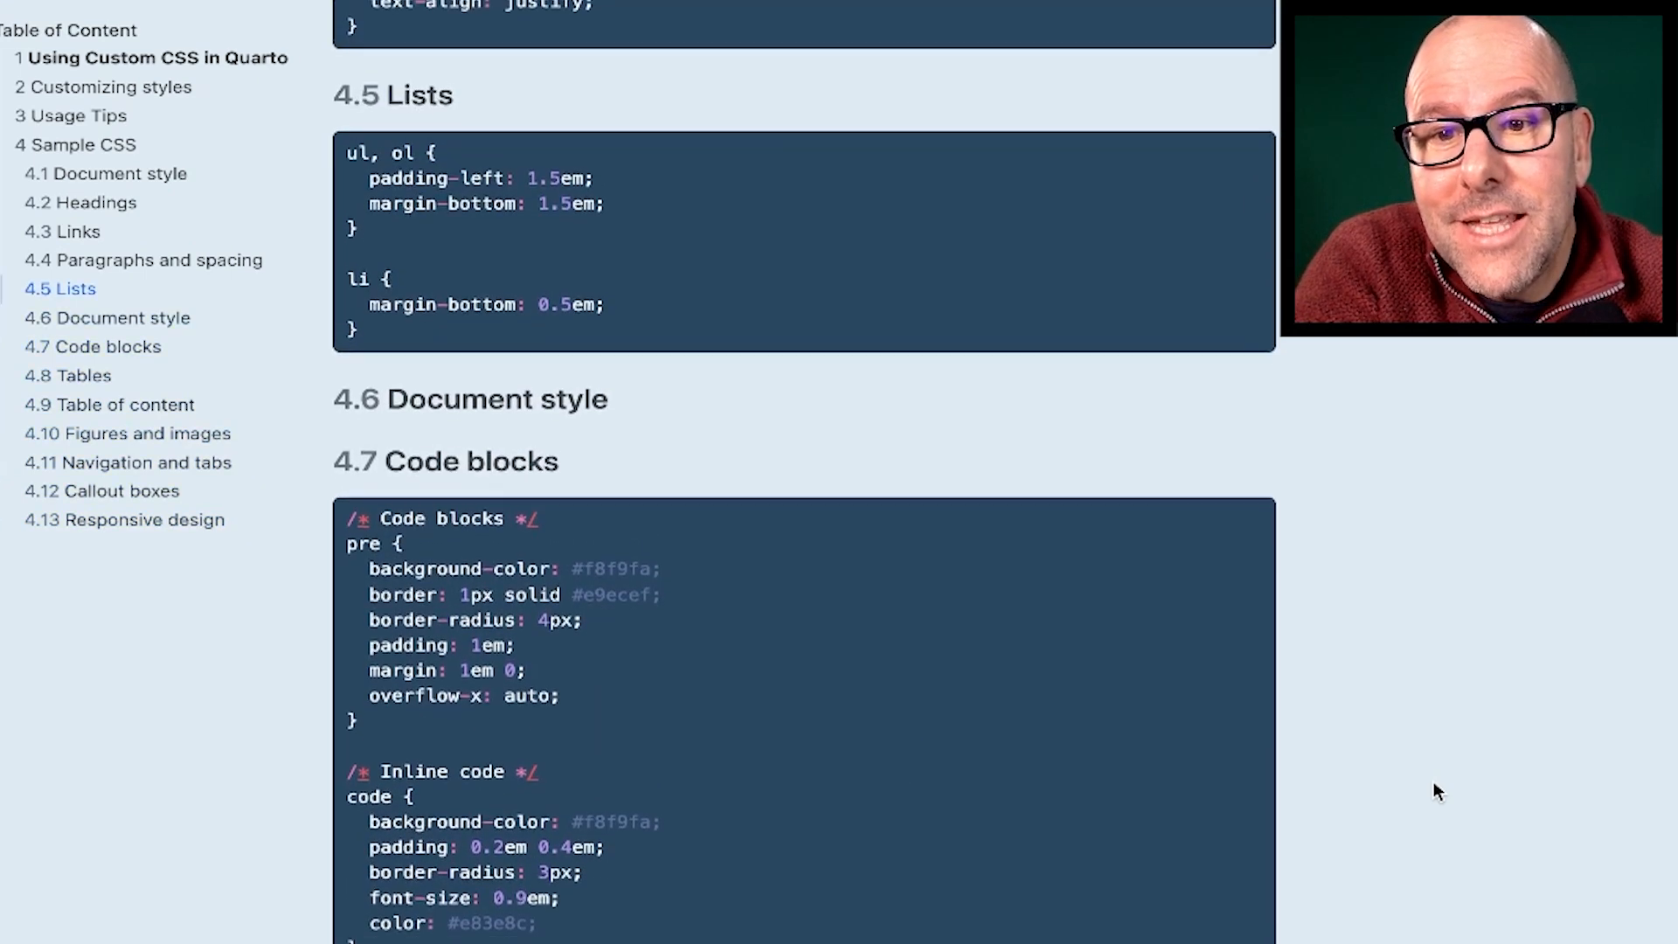
scroll("down", 3)
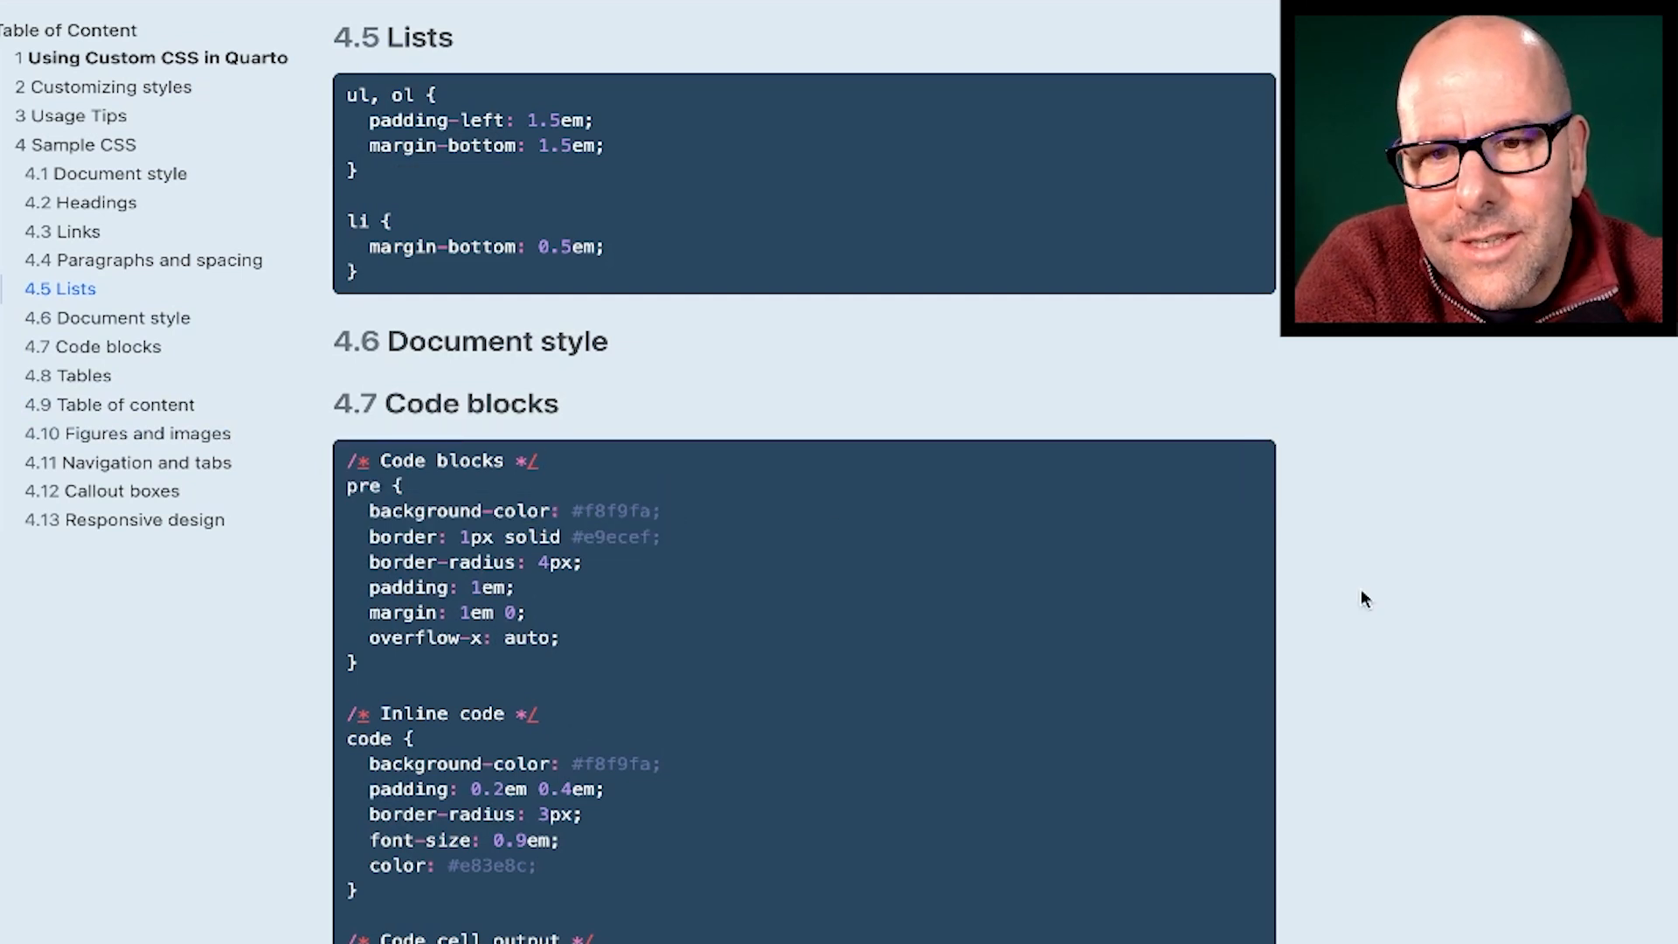
scroll("up", 3)
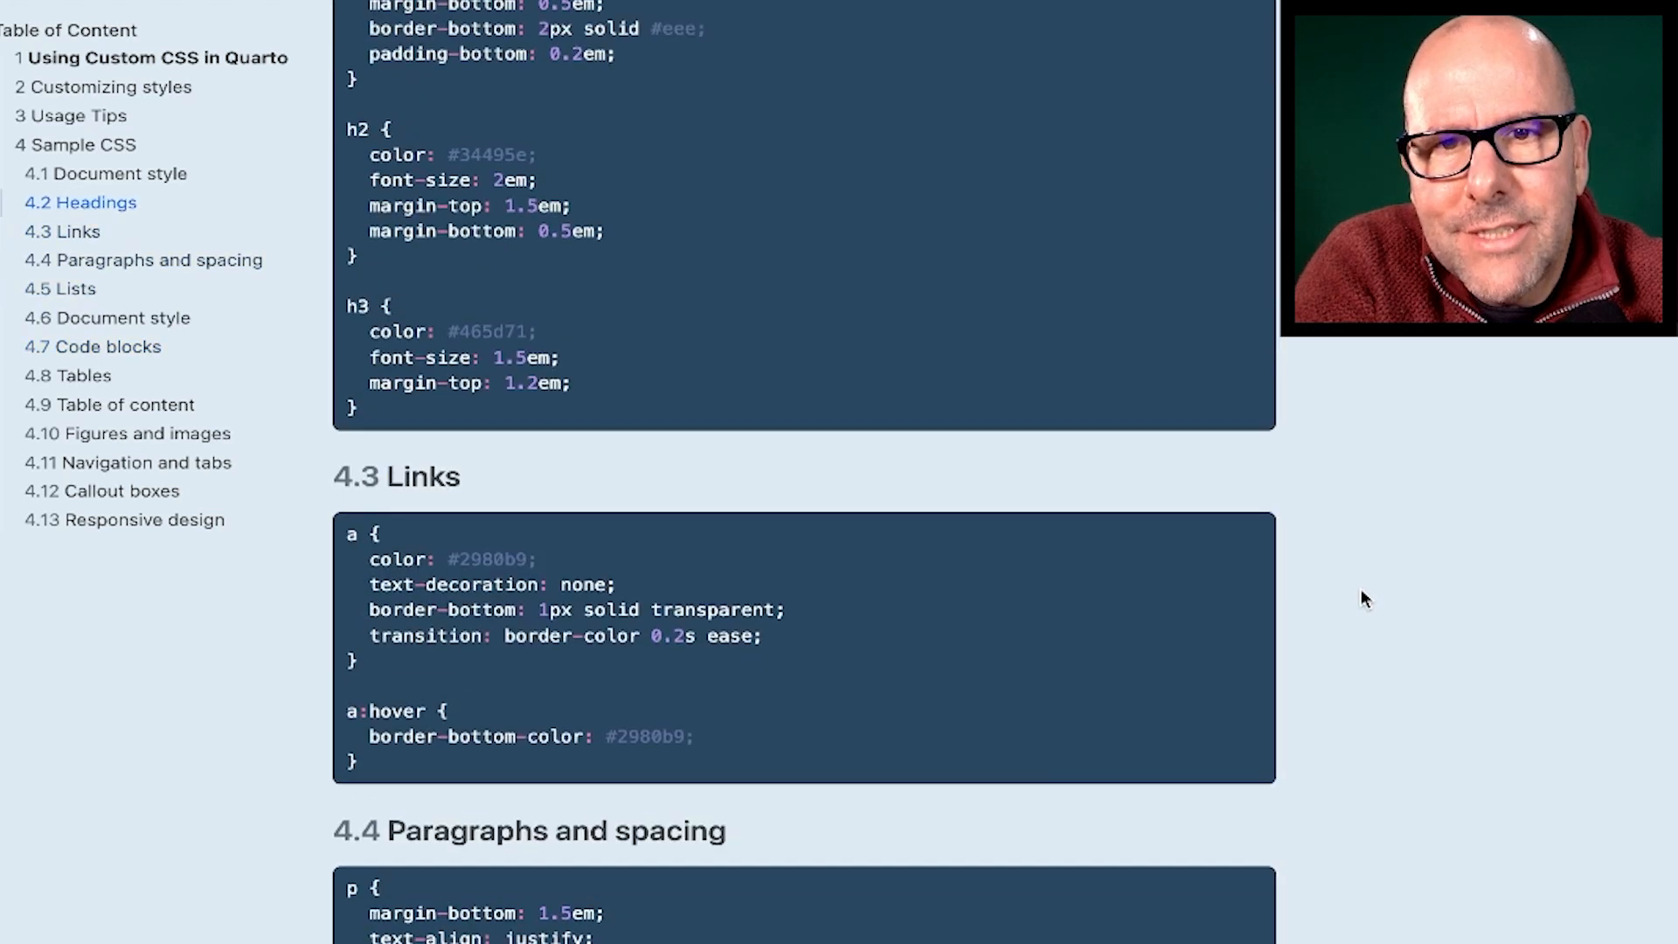
scroll("up", 3)
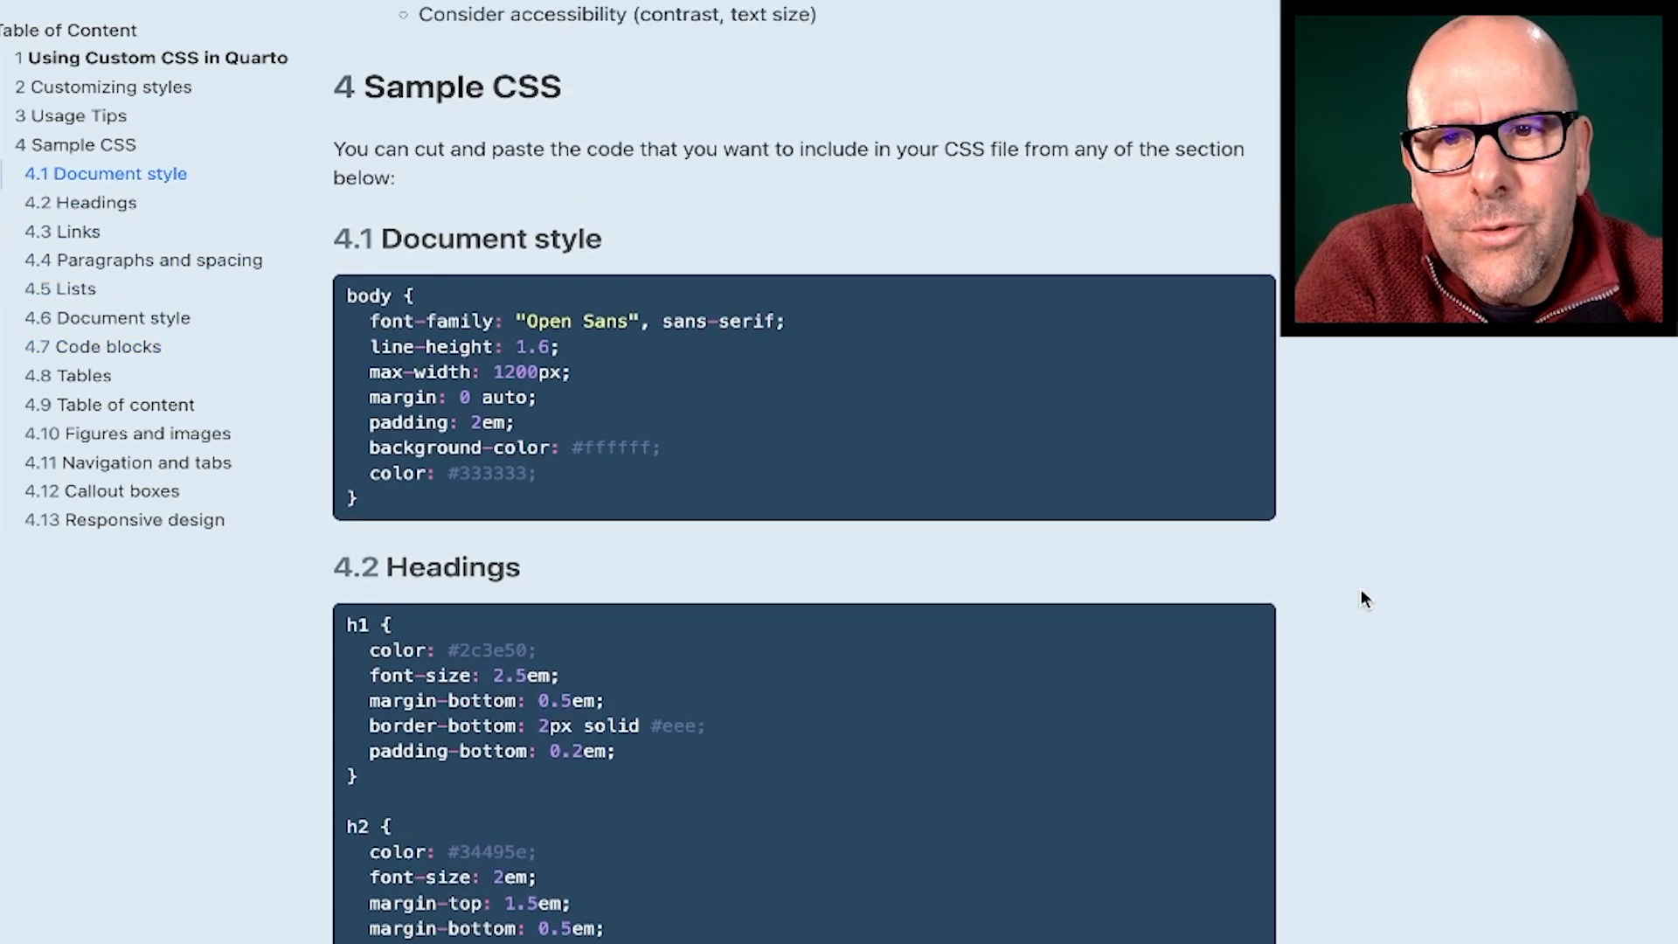
left_click(1241, 300)
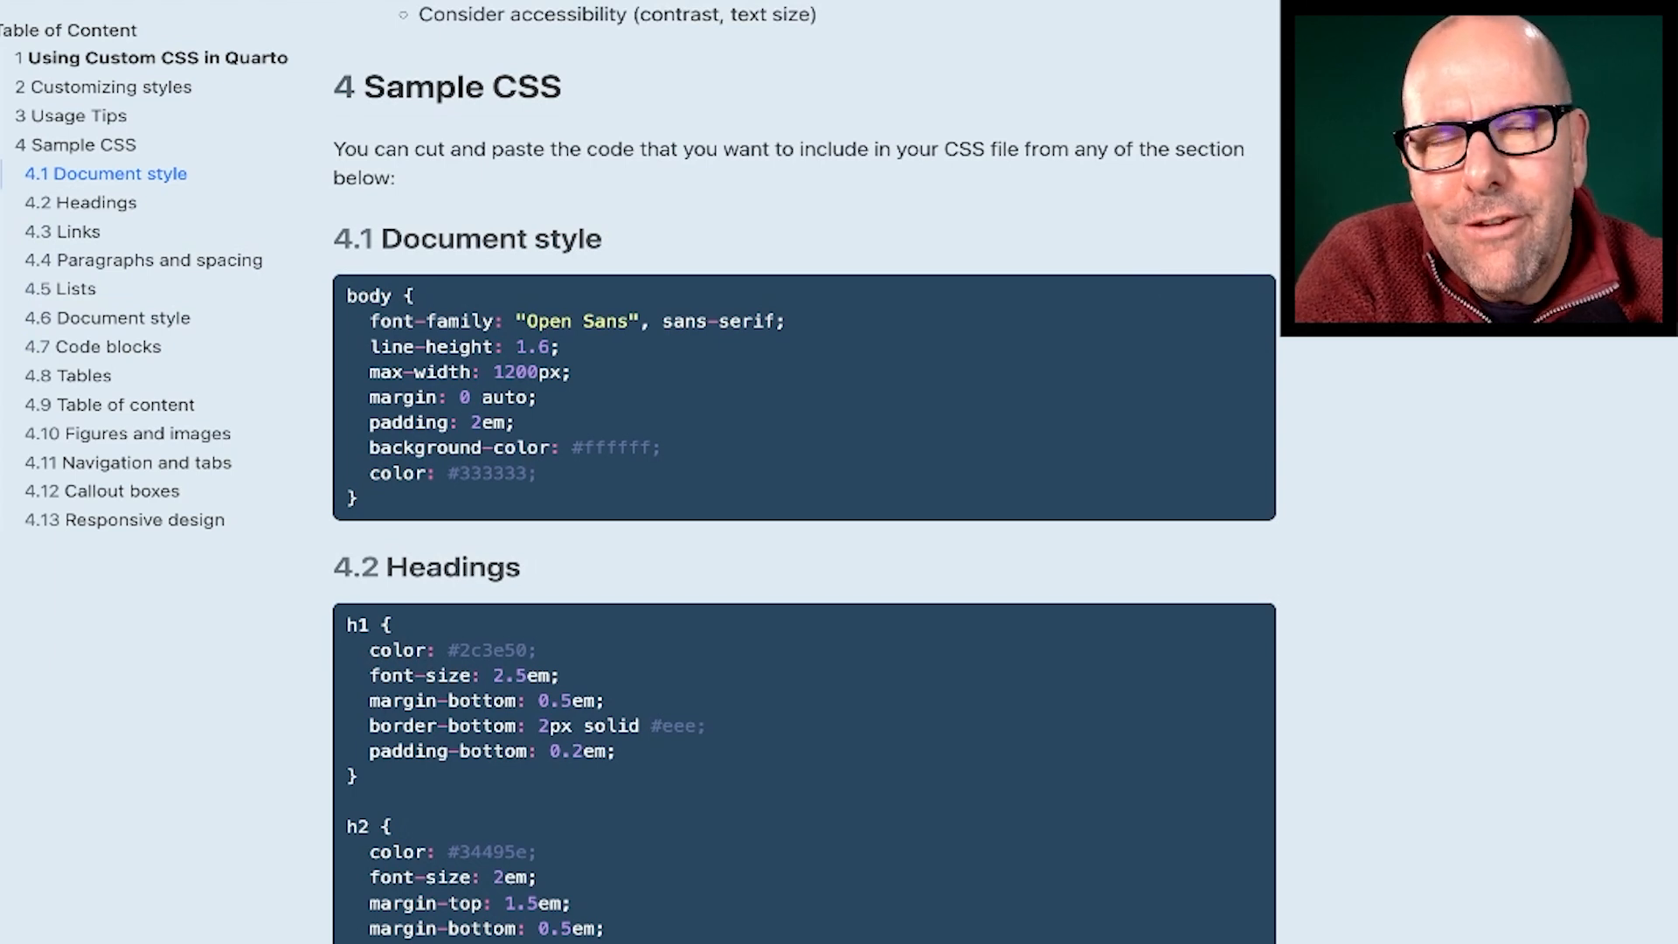
scroll("up", 3)
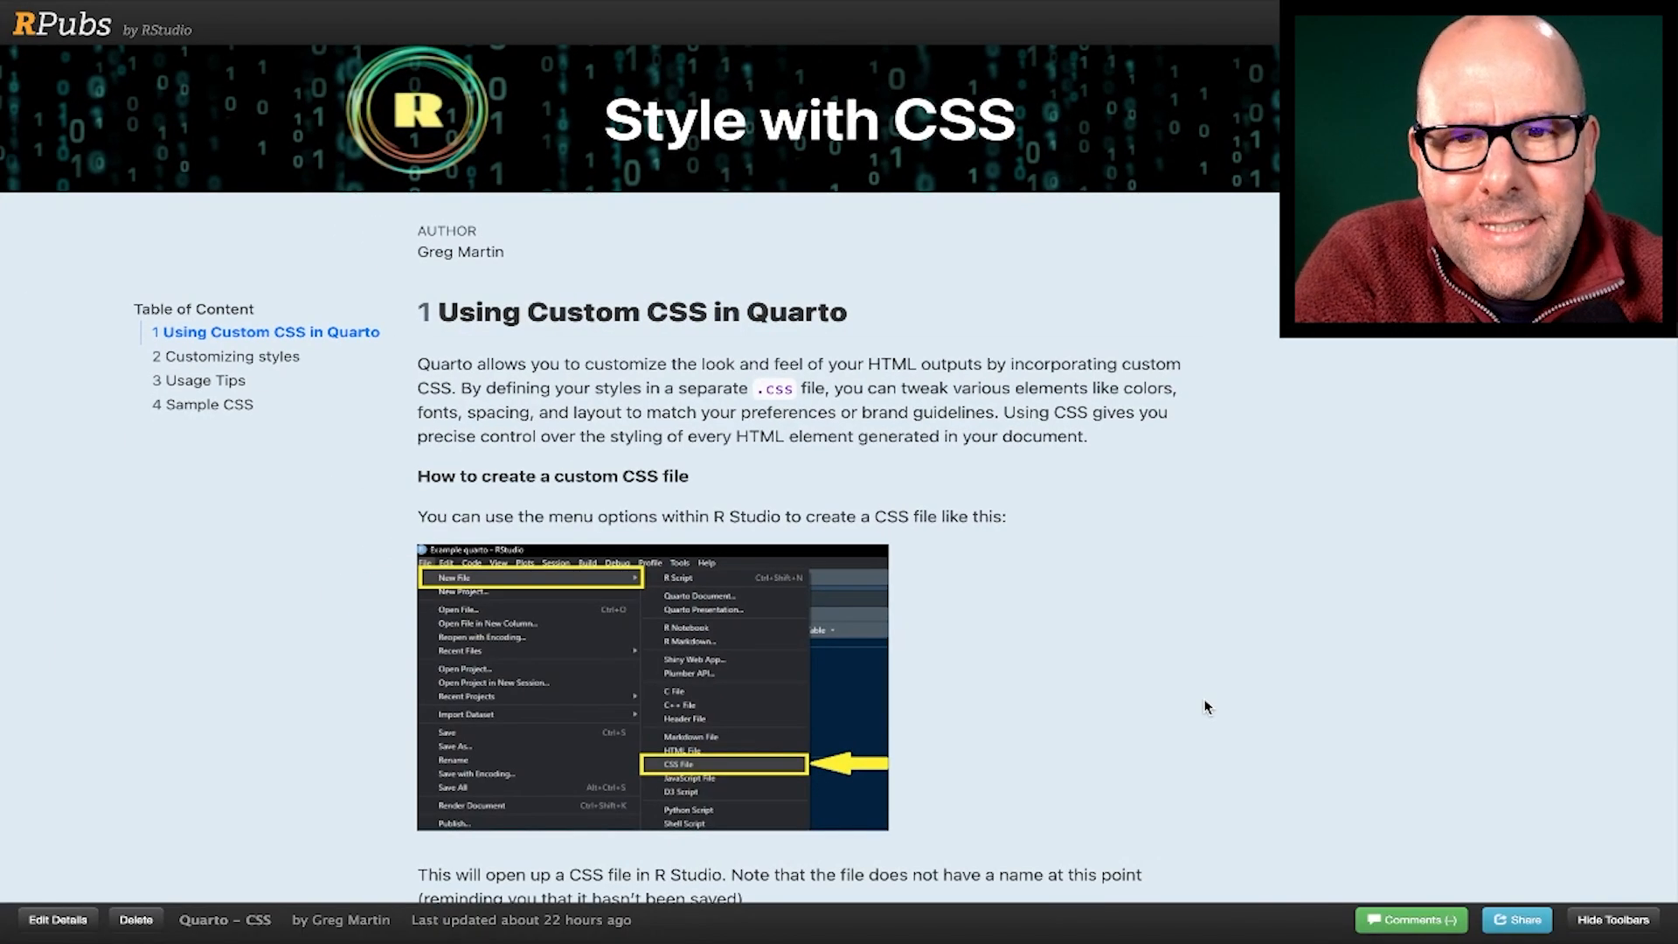
Step: Scroll the Style with CSS page to the YAML step linking custom_style.css
scroll("down", 3)
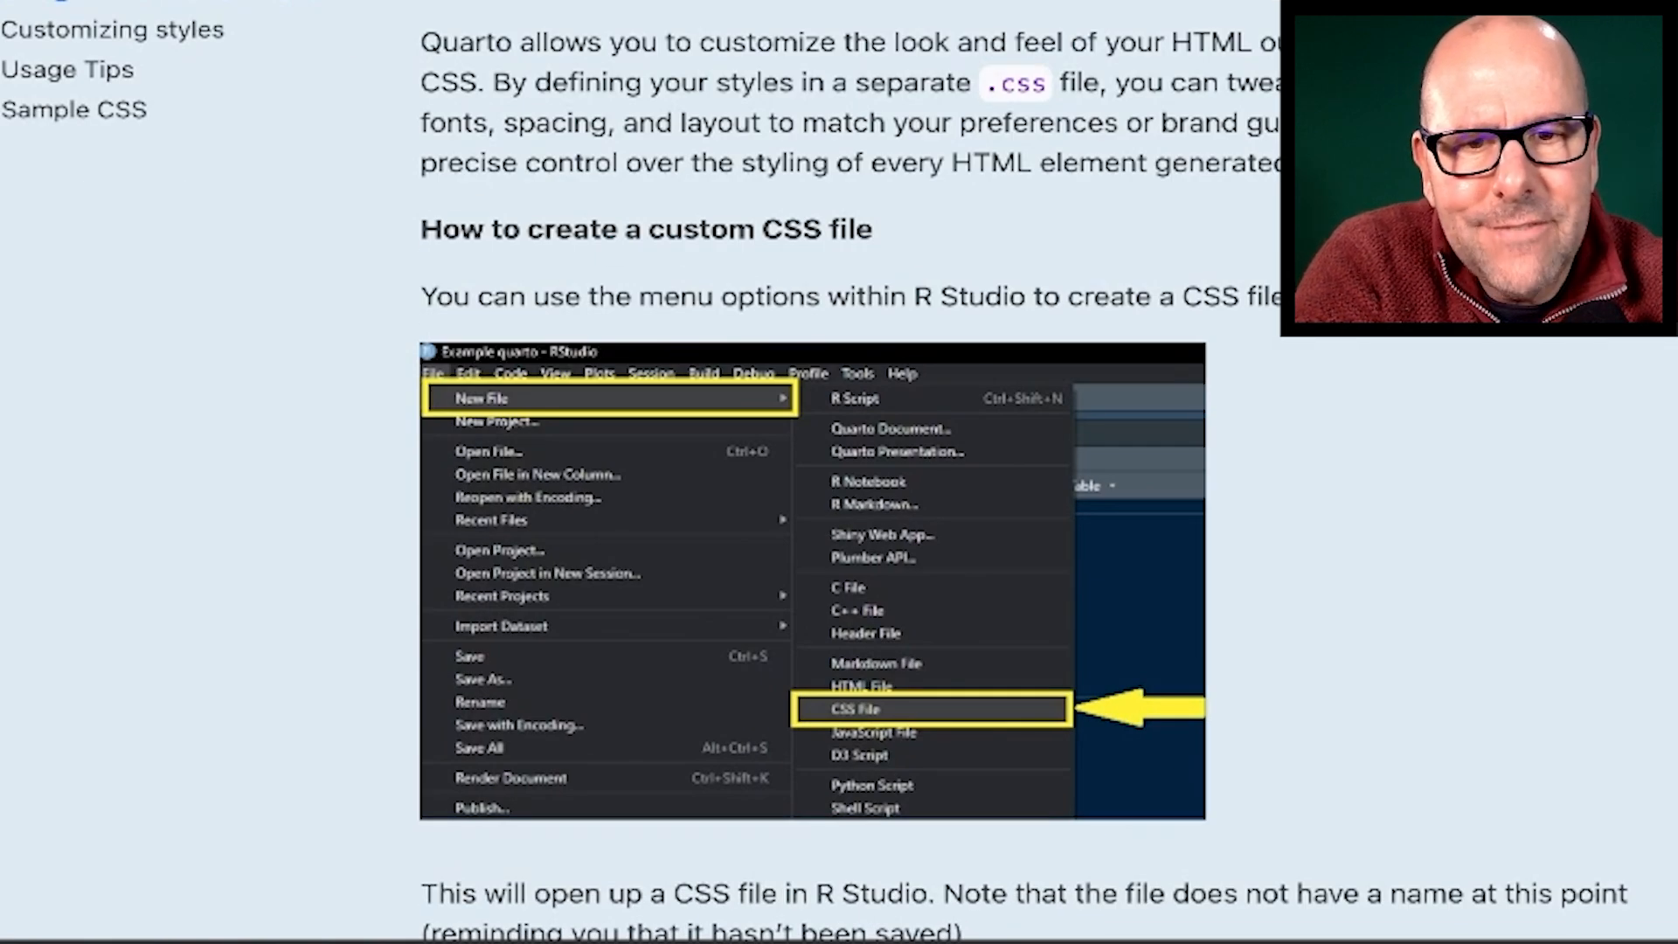
scroll("down", 3)
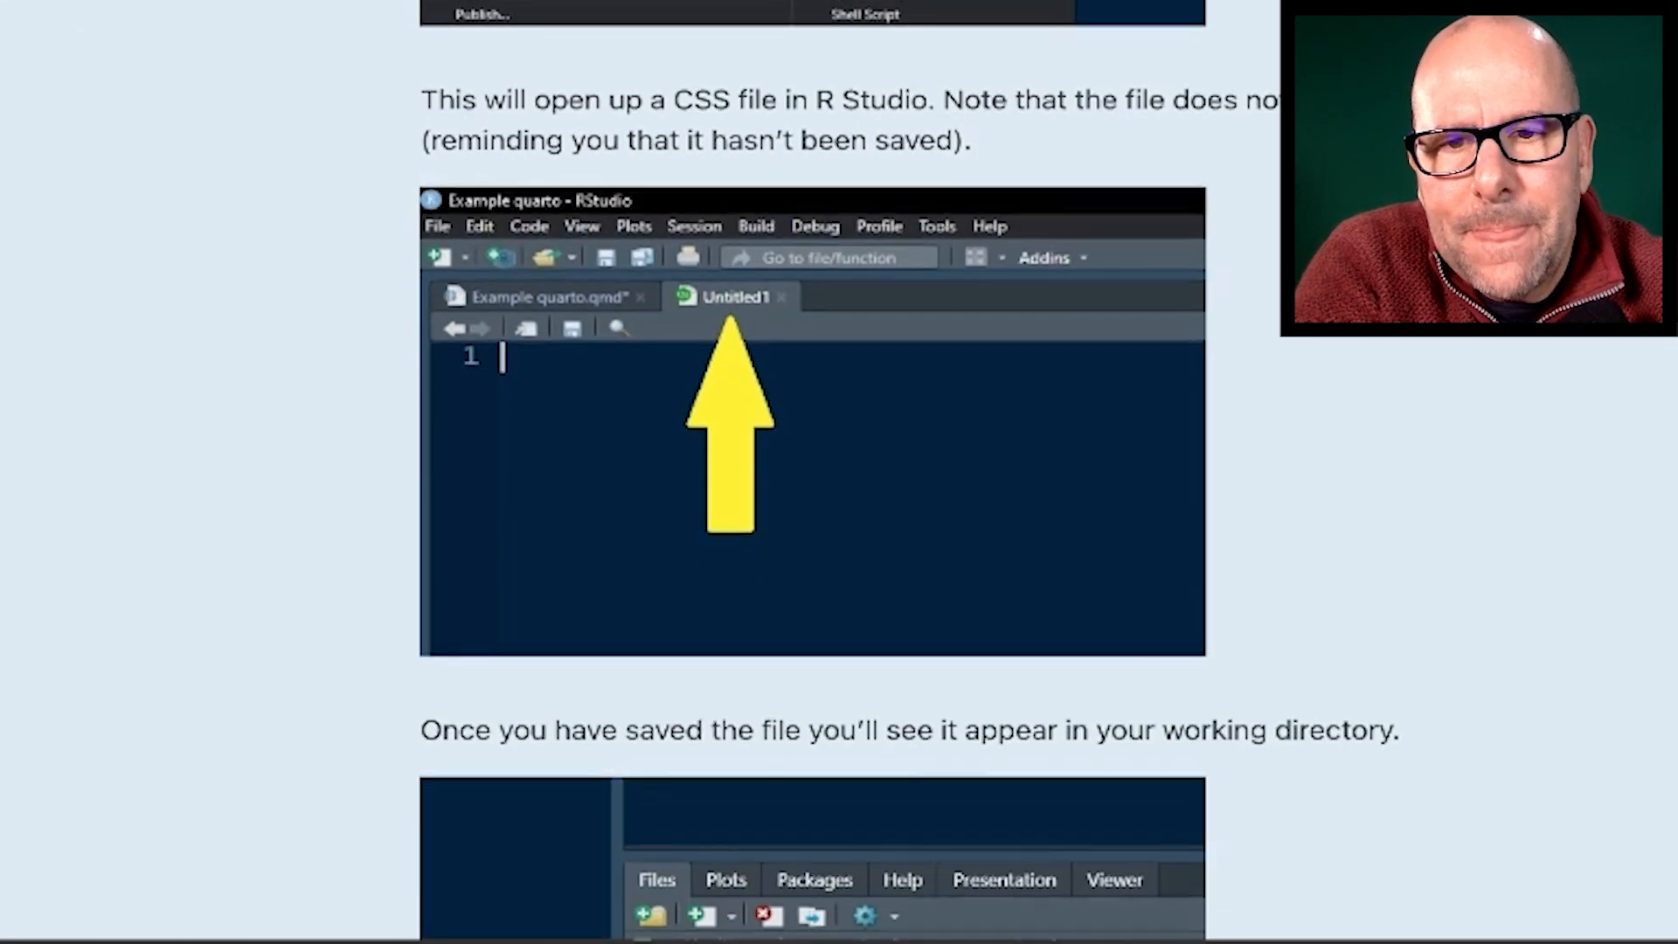
mouse_move(759, 326)
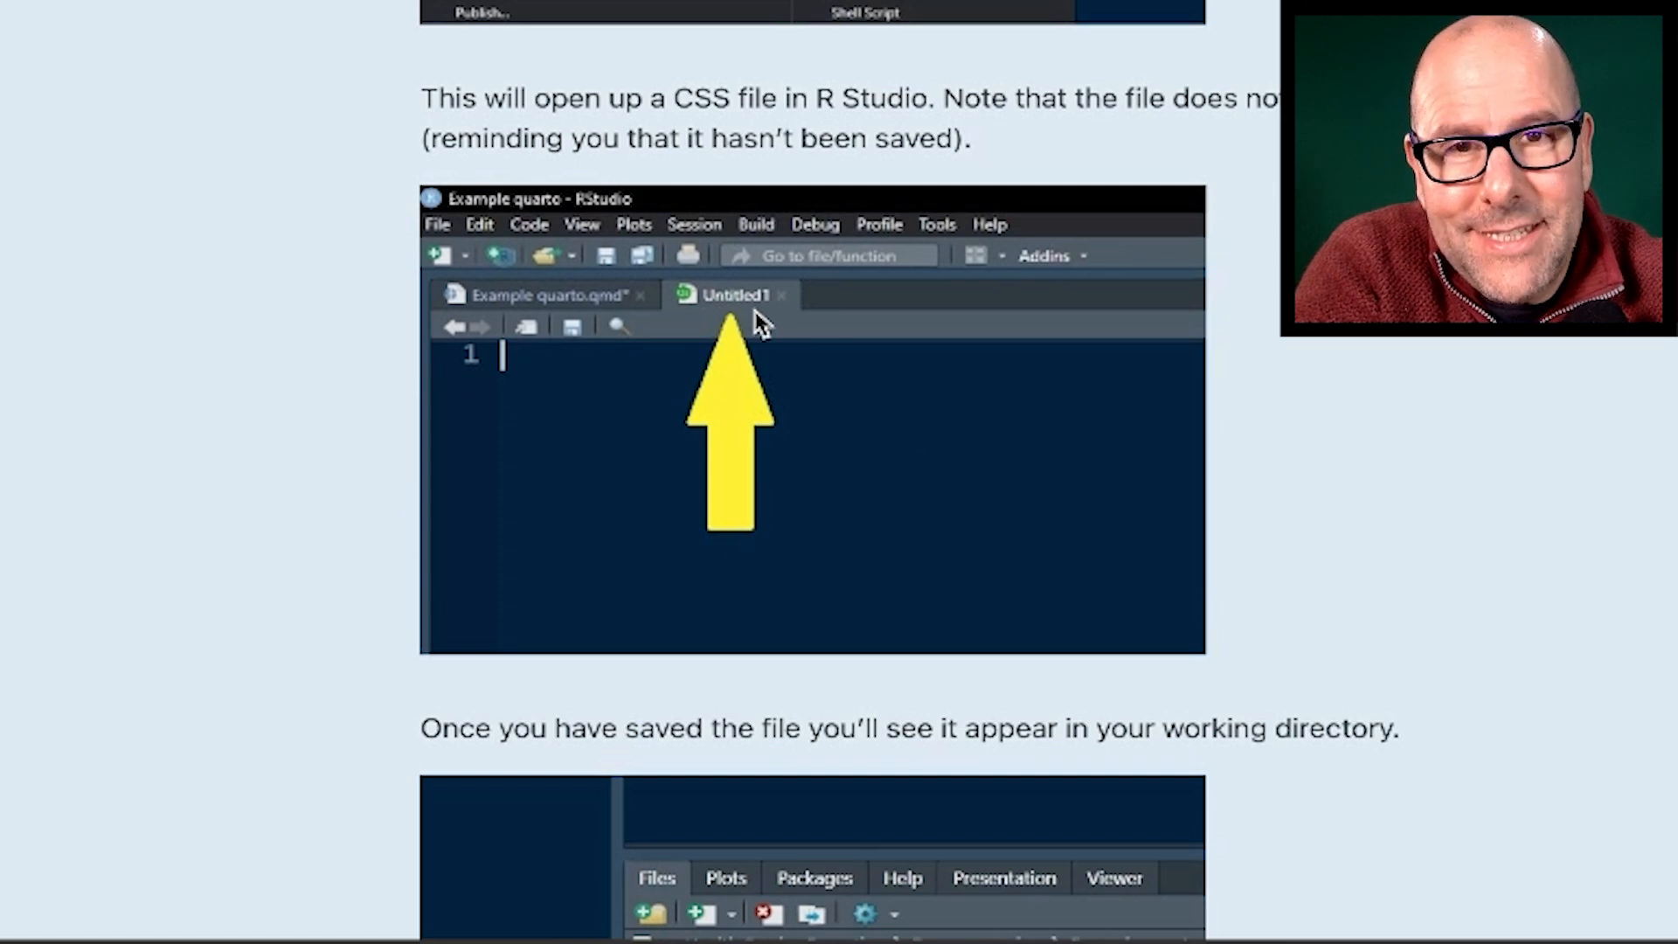
scroll("down", 3)
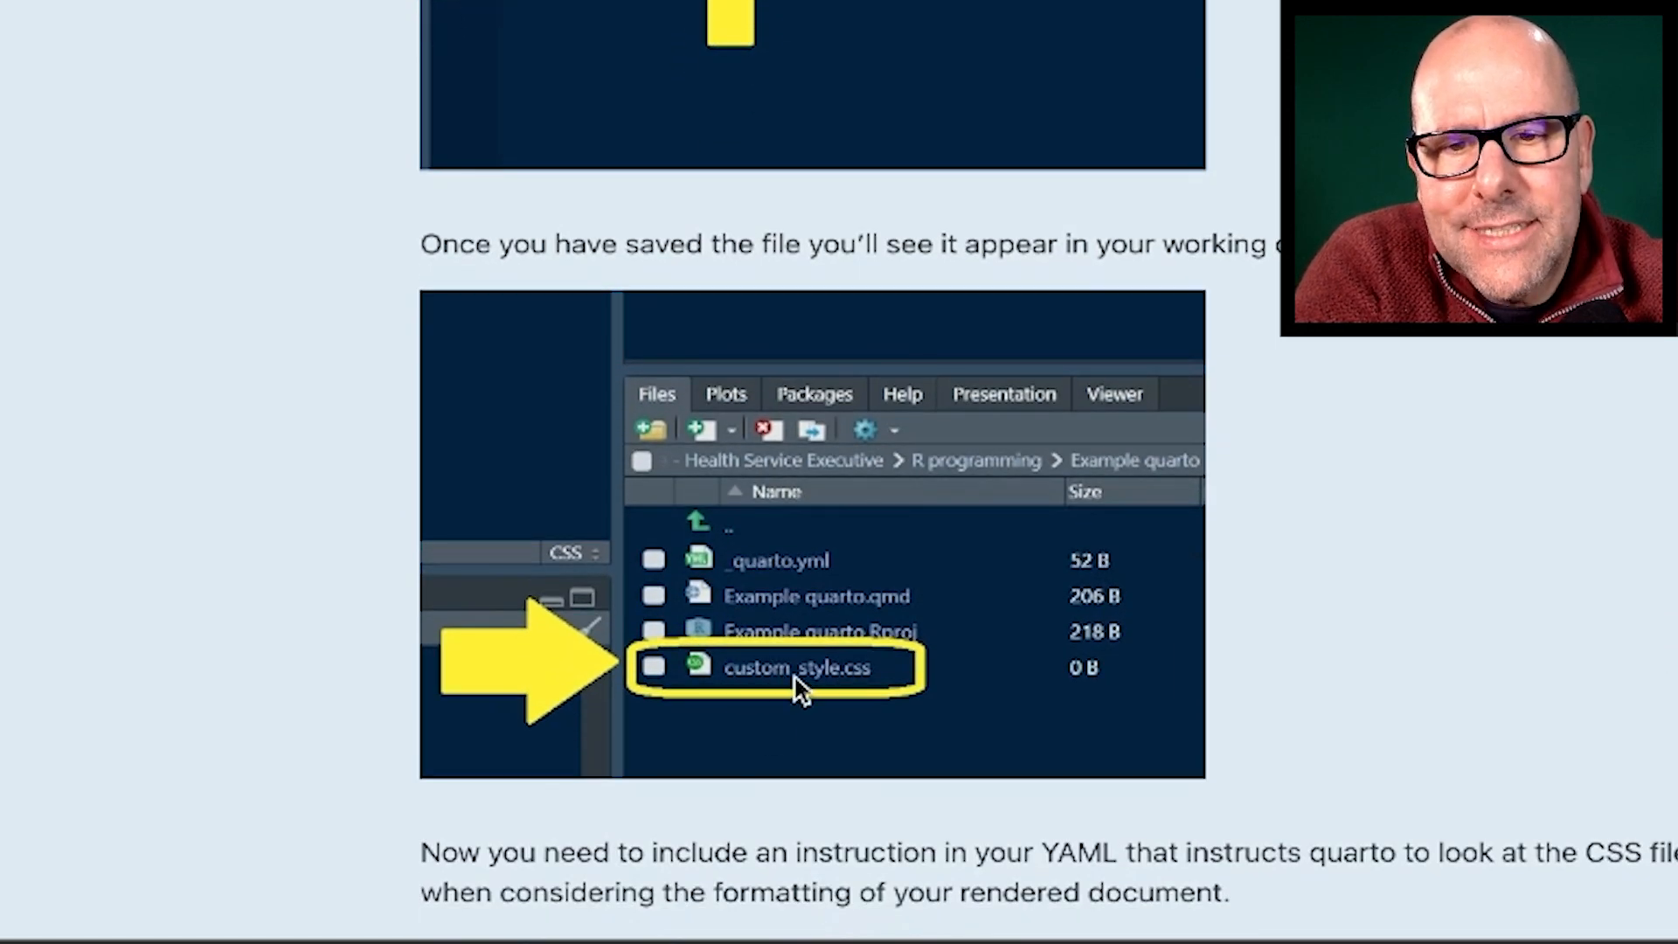
mouse_move(1489, 768)
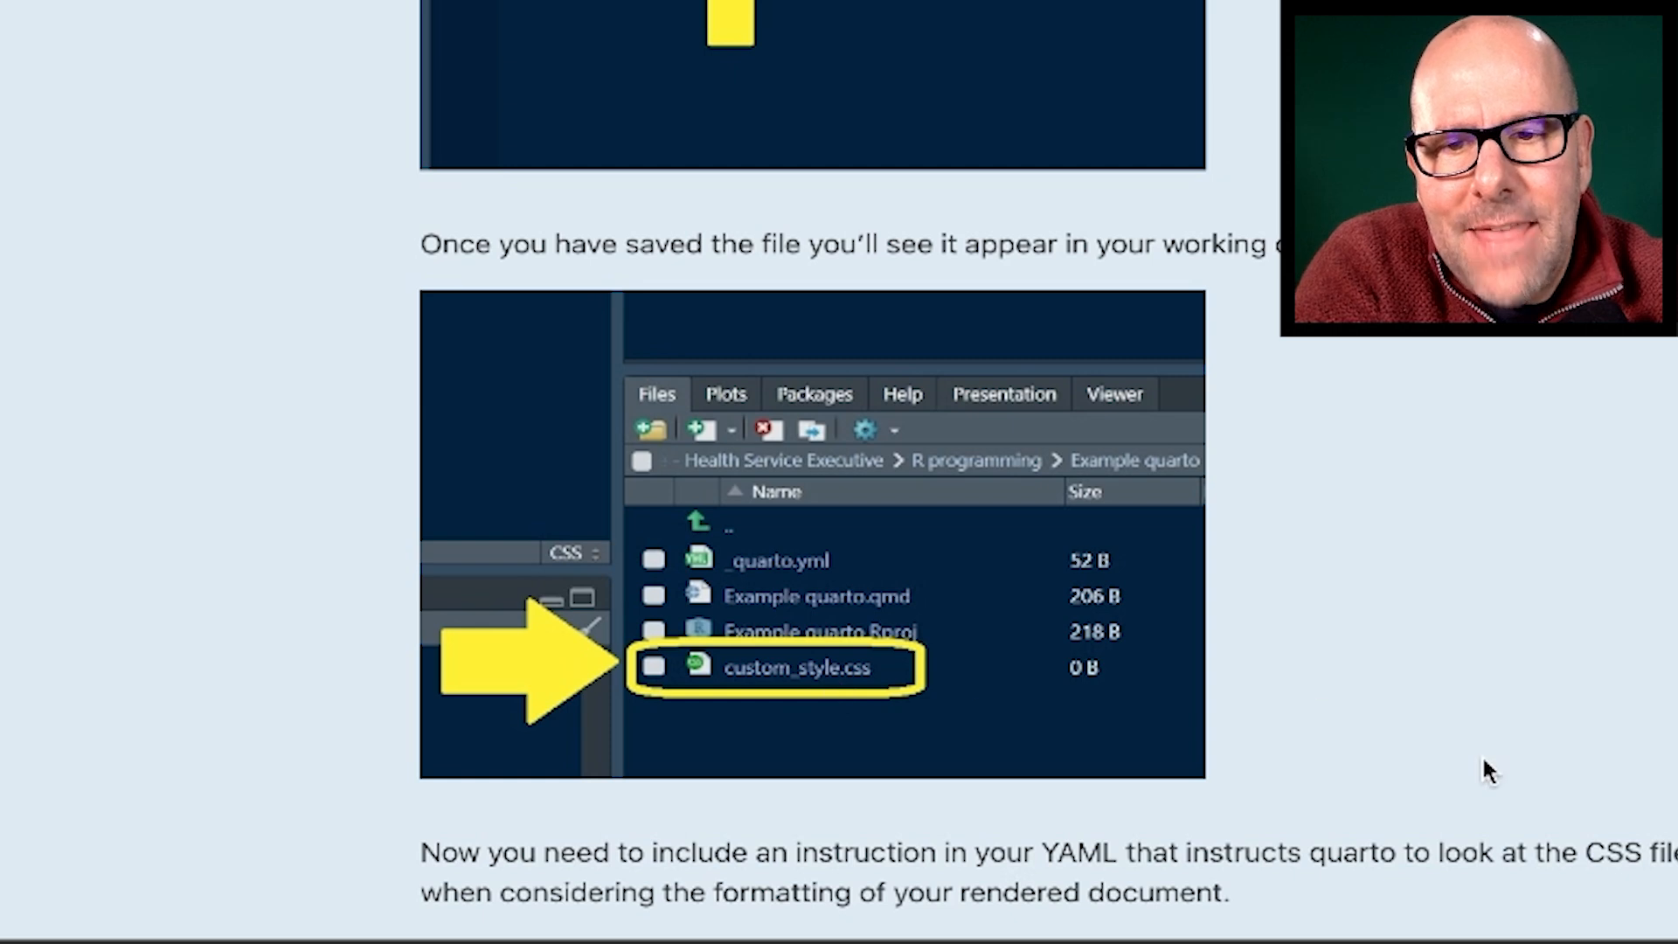
scroll("down", 3)
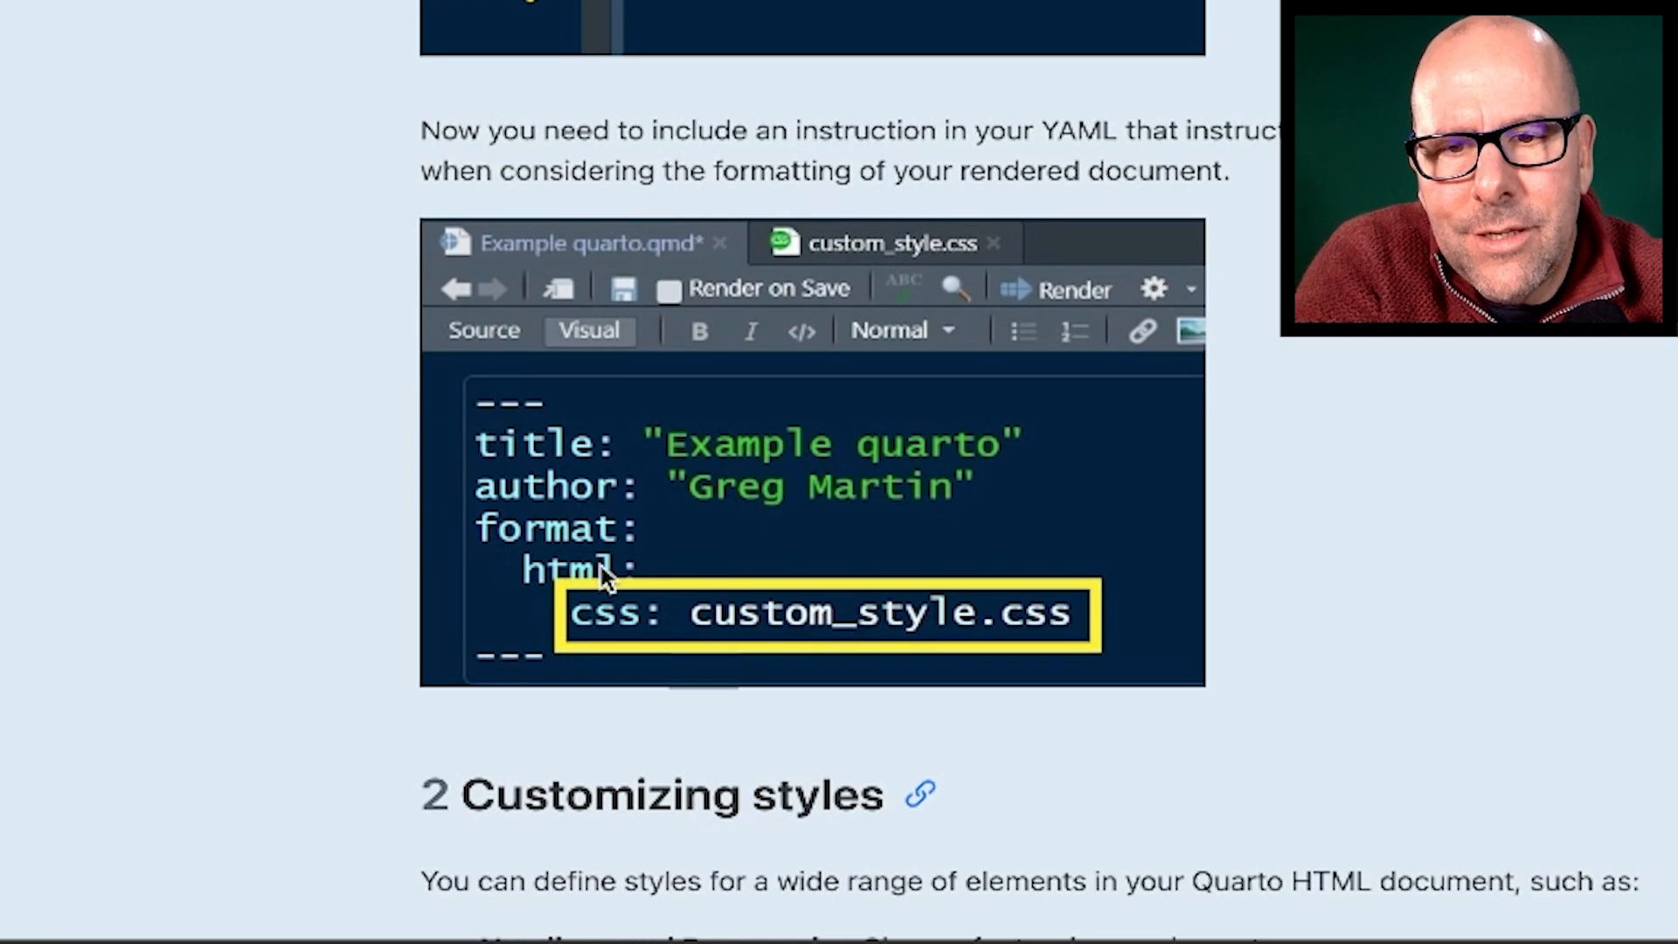
mouse_move(623, 633)
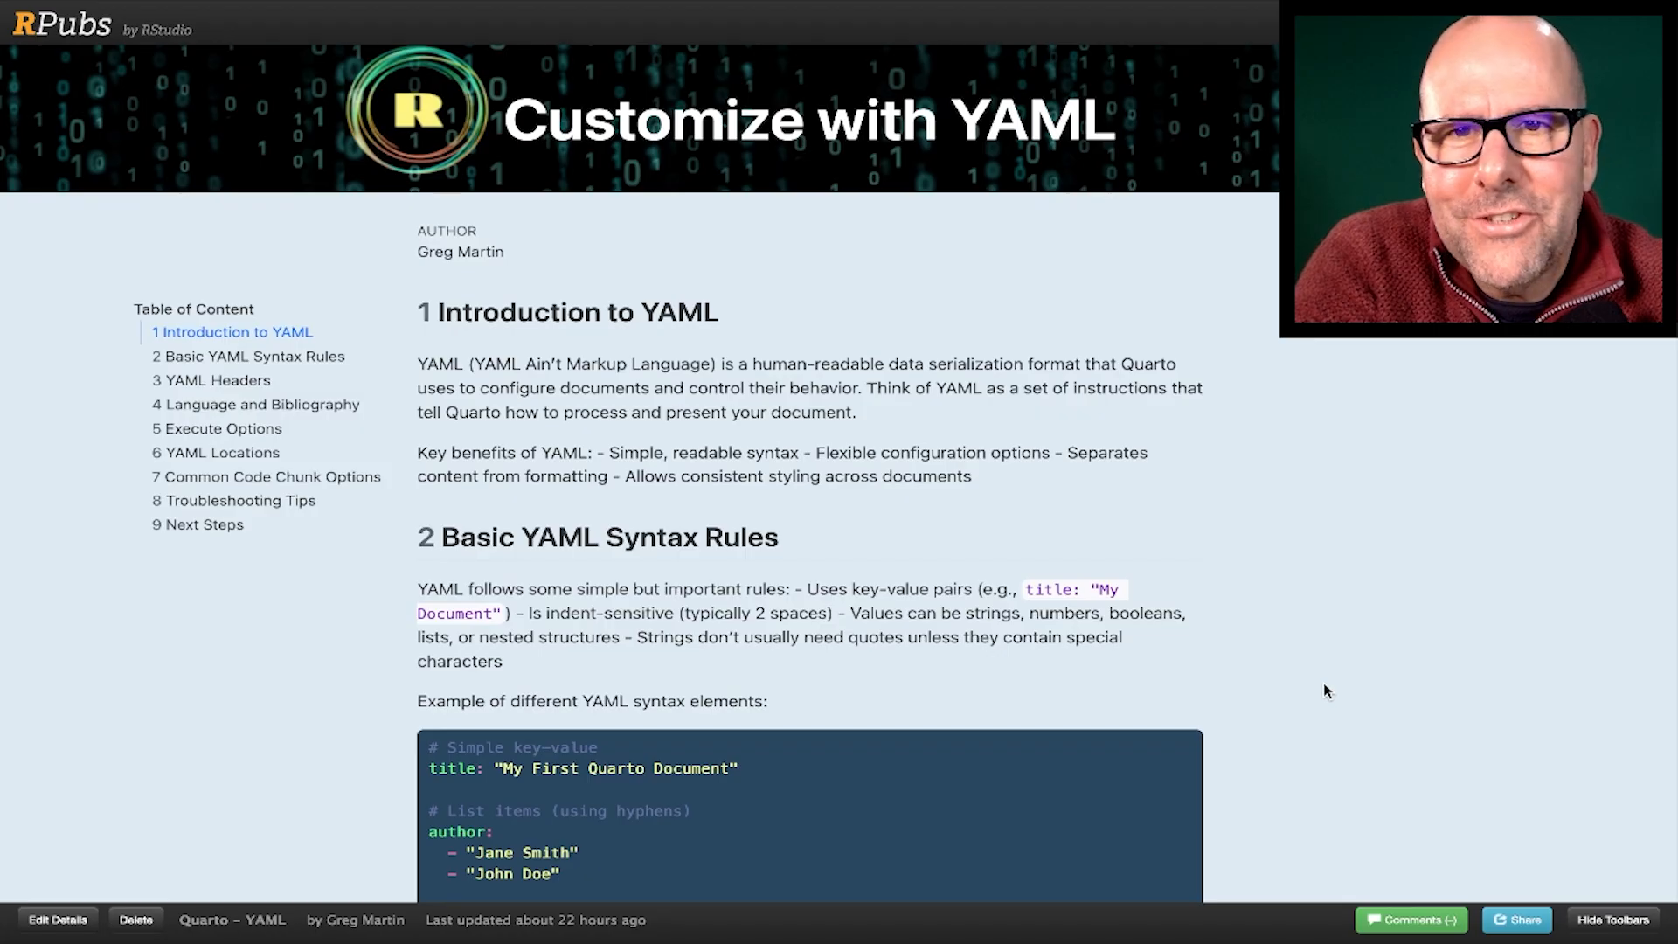
mouse_move(1347, 554)
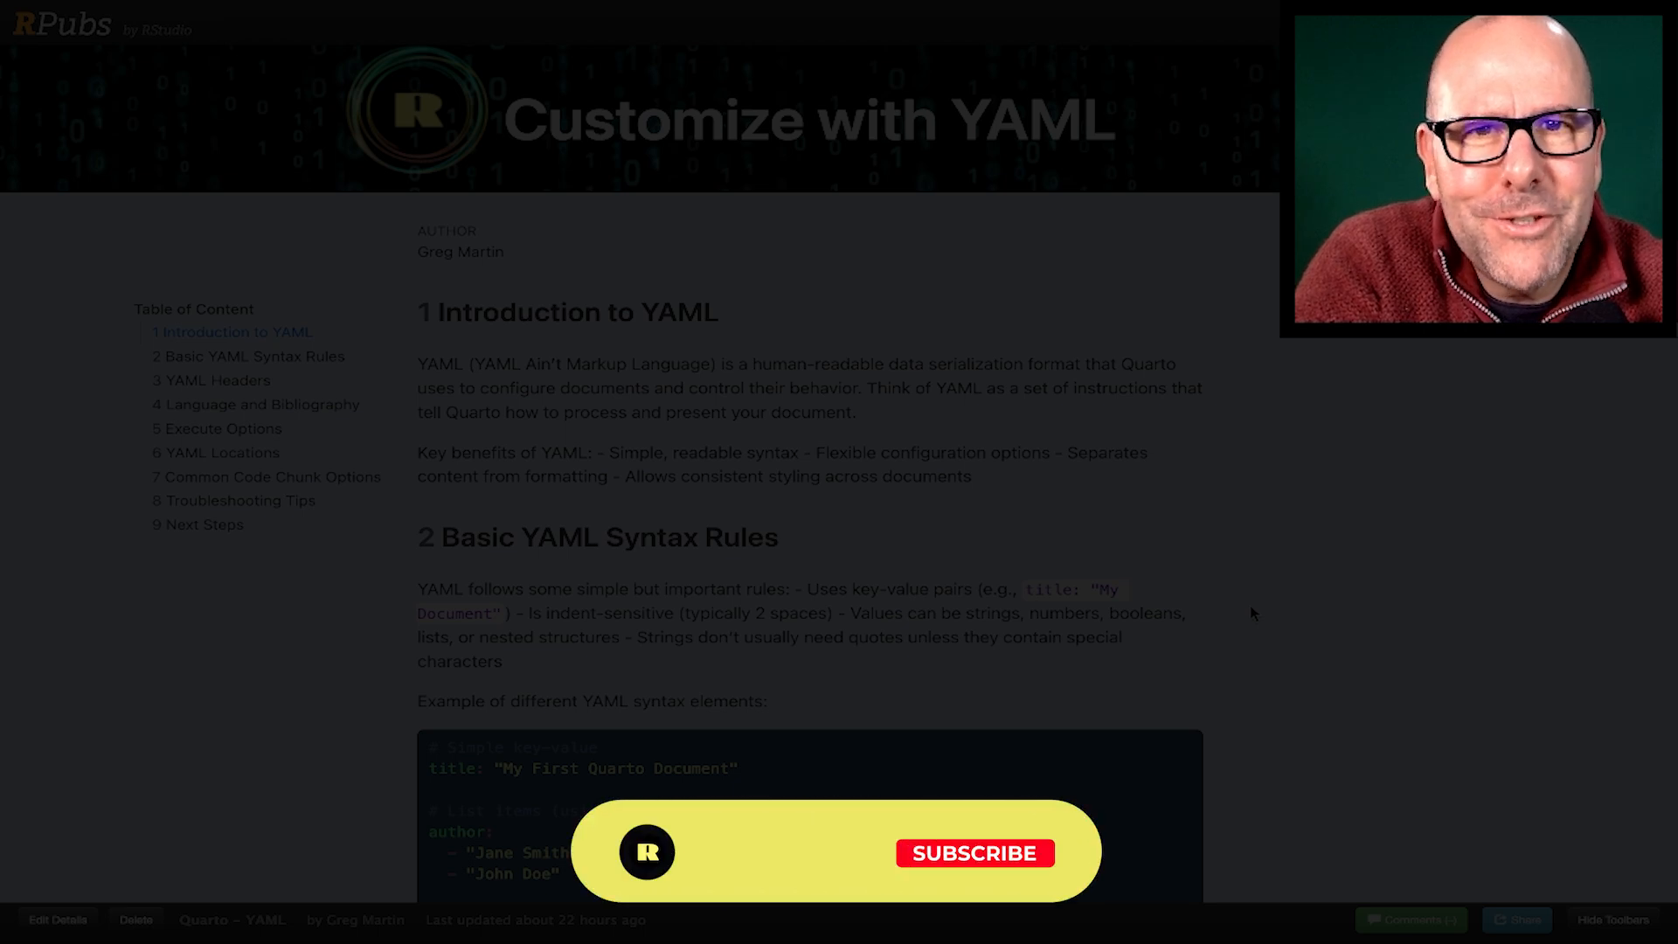
left_click(973, 853)
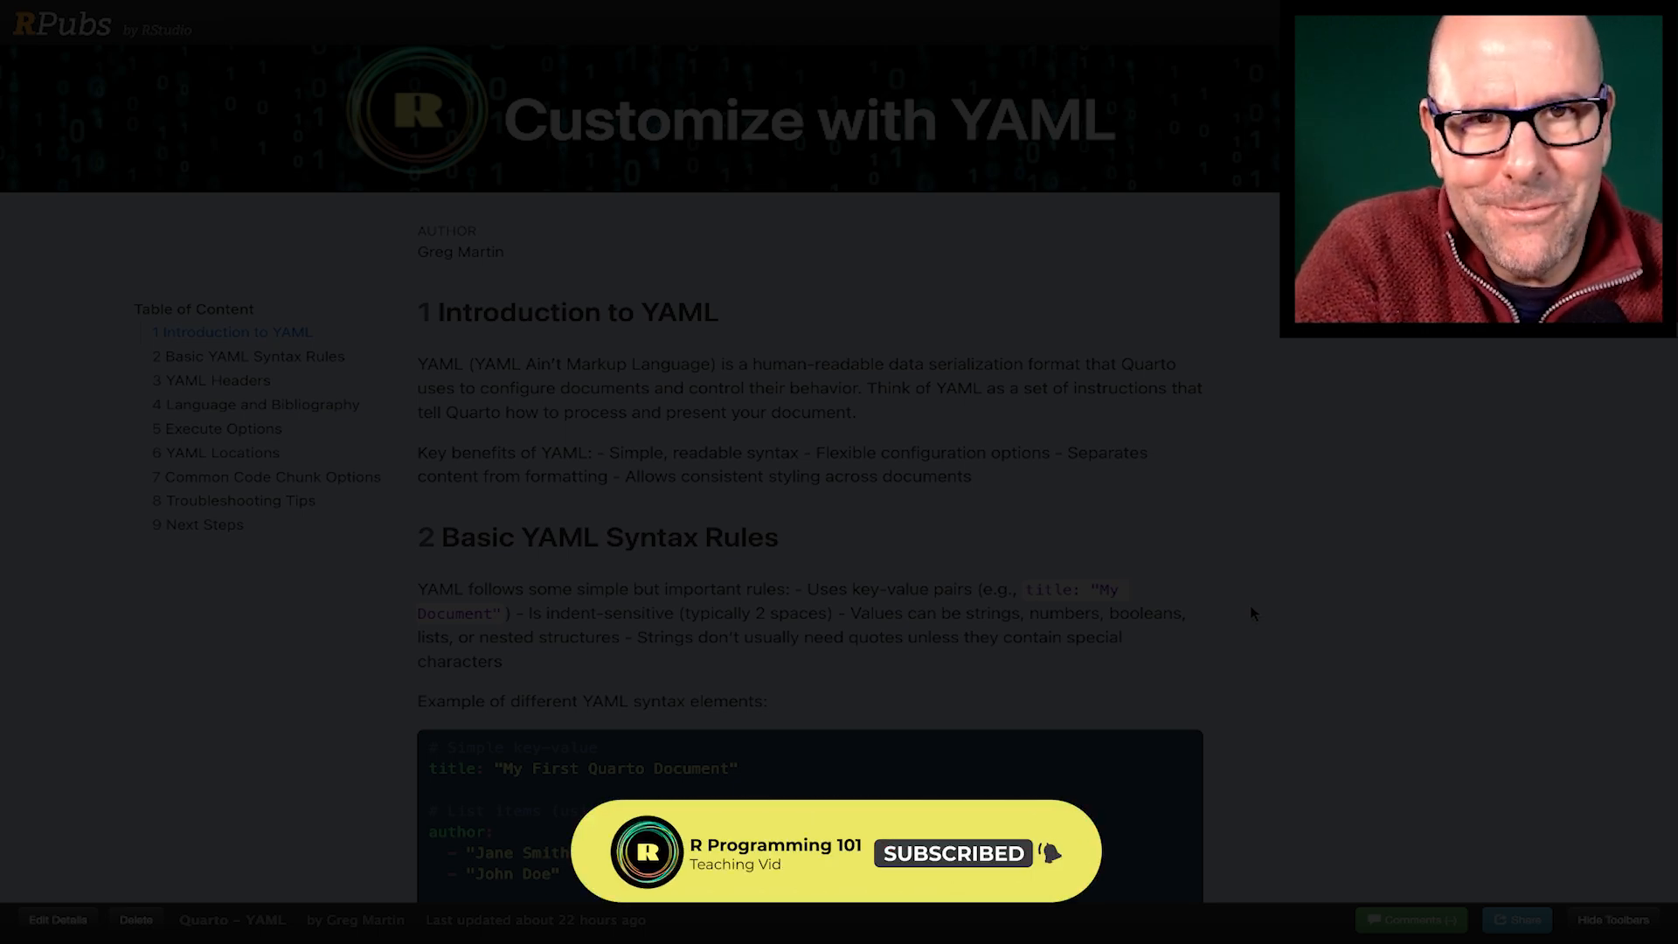